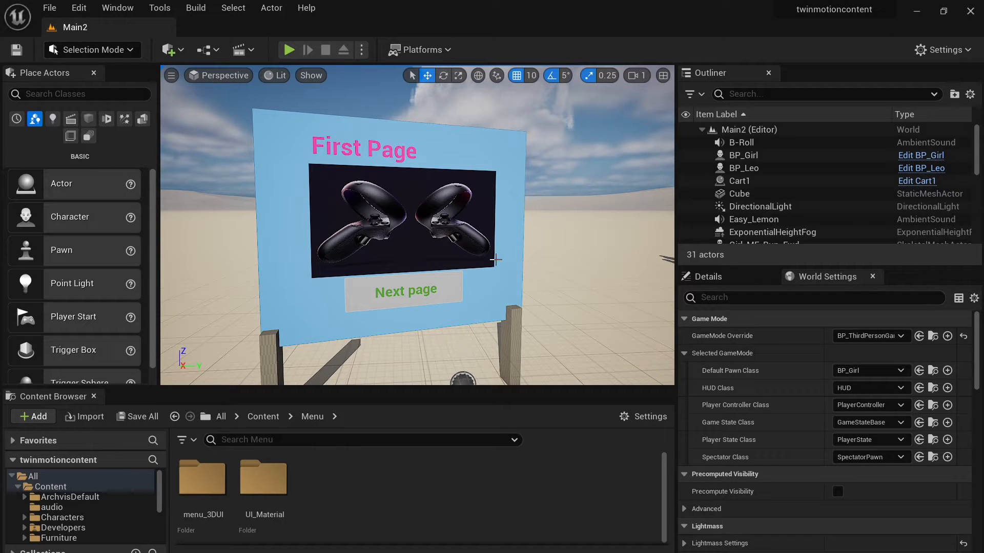
{"action": "mouse_move", "coordinate": [445, 246]}
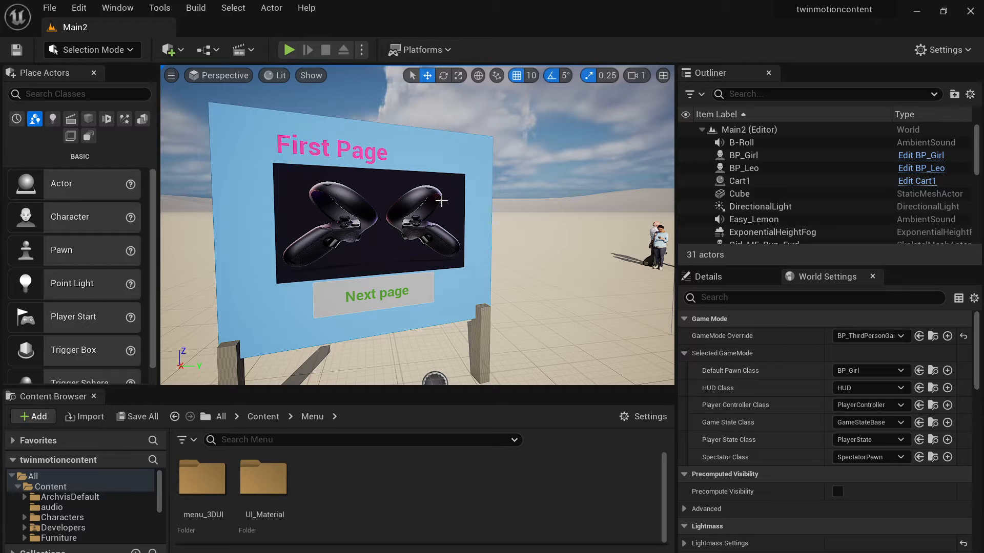
{"action": "mouse_move", "coordinate": [288, 49]}
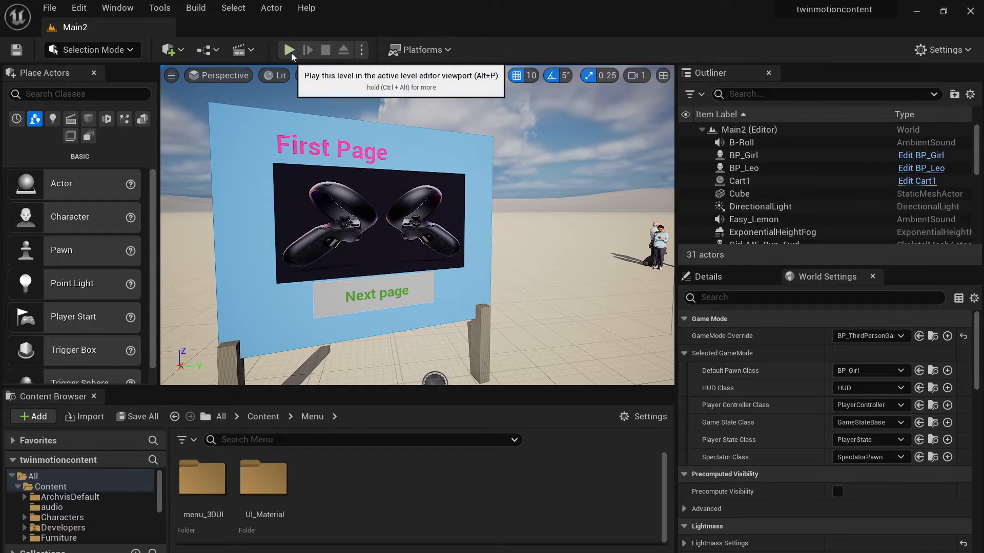
Step: Play-test Main2 and switch the board menu between First Page and Second Page via Next page and Back
{"action": "left_click", "coordinate": [286, 49]}
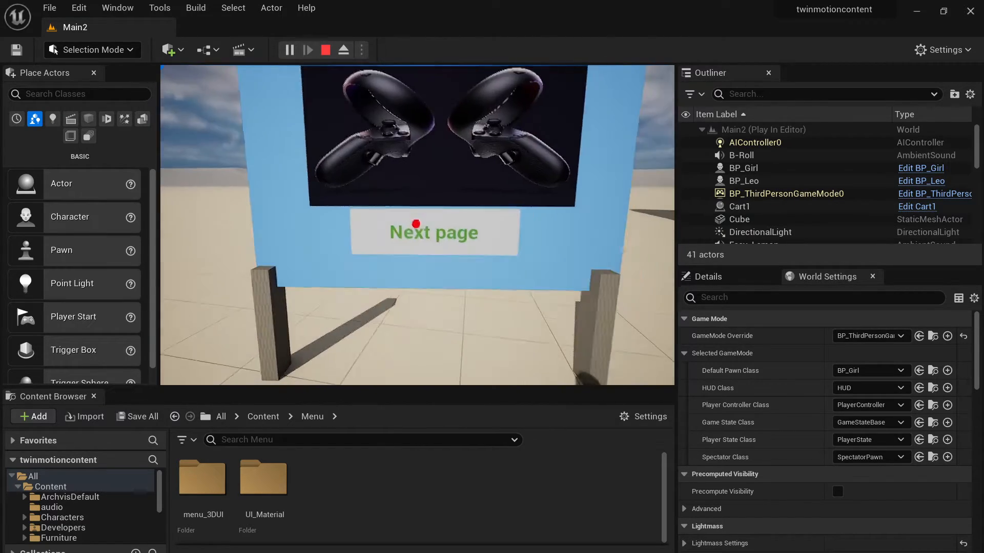
{"action": "left_click", "coordinate": [414, 224]}
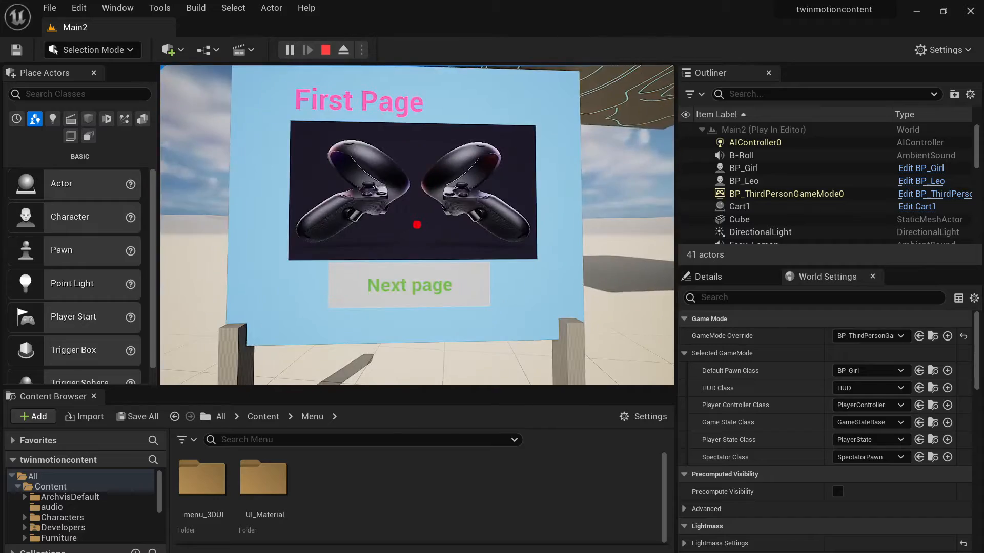
{"action": "left_click", "coordinate": [409, 284]}
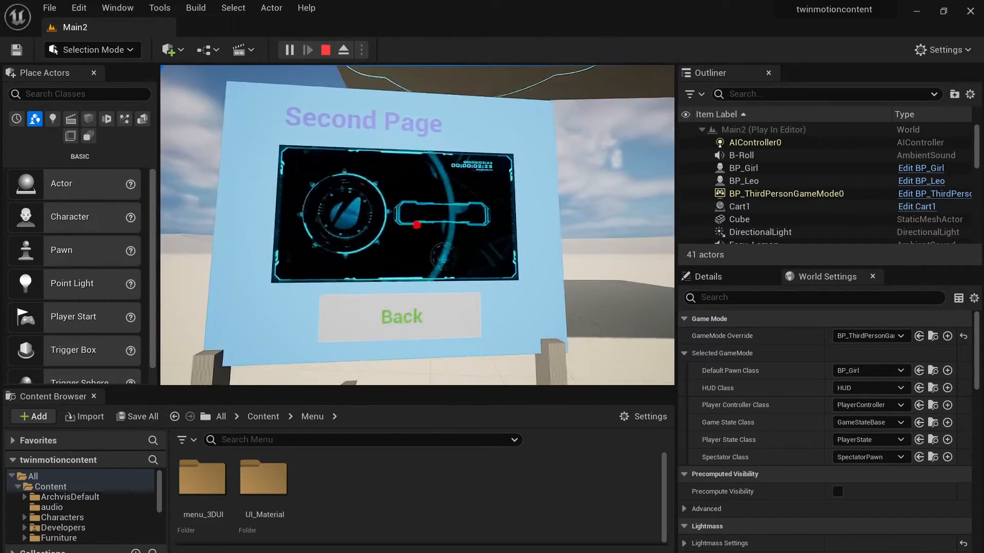
{"action": "left_click", "coordinate": [401, 317]}
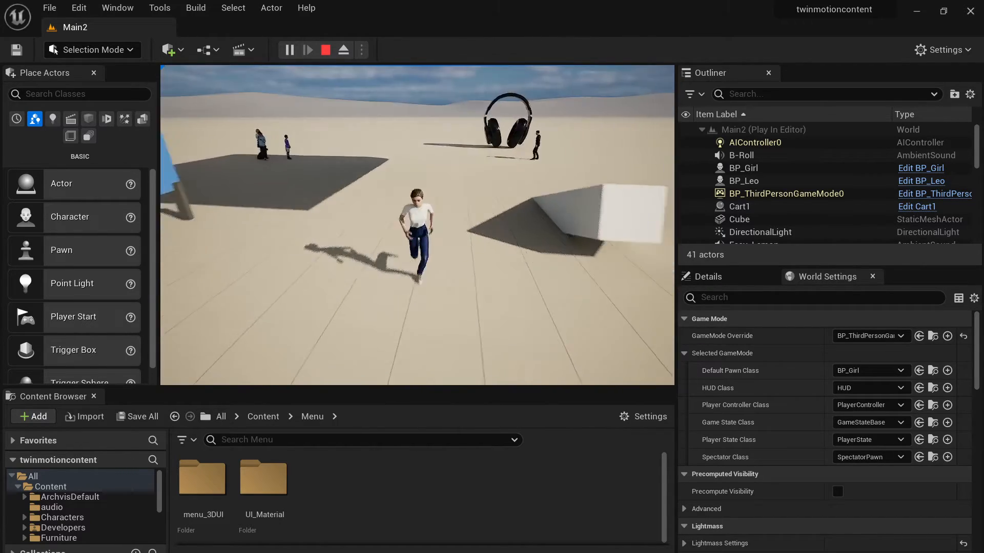
{"action": "left_click", "coordinate": [326, 49]}
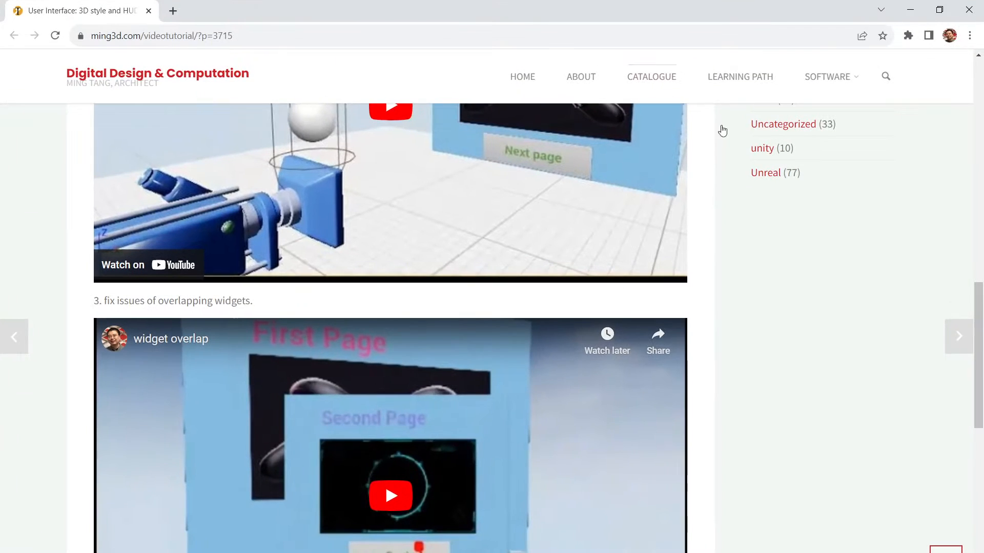
Step: Scroll through the ming3d.com tutorial reviewing the 3D UI, HUD menu and widget-overlap videos
{"action": "scroll", "scroll_direction": "up", "scroll_amount": 3}
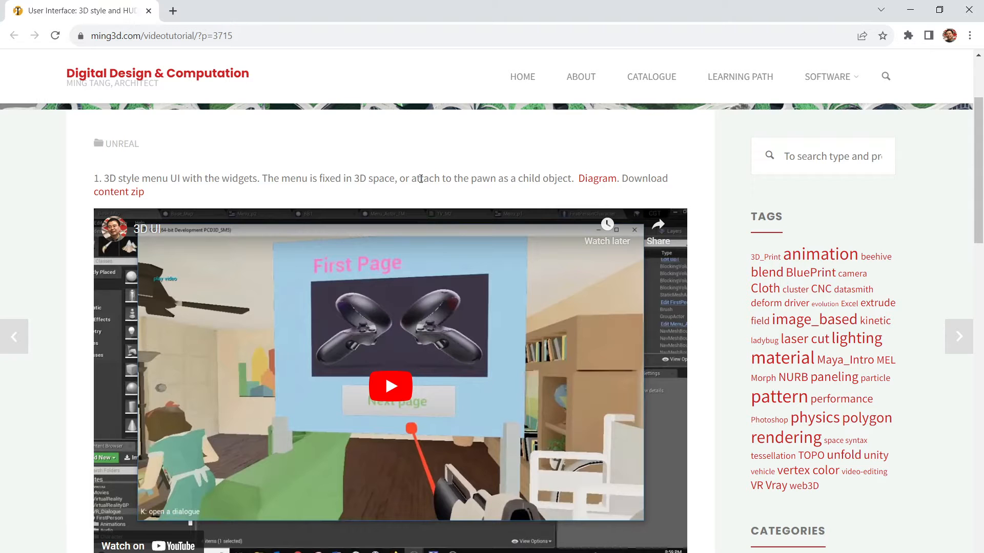
{"action": "mouse_move", "coordinate": [242, 328]}
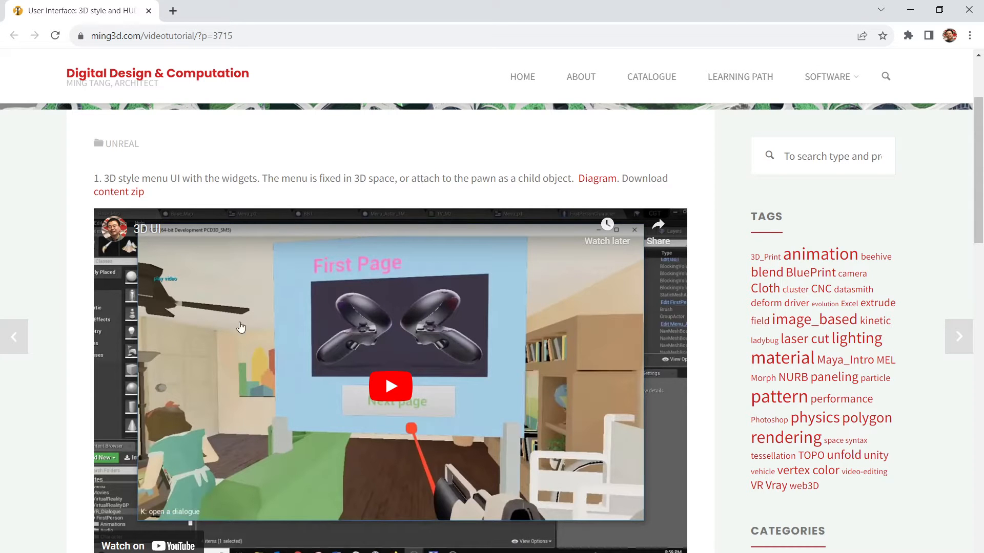
{"action": "scroll", "scroll_direction": "down", "scroll_amount": 3}
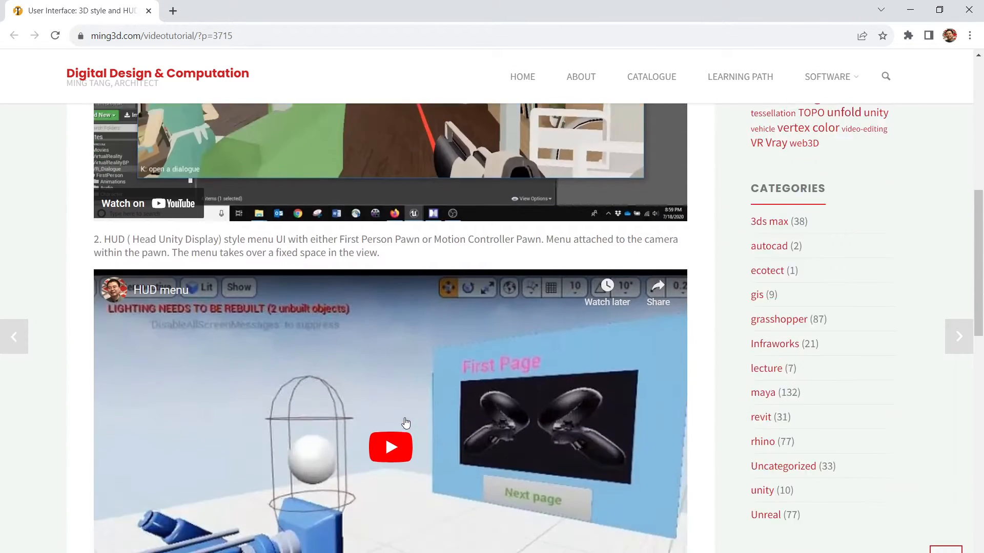
{"action": "scroll", "scroll_direction": "up", "scroll_amount": 3}
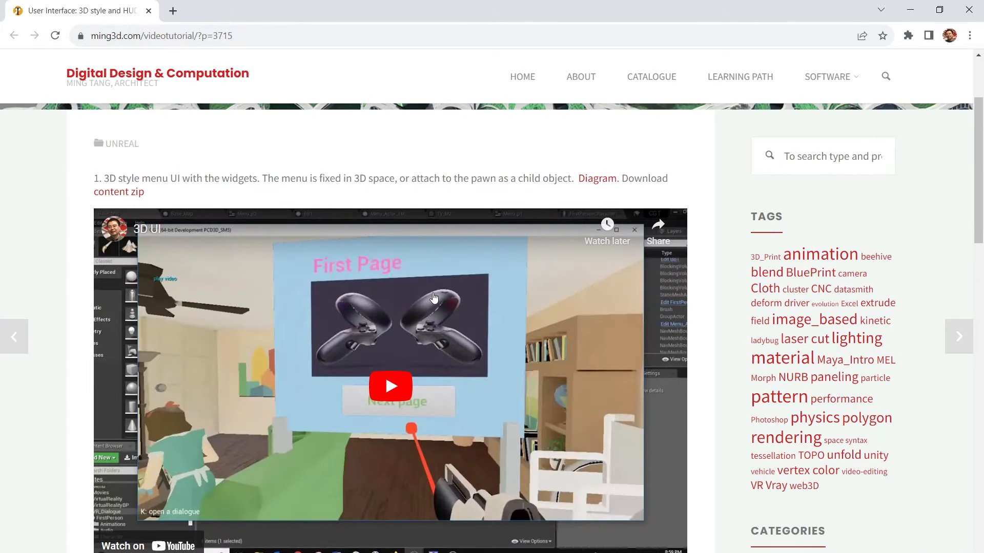
{"action": "scroll", "scroll_direction": "down", "scroll_amount": 3}
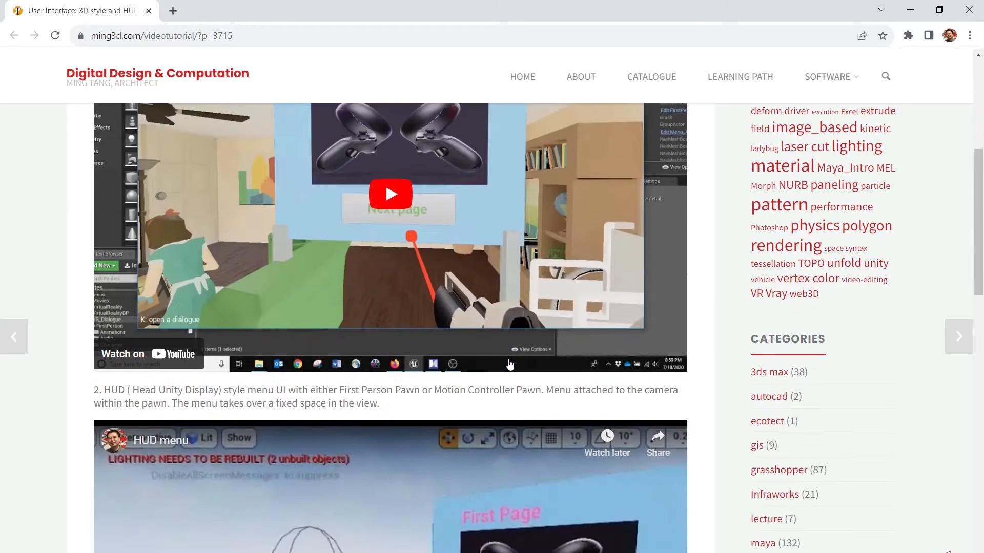
{"action": "scroll", "scroll_direction": "down", "scroll_amount": 3}
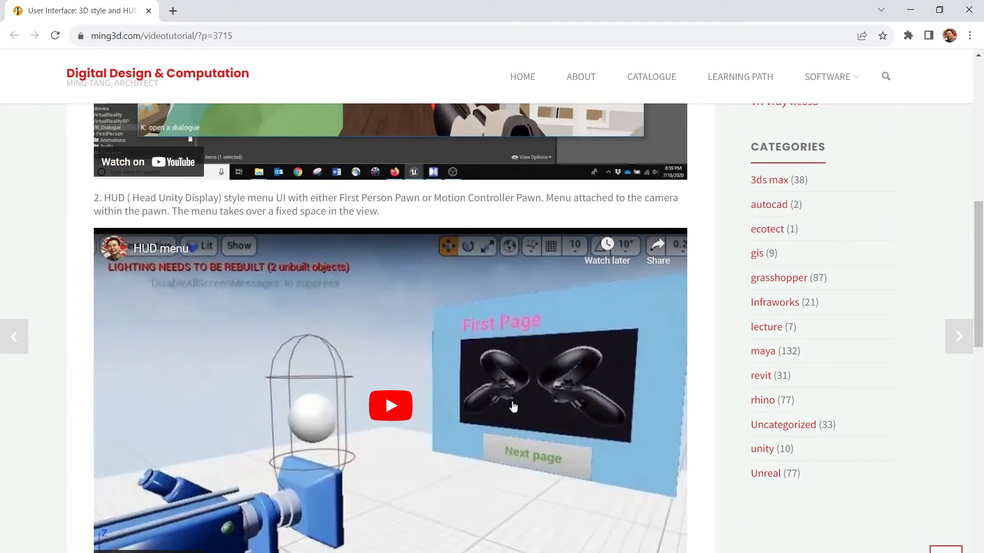
{"action": "scroll", "scroll_direction": "down", "scroll_amount": 3}
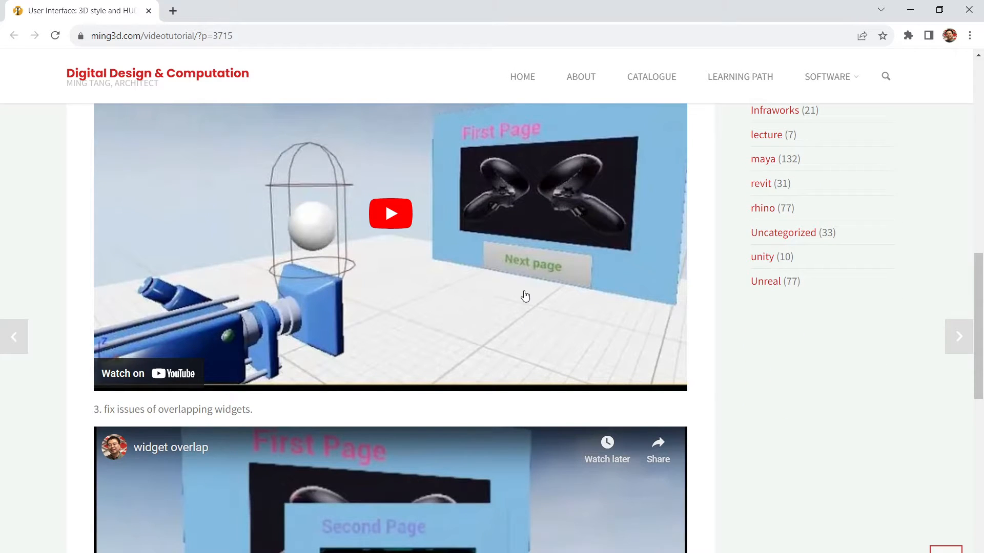
{"action": "scroll", "scroll_direction": "down", "scroll_amount": 3}
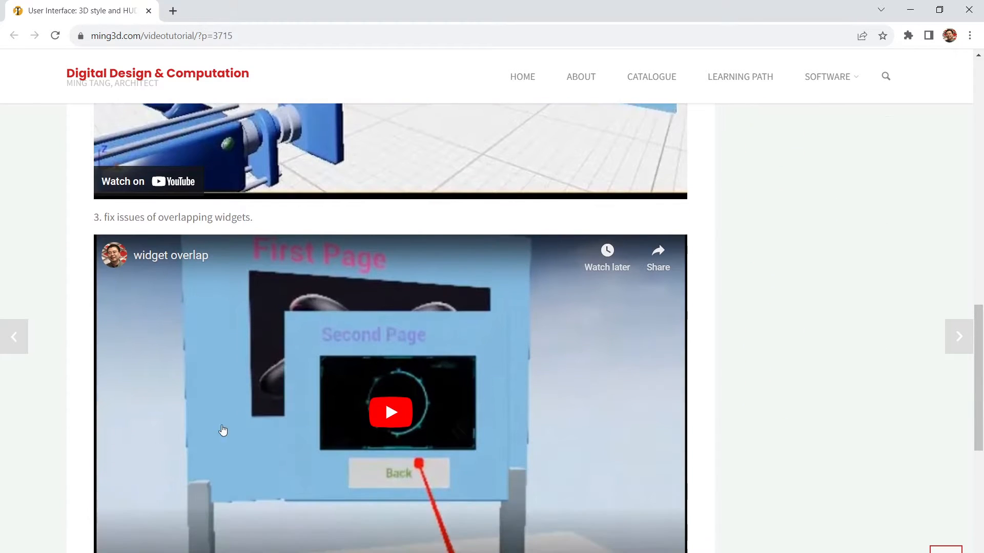
{"action": "scroll", "scroll_direction": "up", "scroll_amount": 3}
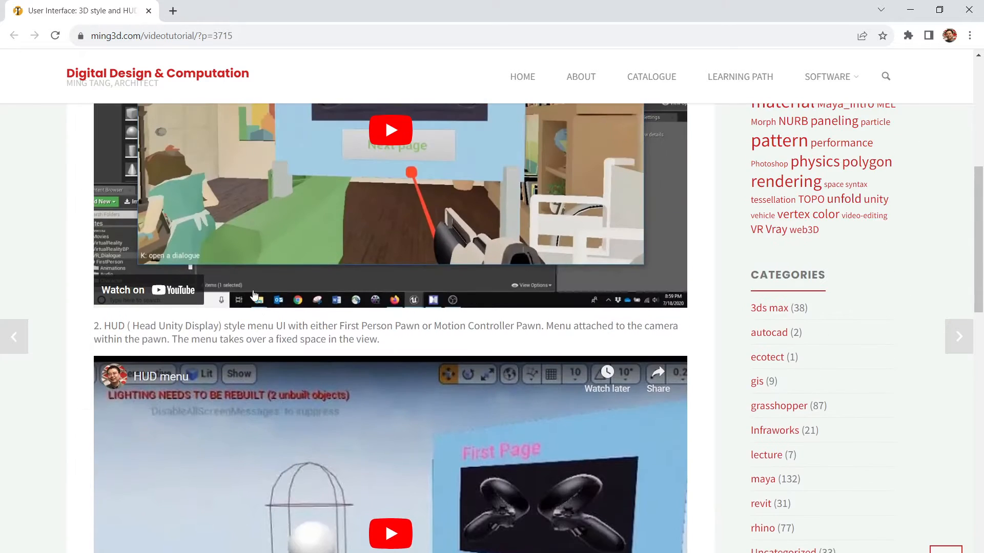
{"action": "scroll", "scroll_direction": "up", "scroll_amount": 3}
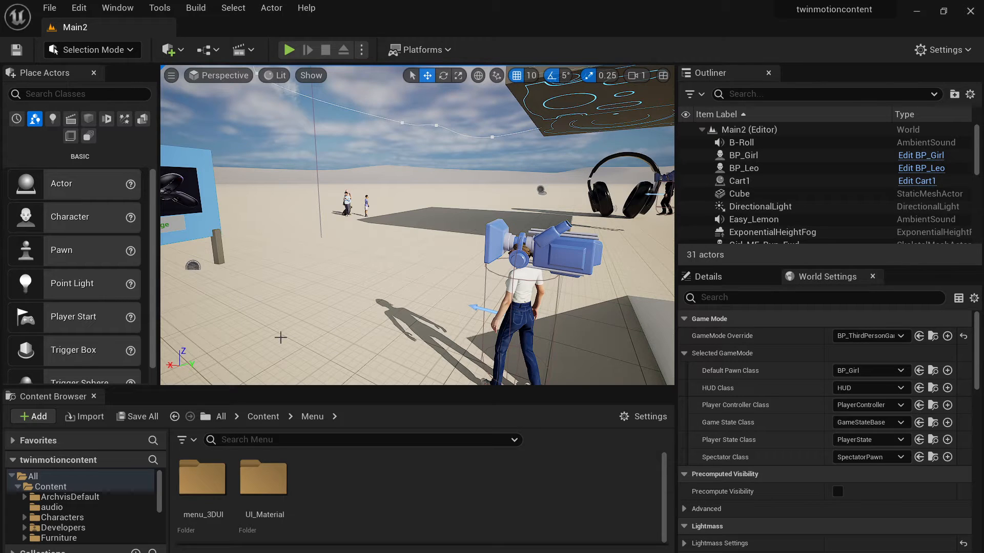
{"action": "mouse_move", "coordinate": [367, 291]}
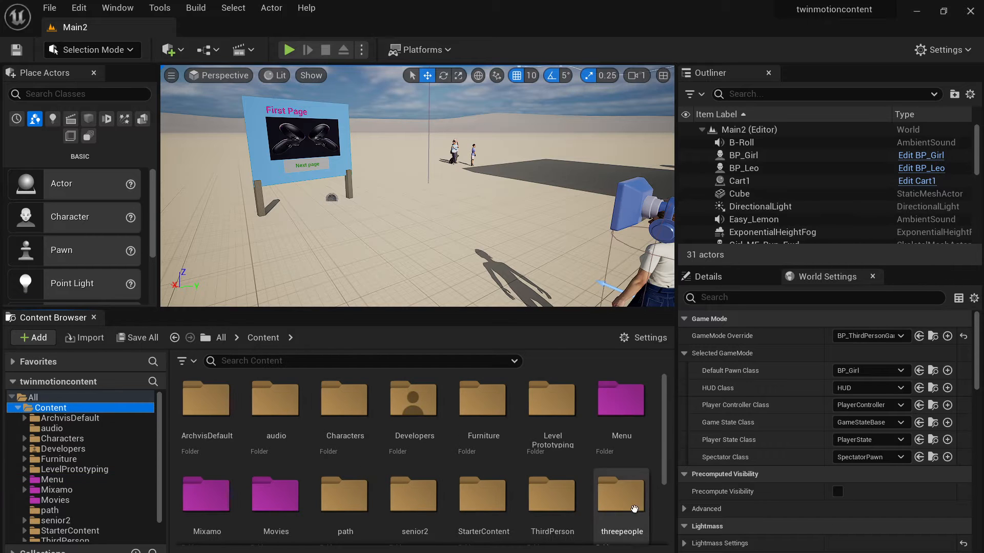
Step: Load the Main level from the Content folder in place of Main2
{"action": "double_click", "coordinate": [206, 490]}
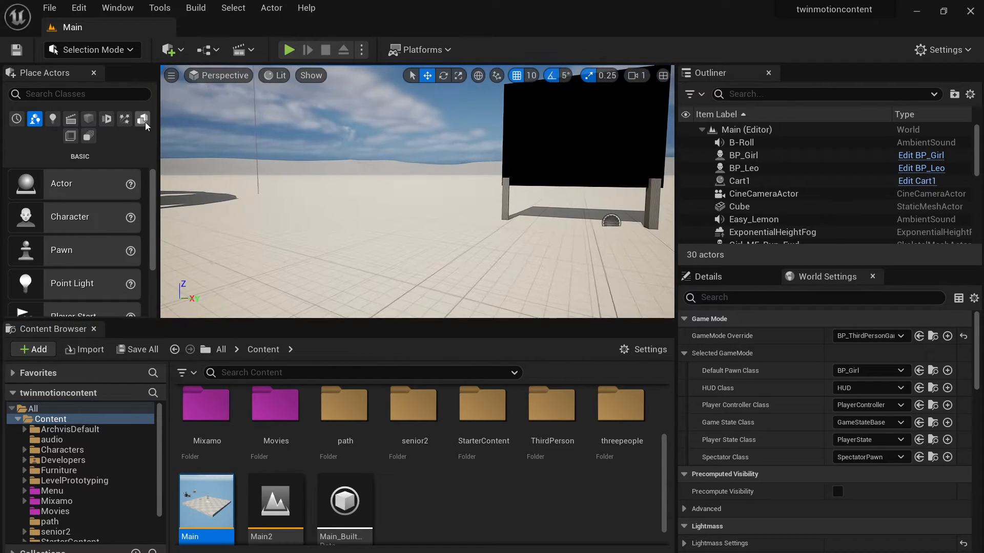
Step: Select SunSky and inspect its compass, sky light, directional light and sky atmosphere components
{"action": "scroll", "scroll_direction": "down", "scroll_amount": 3}
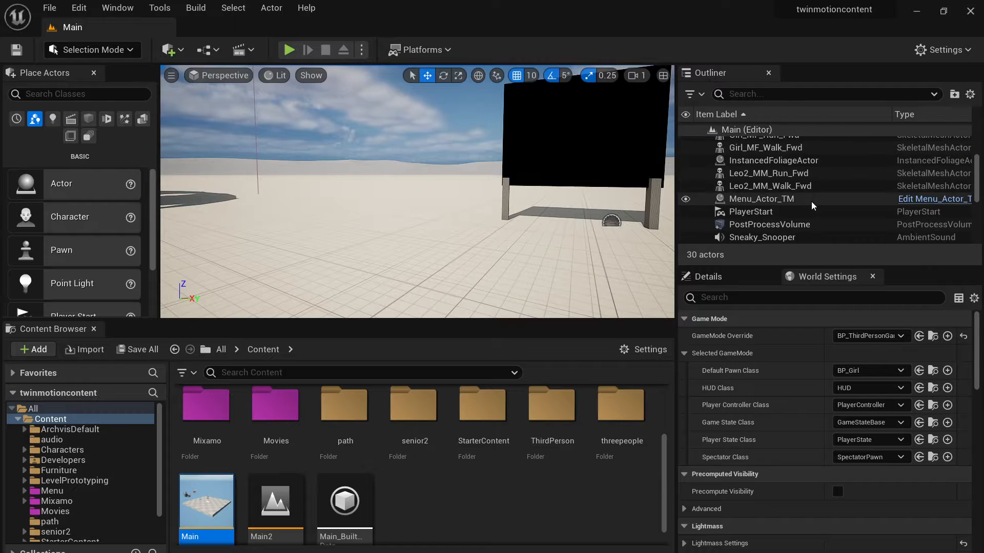
{"action": "left_click", "coordinate": [742, 169]}
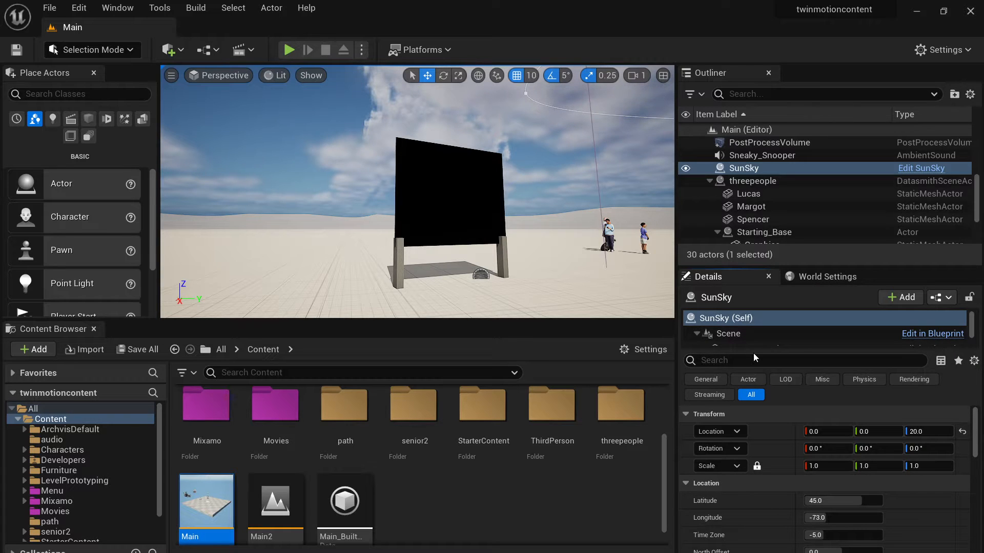
{"action": "left_click", "coordinate": [701, 333]}
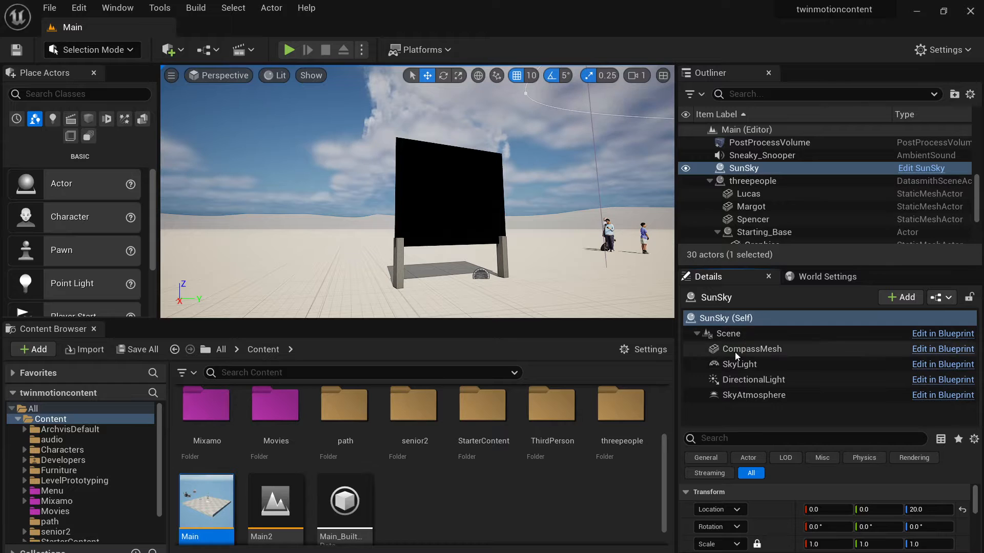
{"action": "mouse_move", "coordinate": [736, 363]}
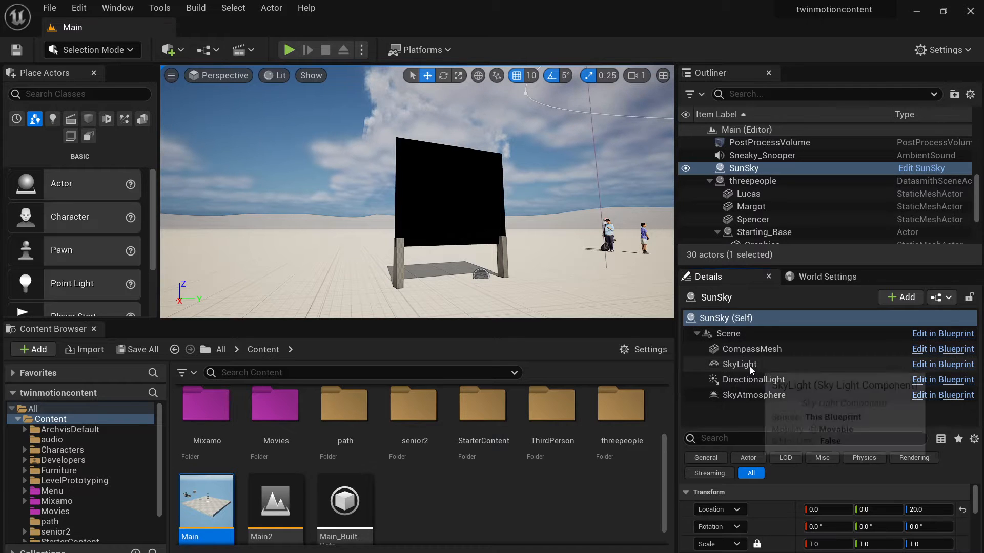
{"action": "left_click", "coordinate": [753, 379]}
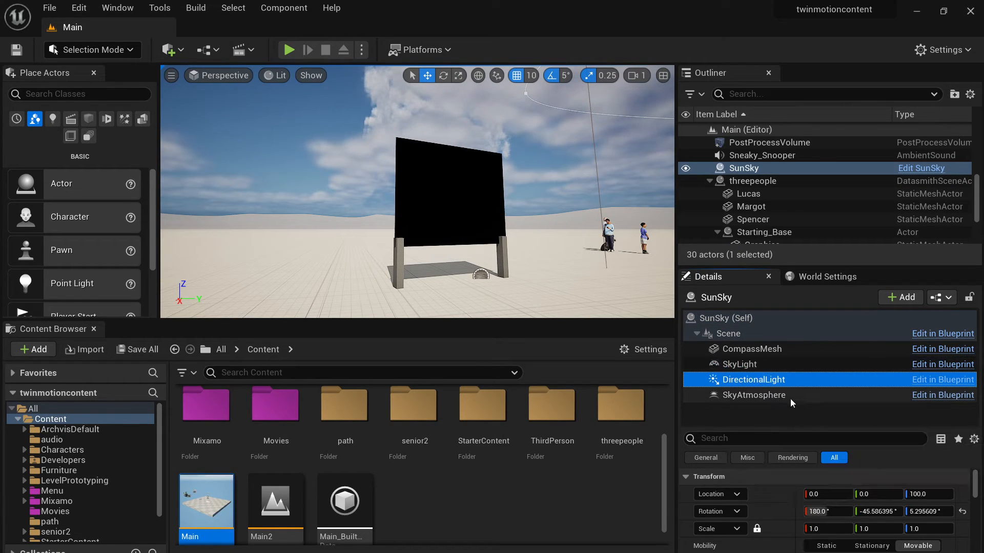
{"action": "left_click", "coordinate": [753, 394]}
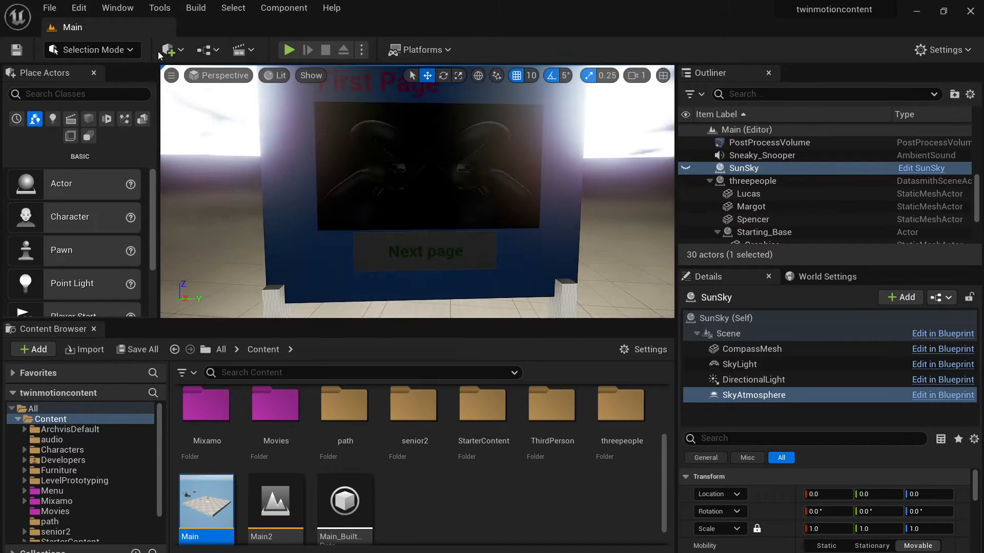
Step: Switch the viewport to Unlit shading and back to Lit
{"action": "left_click", "coordinate": [274, 75]}
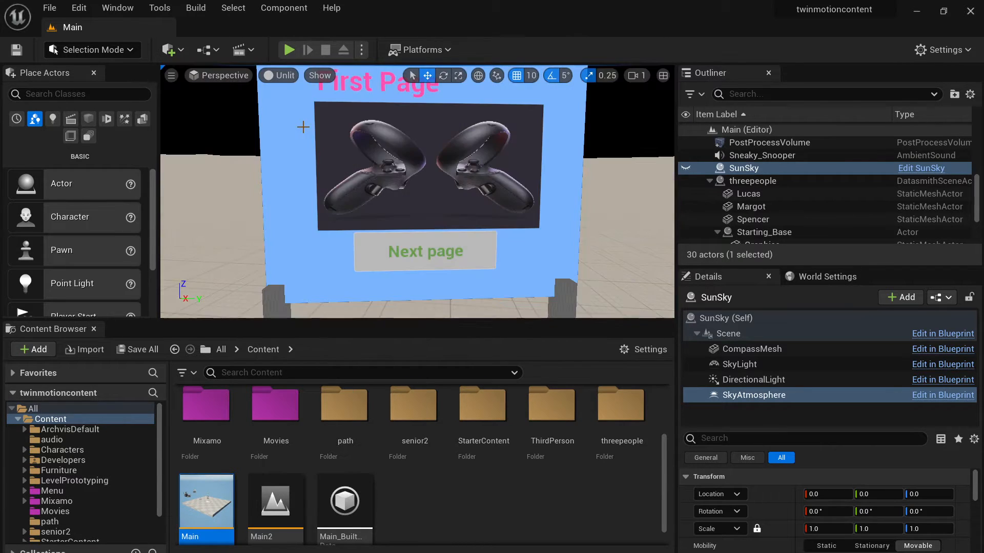
{"action": "left_click", "coordinate": [278, 75]}
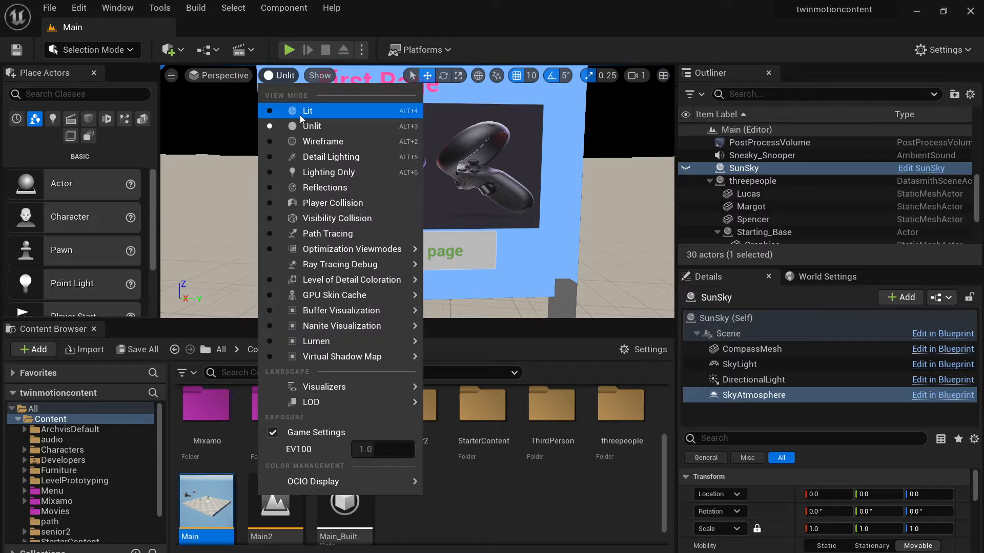
{"action": "left_click", "coordinate": [308, 111]}
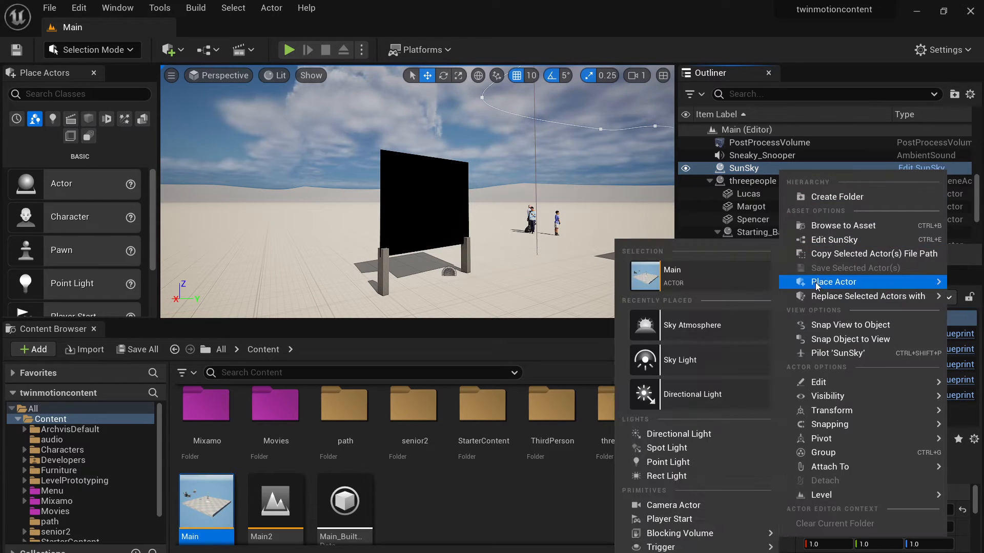
{"action": "mouse_move", "coordinate": [692, 325]}
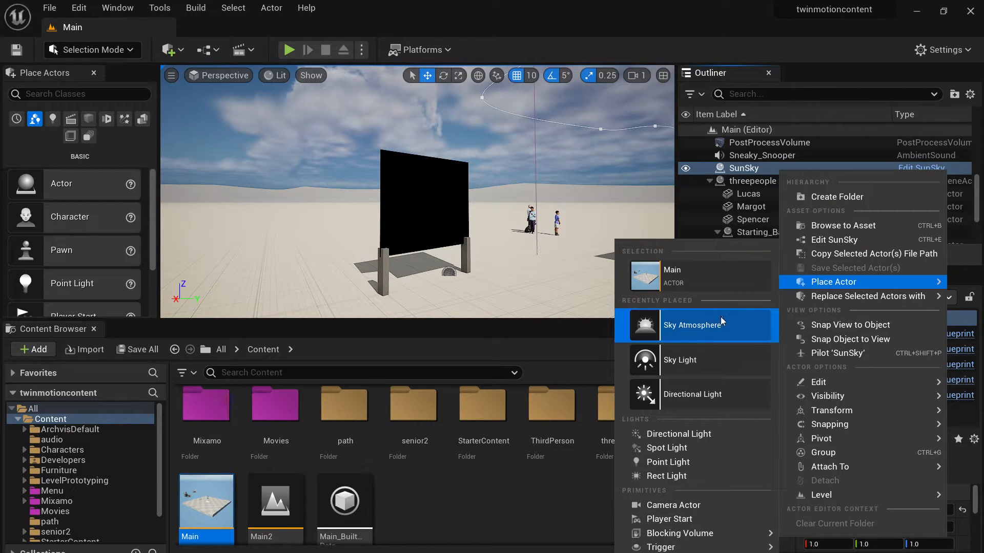
{"action": "mouse_move", "coordinate": [737, 359]}
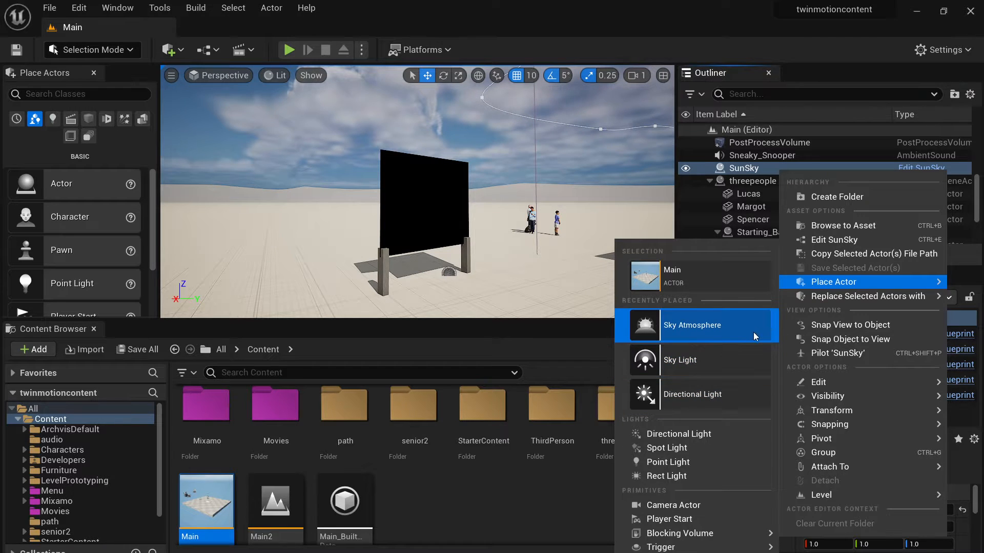
{"action": "mouse_move", "coordinate": [866, 297]}
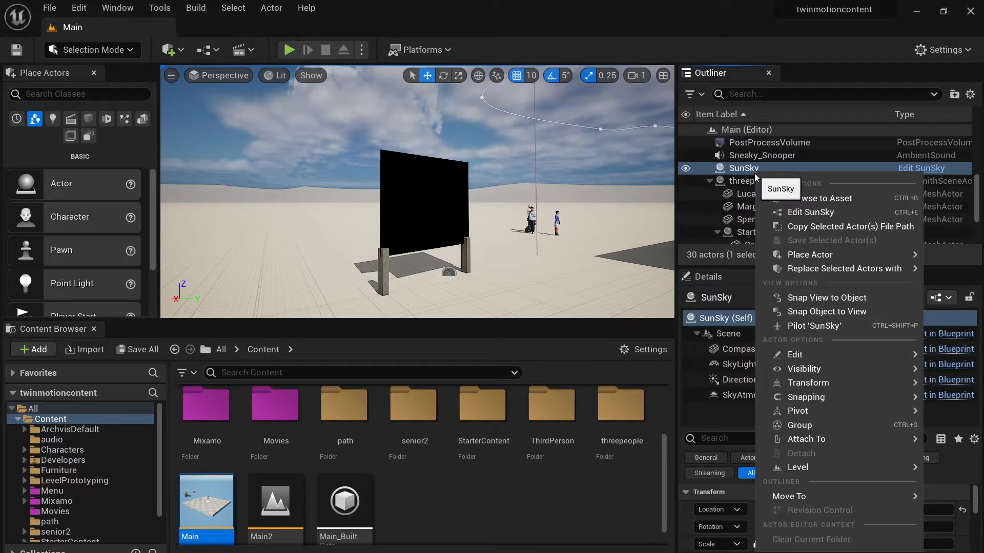
{"action": "mouse_move", "coordinate": [819, 368]}
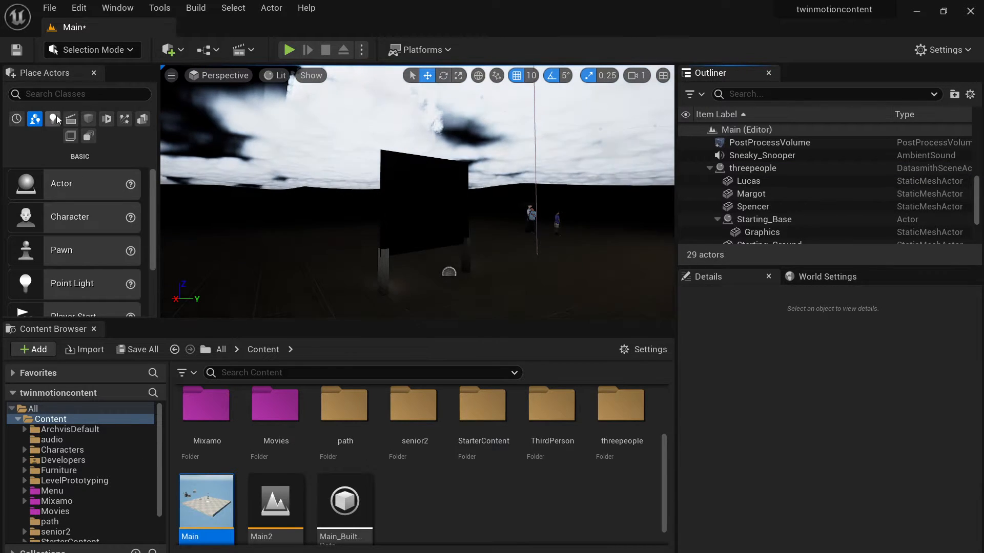
Step: Show the Lights category of Place Actors after removing SunSky
{"action": "left_click", "coordinate": [52, 119]}
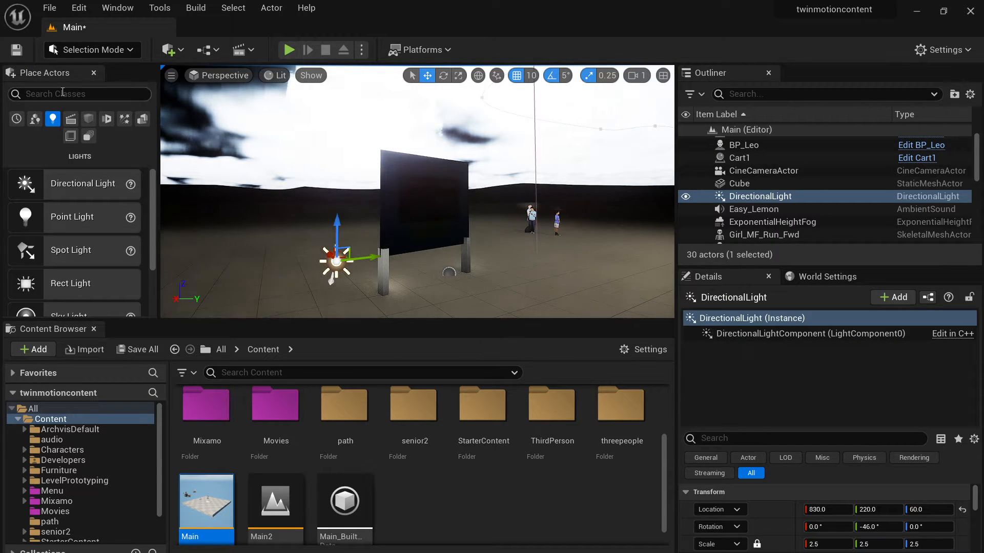
Step: Search 'sky' to add Sky Atmosphere and Sky Light beside the new Directional Light, then select the light
{"action": "type", "text": "sky"}
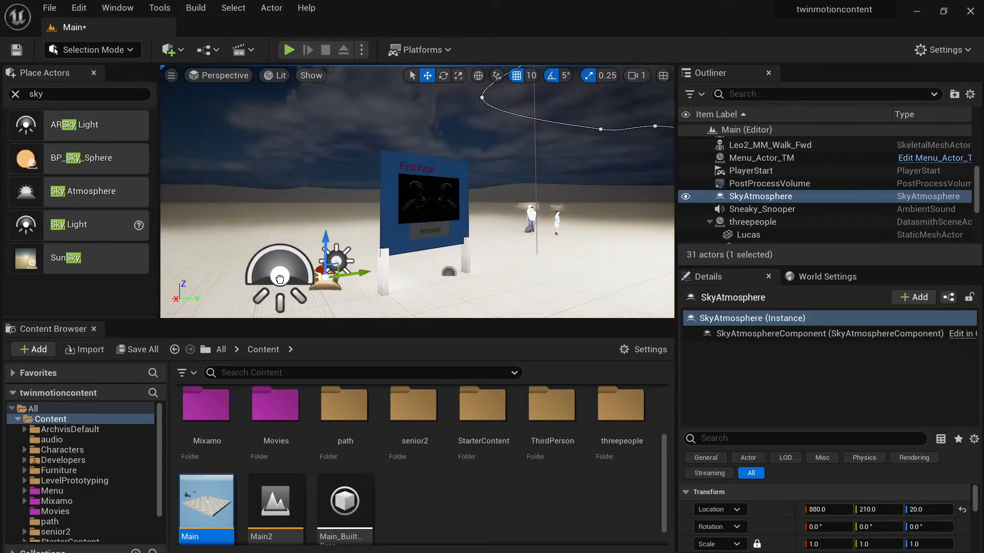
{"action": "left_click", "coordinate": [746, 209]}
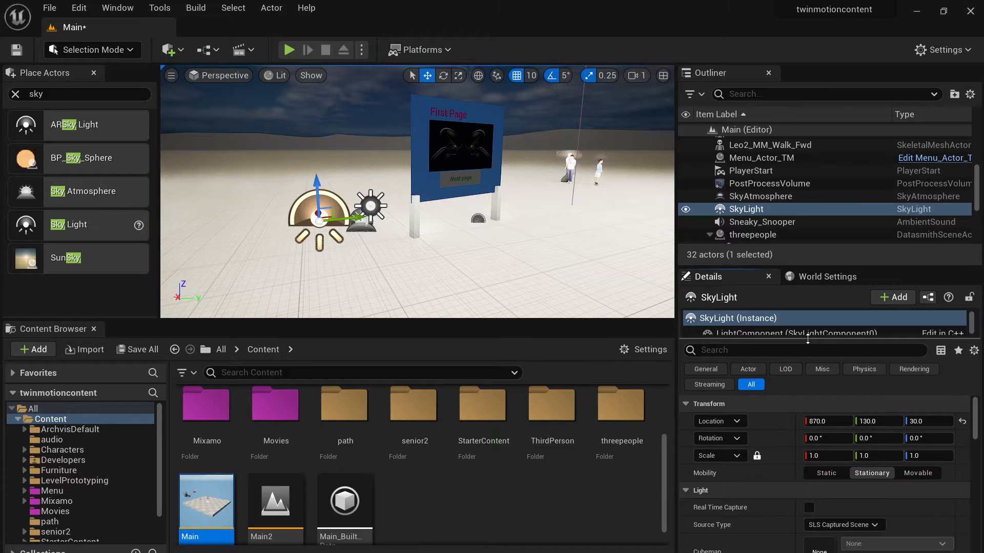
{"action": "left_click", "coordinate": [808, 507]}
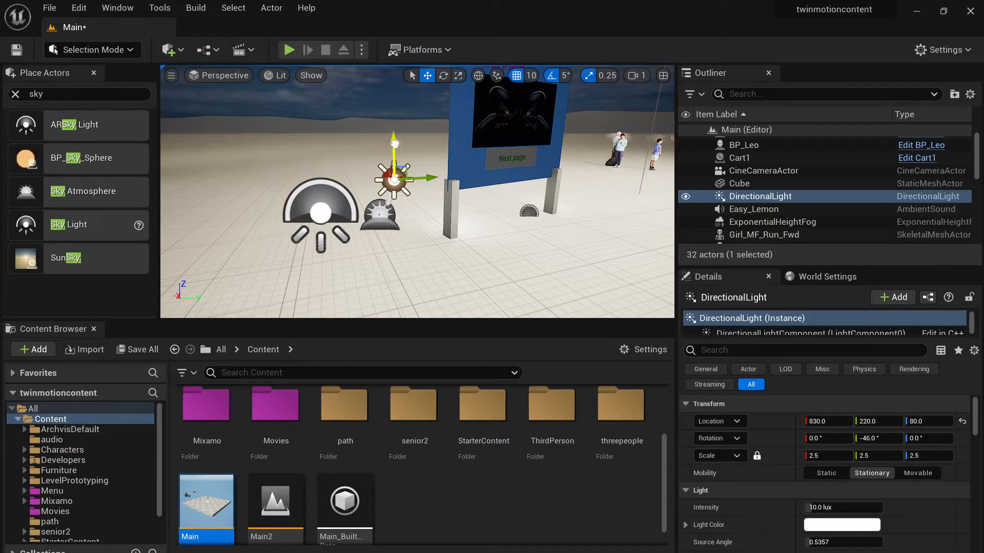
{"action": "mouse_move", "coordinate": [789, 240]}
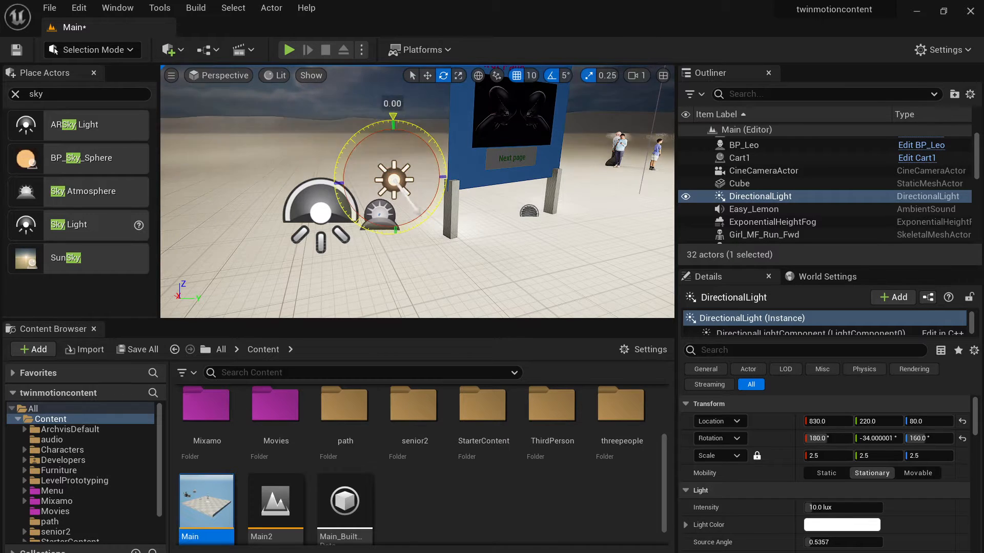
Step: Rotate the Directional Light to about 223°, -43°, 138° and select the Sky Atmosphere
{"action": "left_click_drag", "start_coordinate": [393, 117], "coordinate": [357, 124]}
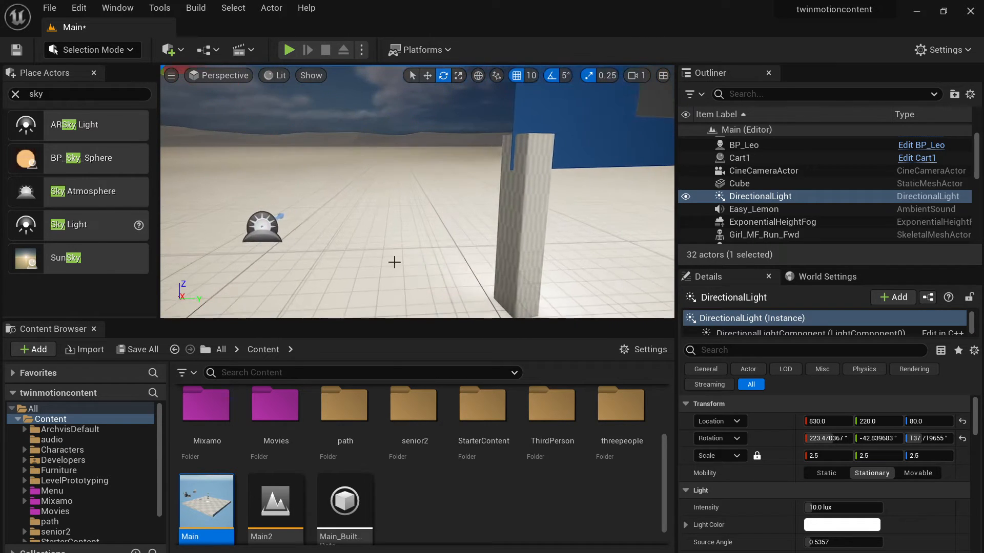
{"action": "left_click", "coordinate": [760, 195]}
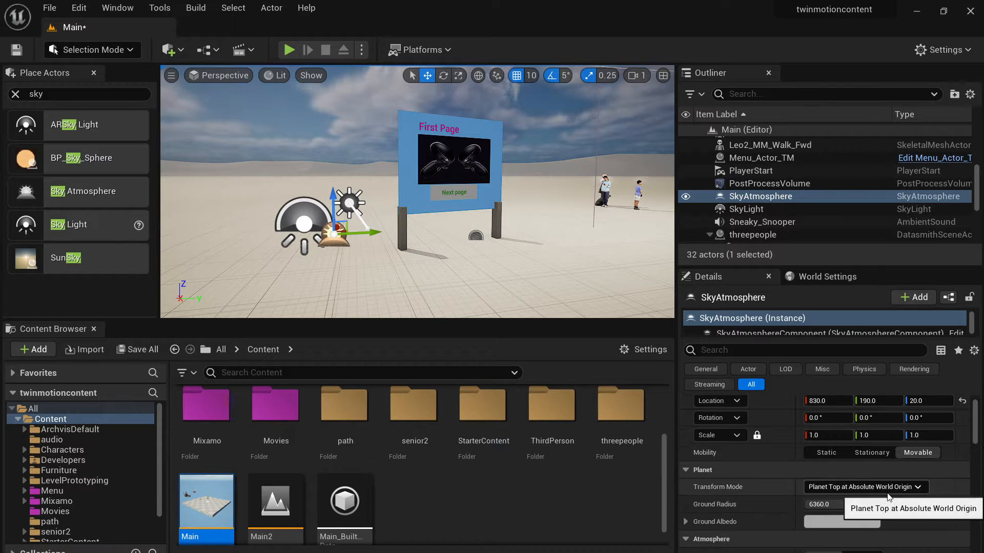
Step: Enable Real Time Capture on the Sky Light and select it together with SkyAtmosphere
{"action": "scroll", "scroll_direction": "down", "scroll_amount": 3}
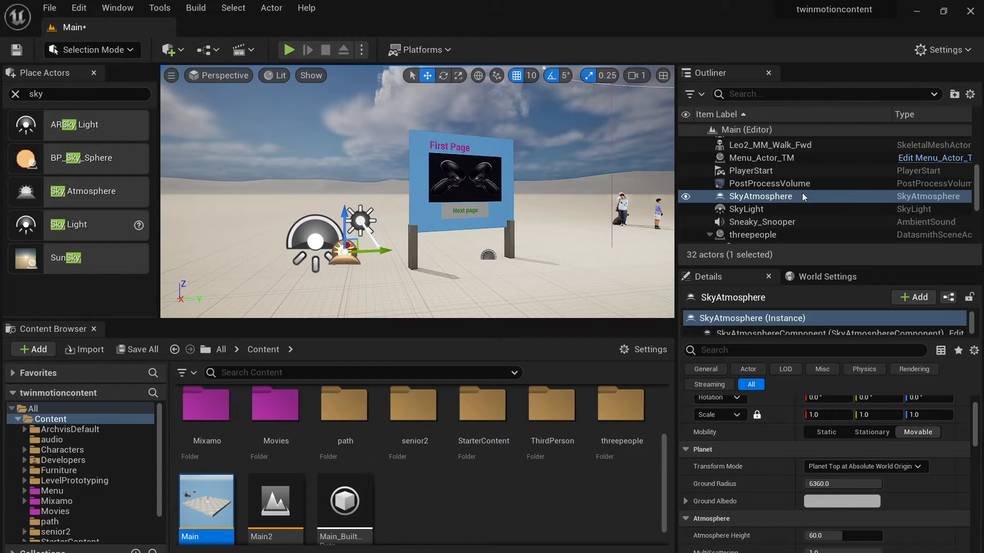
{"action": "mouse_move", "coordinate": [747, 209]}
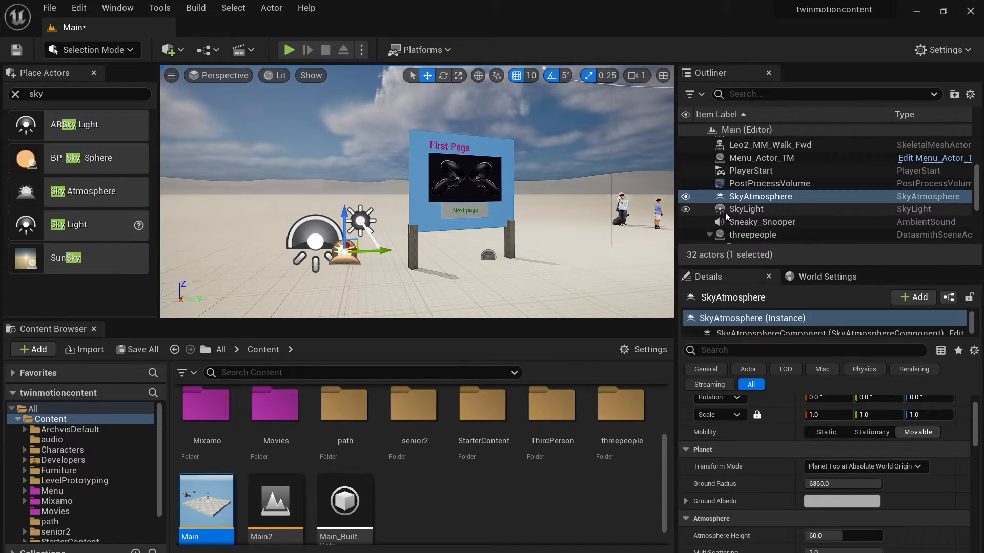
{"action": "left_click", "coordinate": [747, 209]}
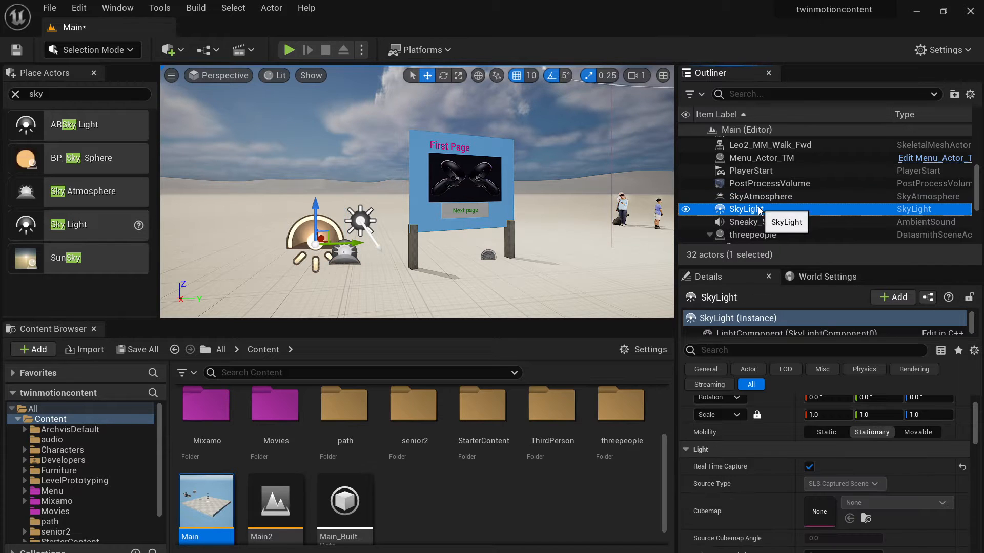
{"action": "left_click", "coordinate": [759, 196]}
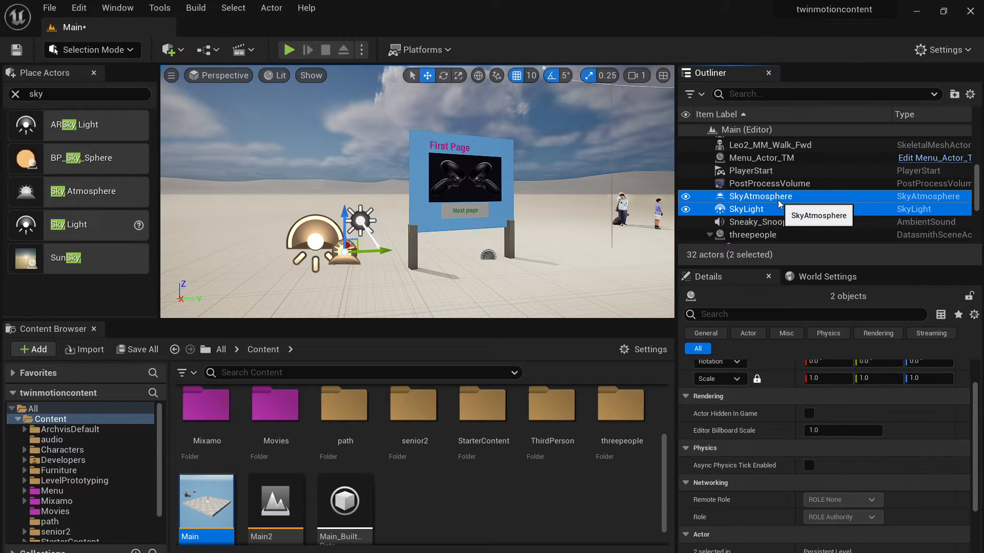
{"action": "mouse_move", "coordinate": [759, 222]}
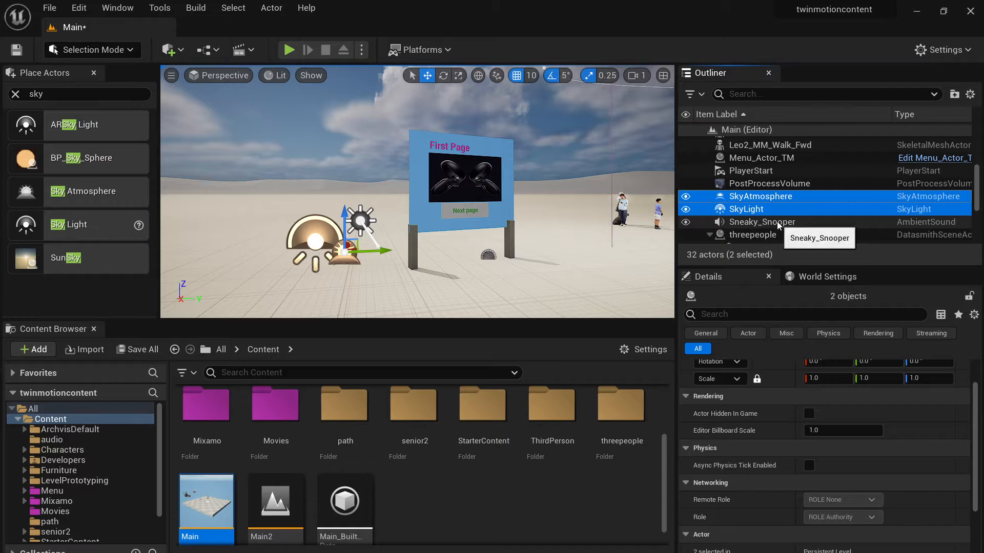
{"action": "mouse_move", "coordinate": [770, 201]}
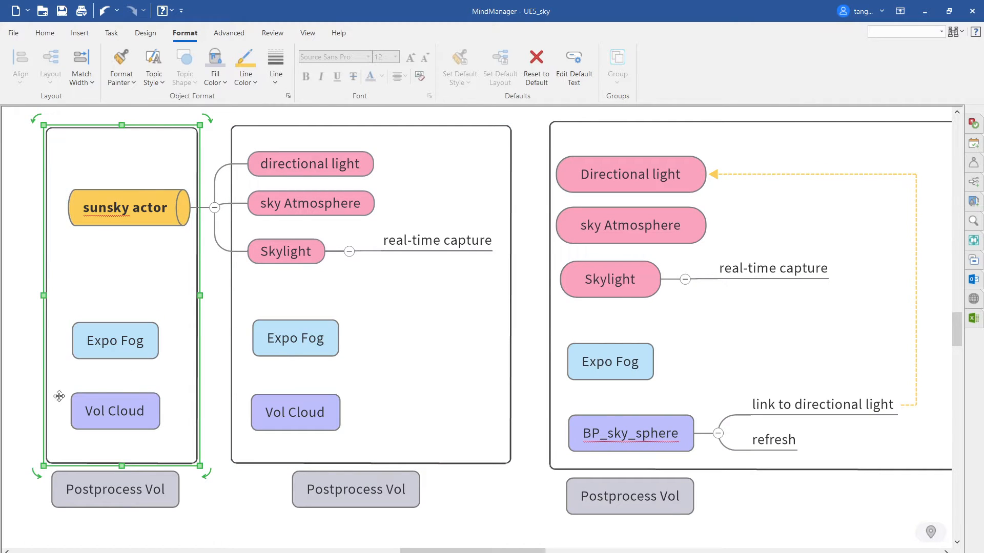
{"action": "mouse_move", "coordinate": [194, 278]}
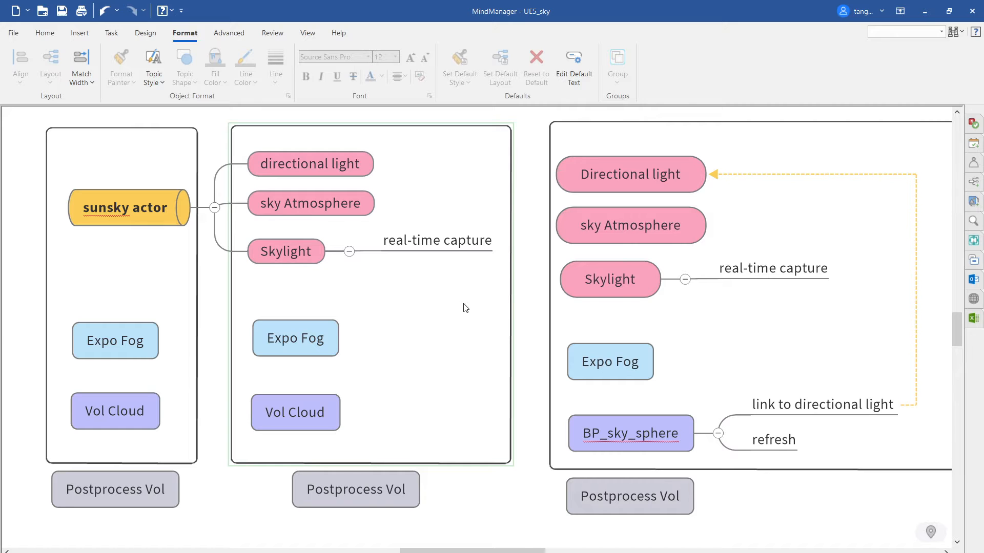
{"action": "mouse_move", "coordinate": [457, 312]}
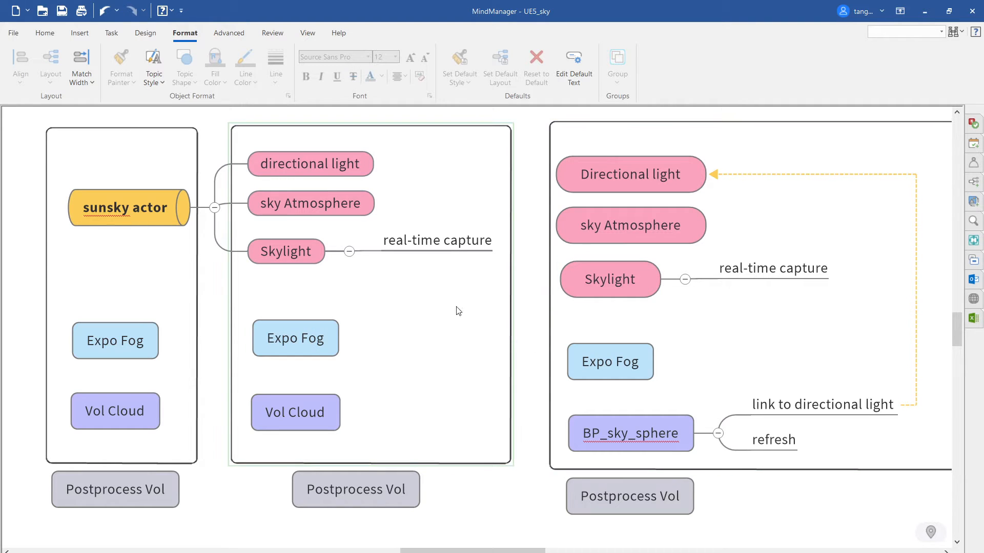
{"action": "left_click", "coordinate": [631, 433]}
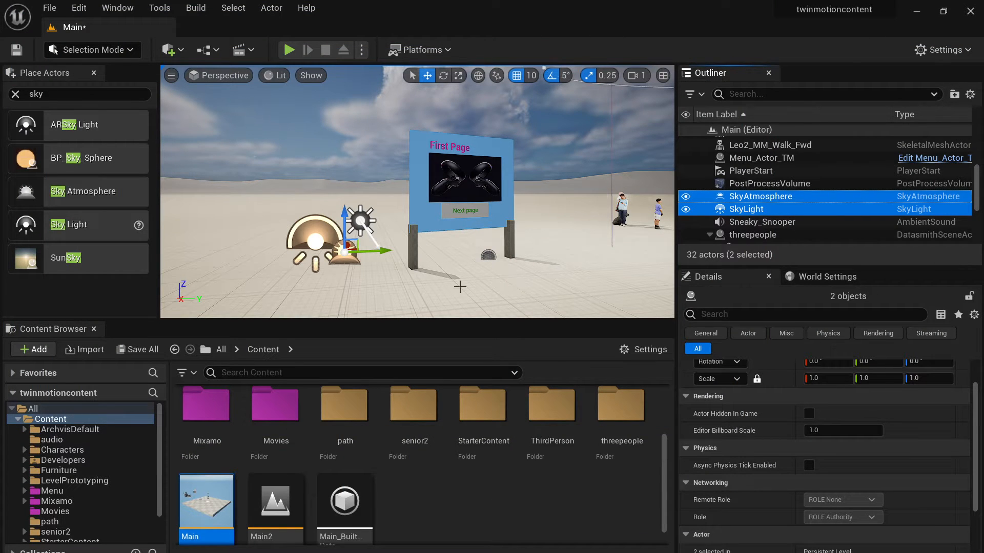
Step: Browse the Content Browser into Menu > menu_3DUI
{"action": "left_click", "coordinate": [770, 183]}
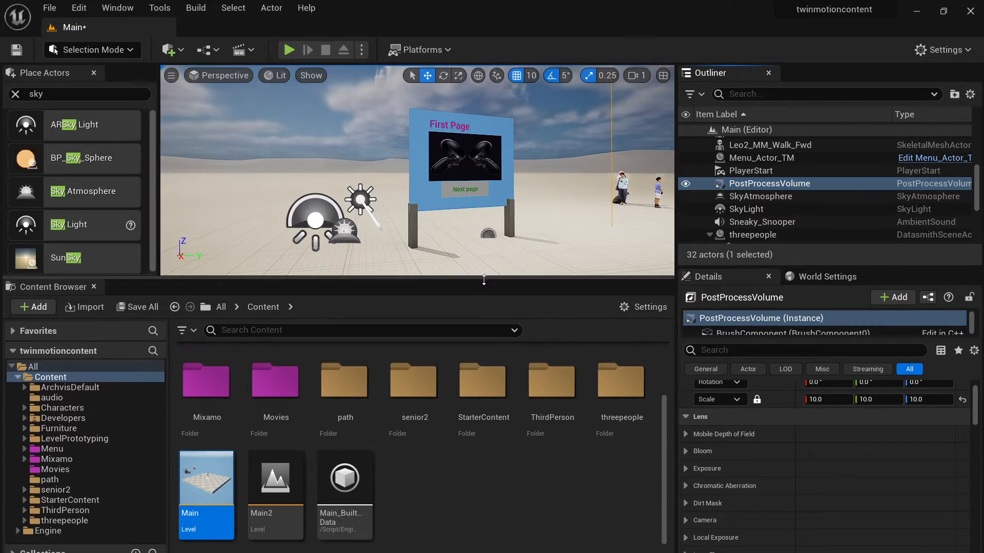
{"action": "mouse_move", "coordinate": [206, 382]}
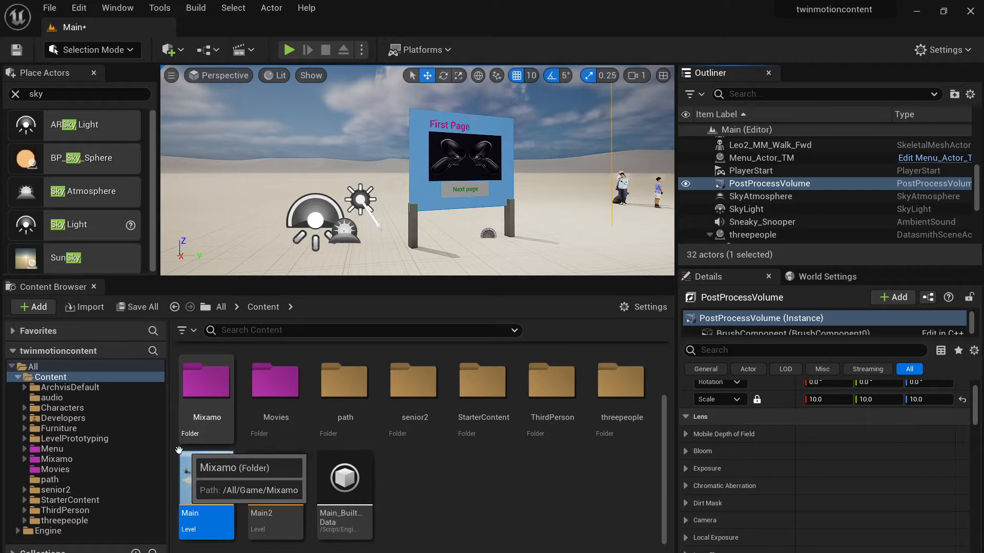
{"action": "left_click", "coordinate": [74, 439]}
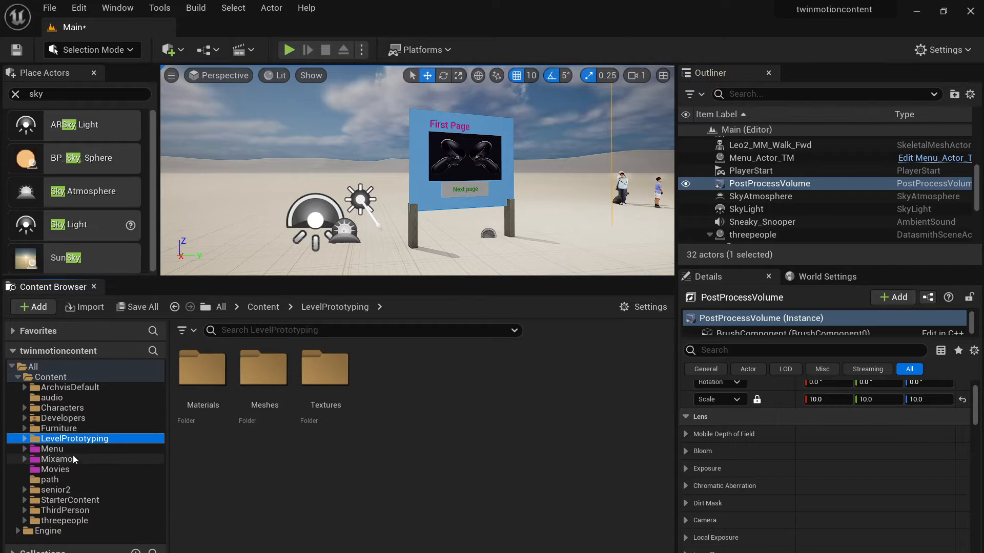
{"action": "left_click", "coordinate": [56, 459]}
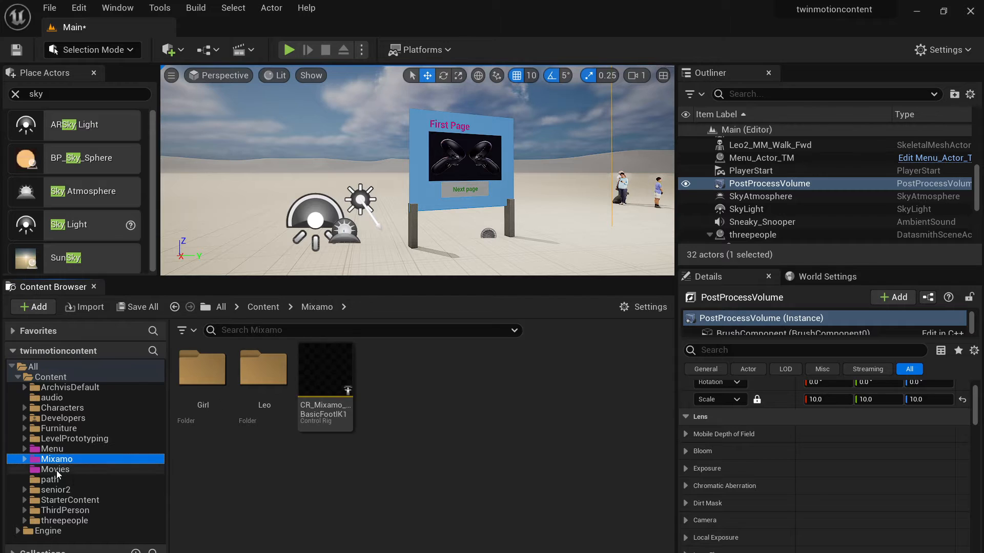
{"action": "left_click", "coordinate": [52, 449]}
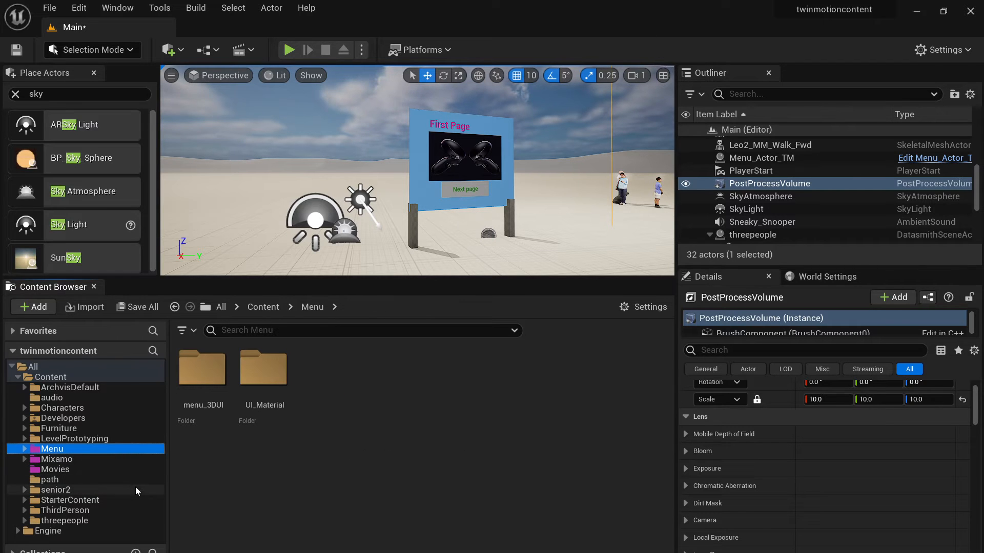
{"action": "left_click", "coordinate": [24, 449]}
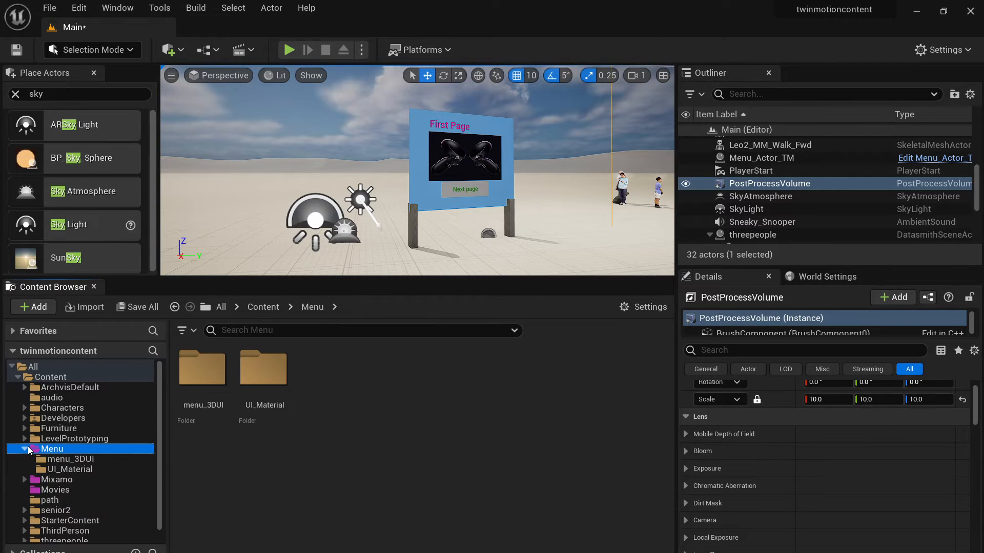
{"action": "left_click", "coordinate": [71, 459]}
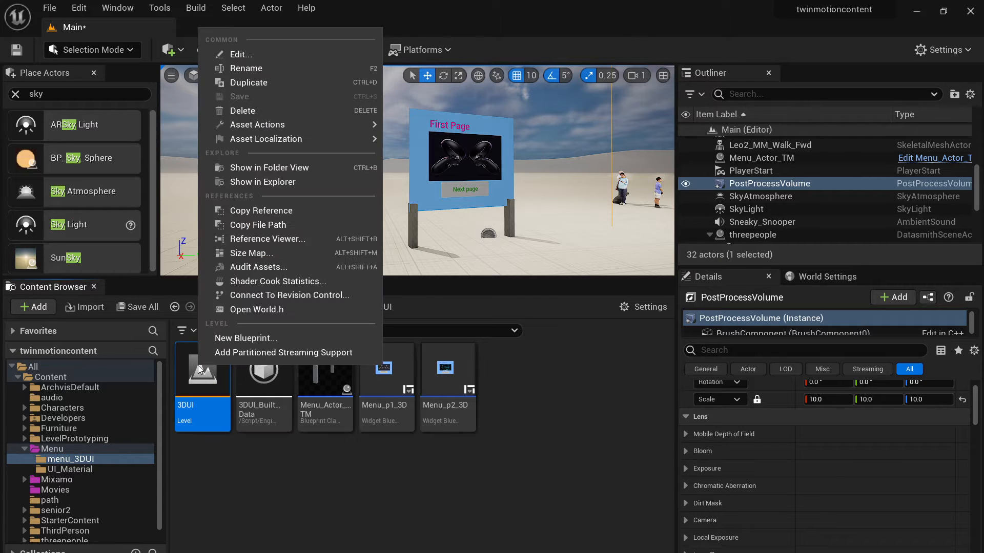
Step: Delete the 3DUI level and its built data from menu_3DUI
{"action": "left_click", "coordinate": [241, 111]}
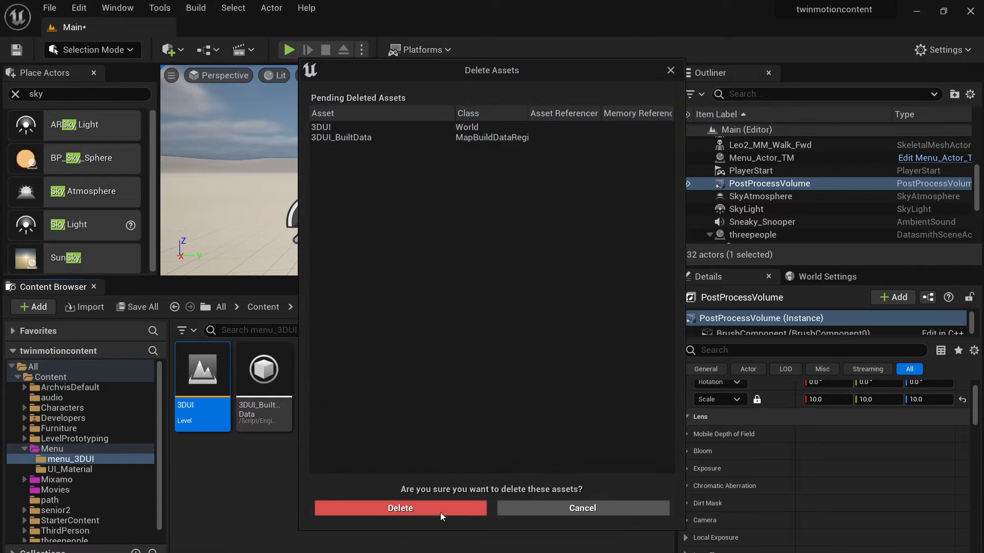
{"action": "left_click", "coordinate": [400, 508]}
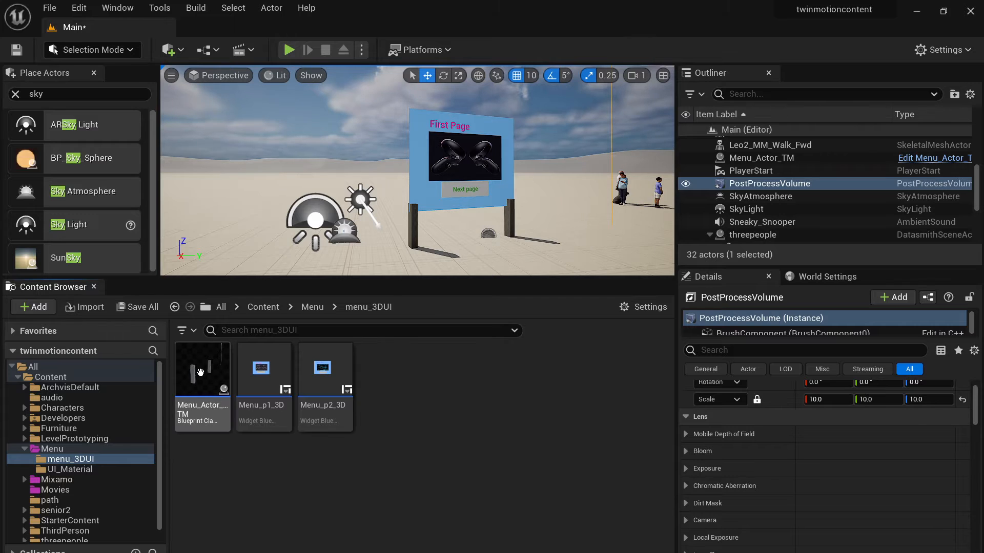
{"action": "mouse_move", "coordinate": [202, 370]}
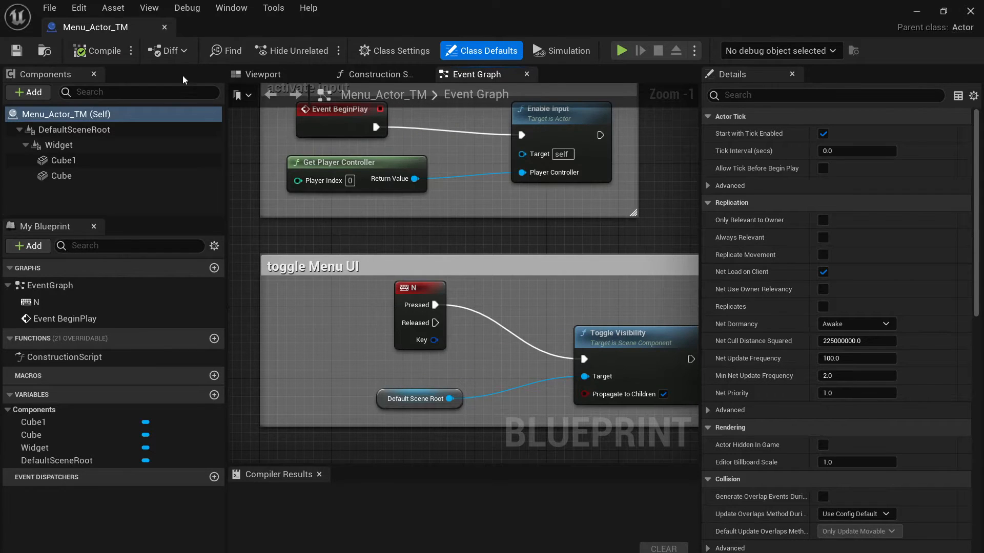
Step: Select the menu actor's Widget component and search 'wi' in the Add component list
{"action": "left_click", "coordinate": [262, 74]}
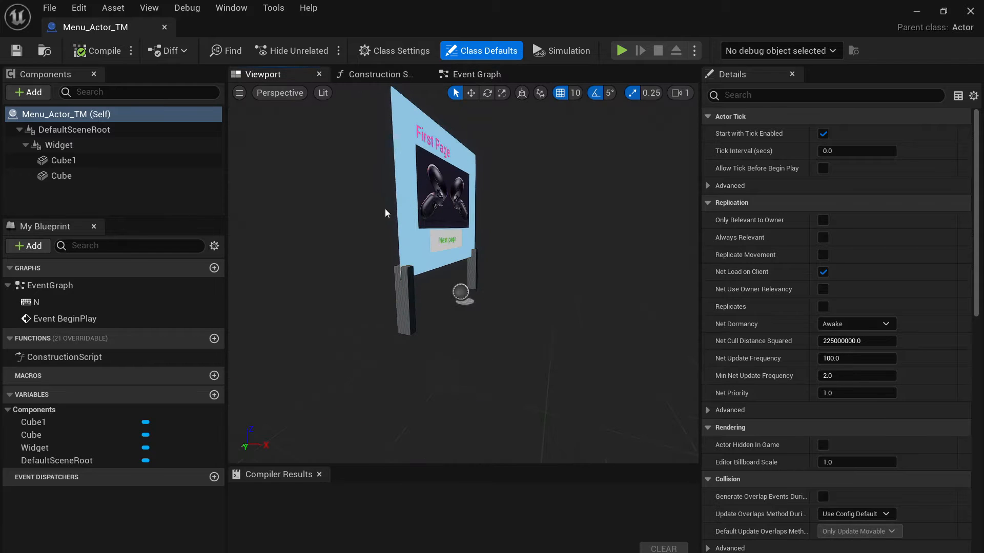
{"action": "left_click", "coordinate": [58, 144]}
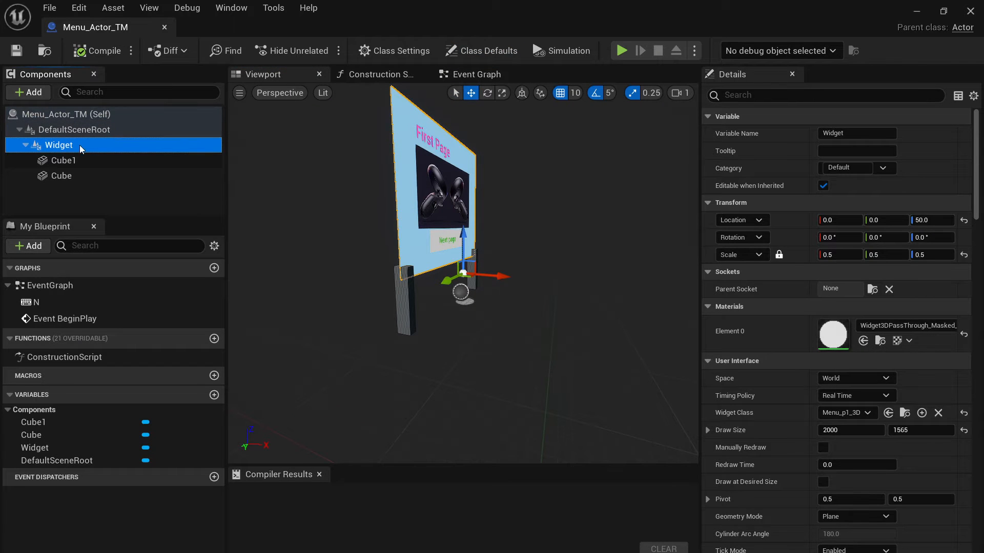
{"action": "left_click", "coordinate": [27, 92]}
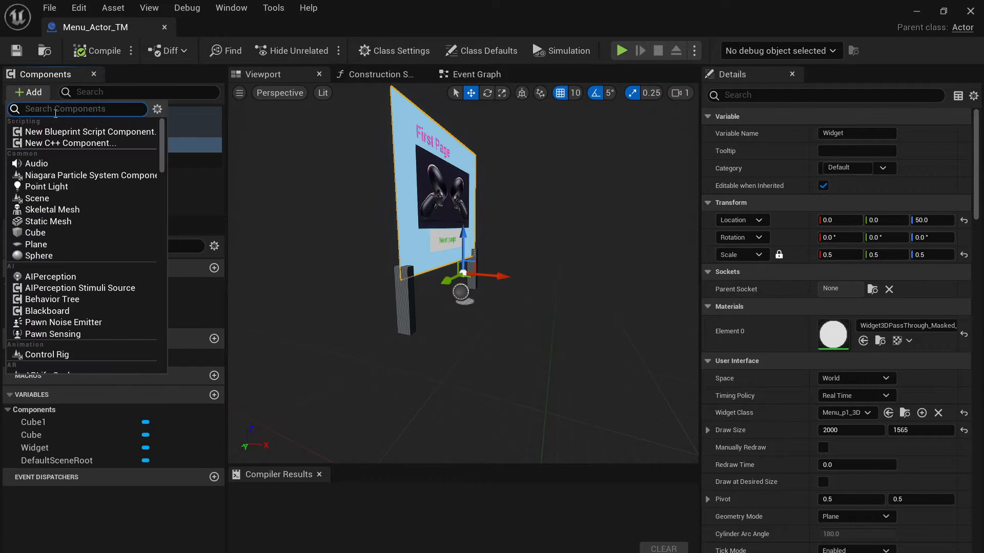
{"action": "type", "text": "wi"}
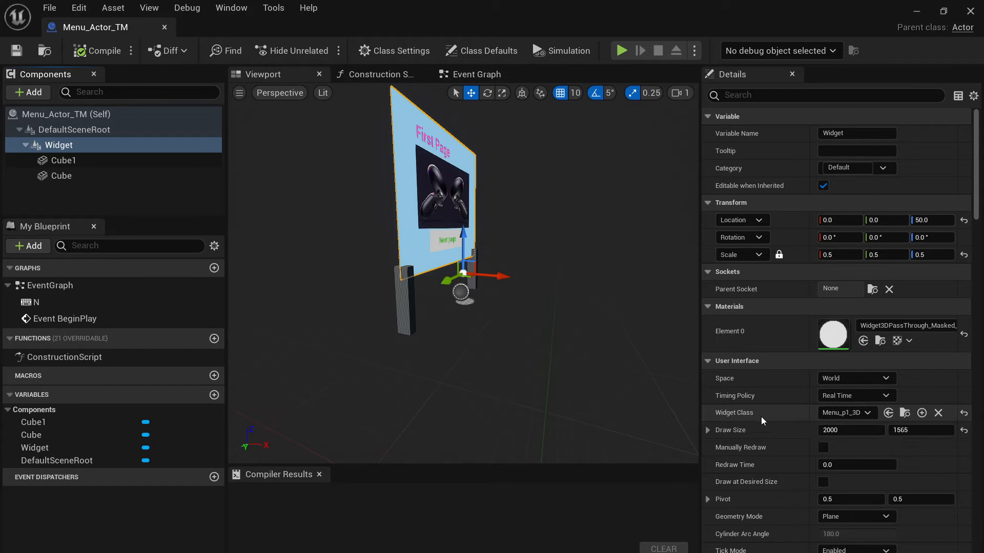
{"action": "mouse_move", "coordinate": [905, 412]}
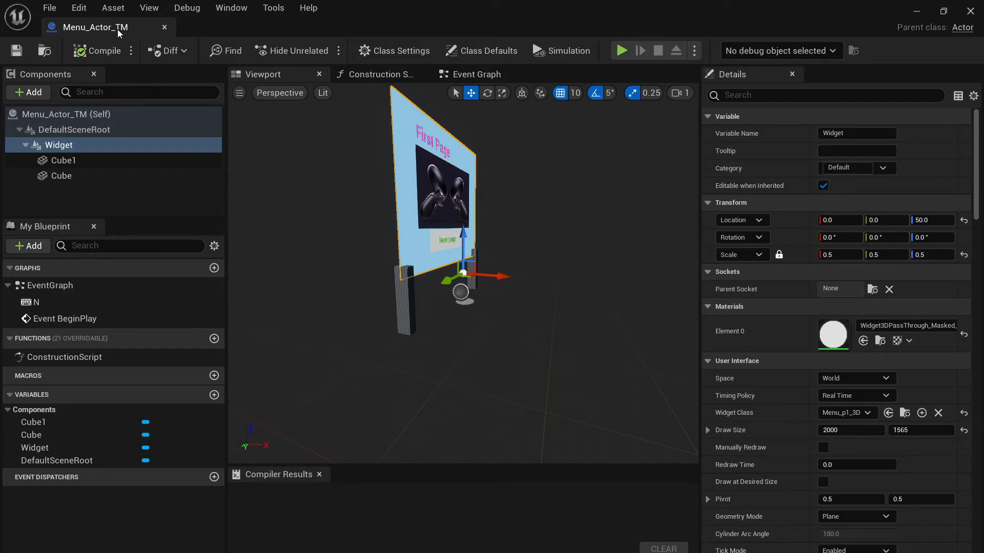
Step: Open the Menu_p1_3D widget blueprint from the Widget component's Widget Class field
{"action": "left_click", "coordinate": [95, 27]}
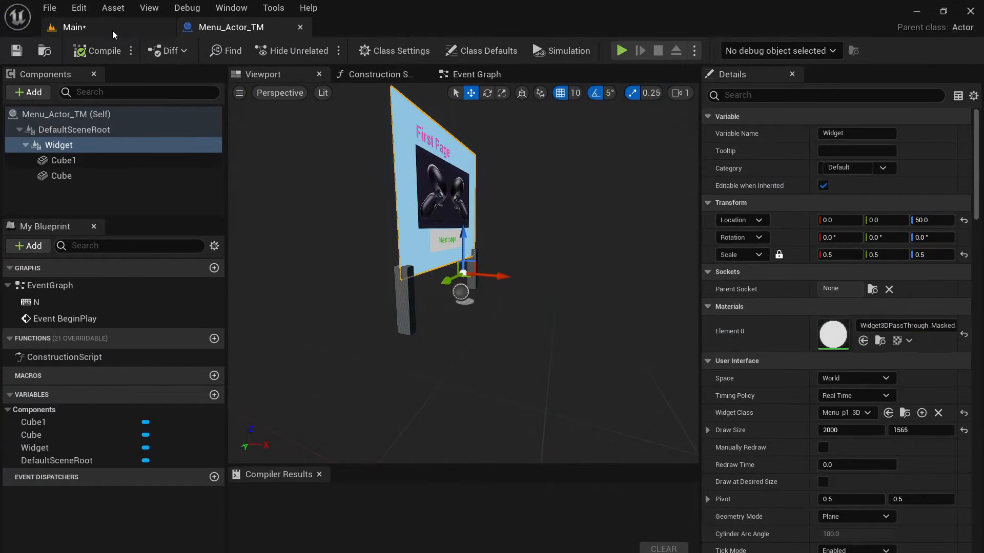
{"action": "left_click", "coordinate": [72, 26]}
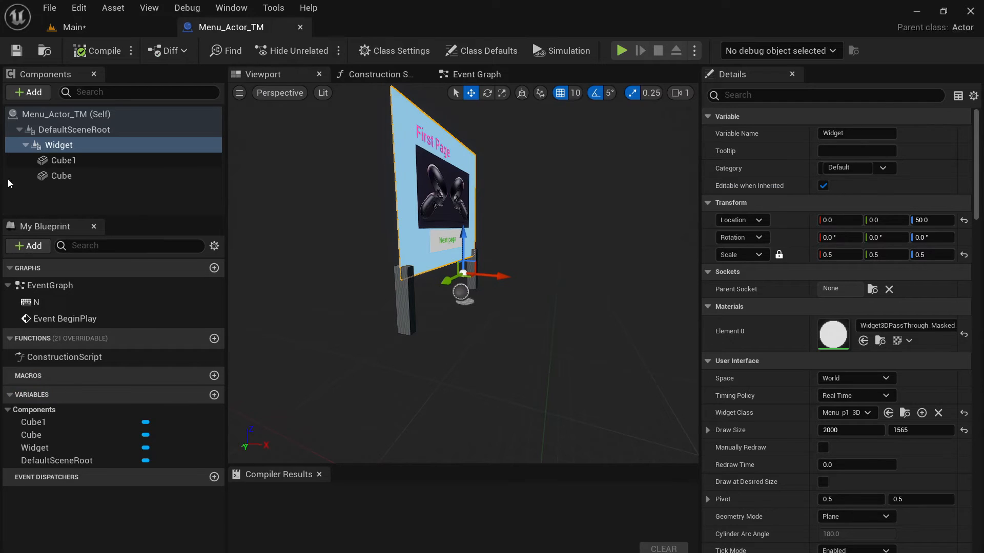
{"action": "mouse_move", "coordinate": [854, 424]}
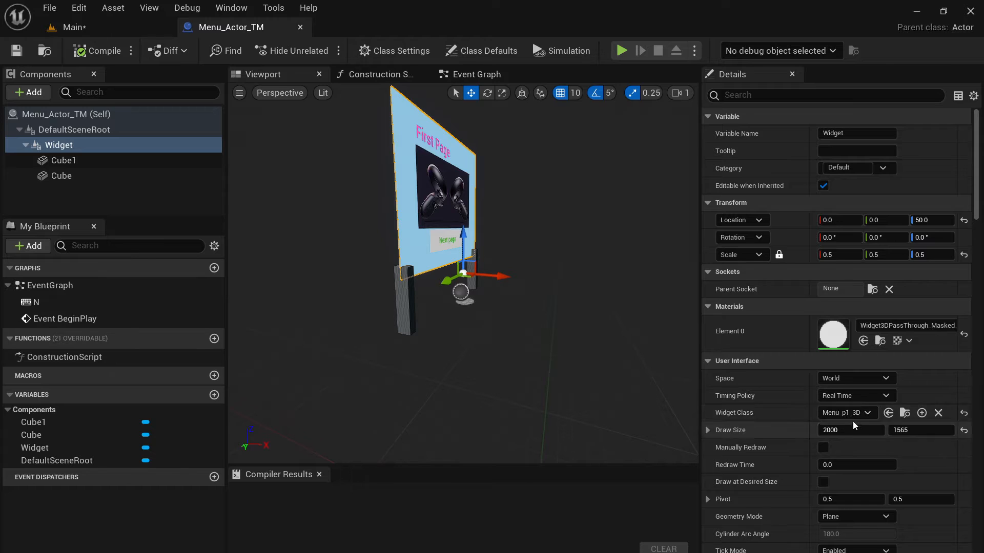
{"action": "mouse_move", "coordinate": [888, 413]}
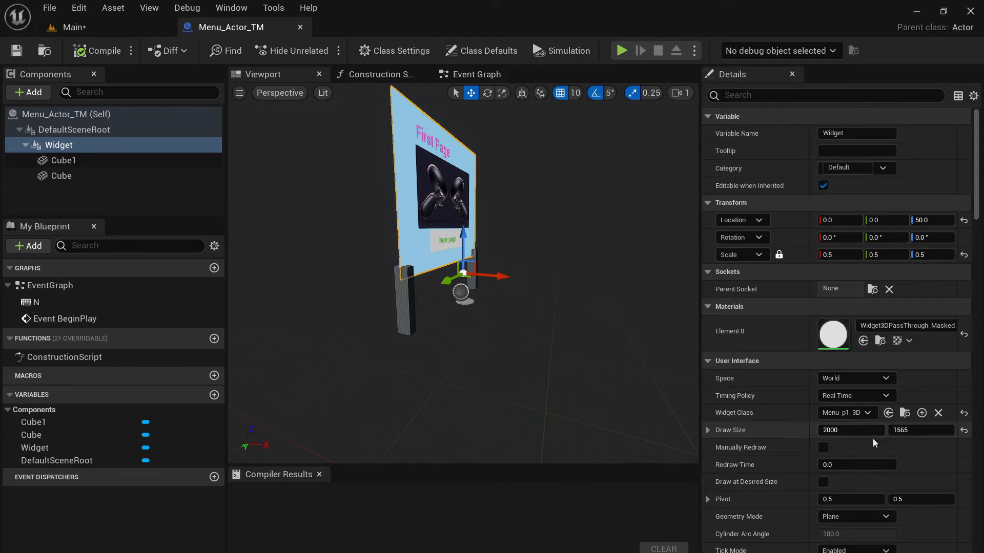
{"action": "mouse_move", "coordinate": [850, 430]}
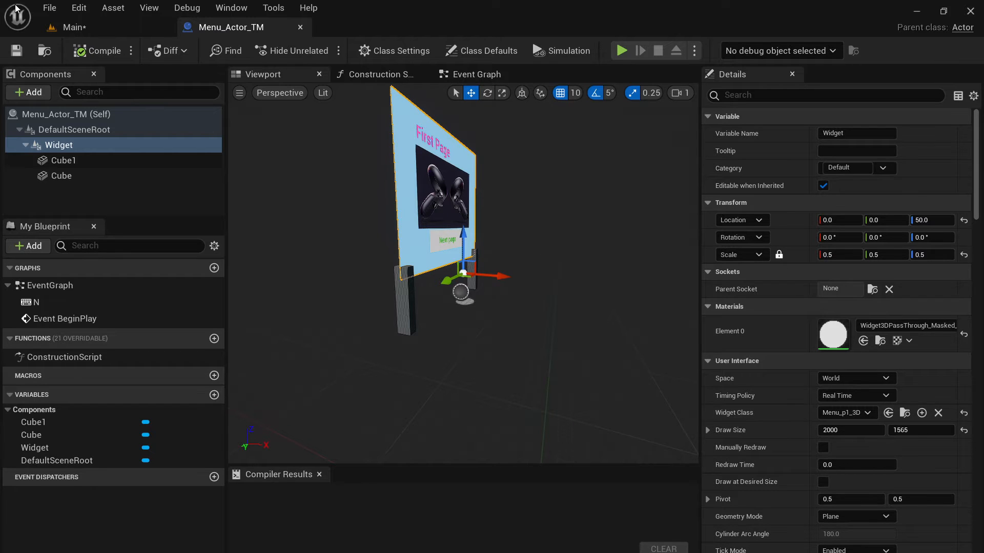
{"action": "left_click", "coordinate": [70, 26]}
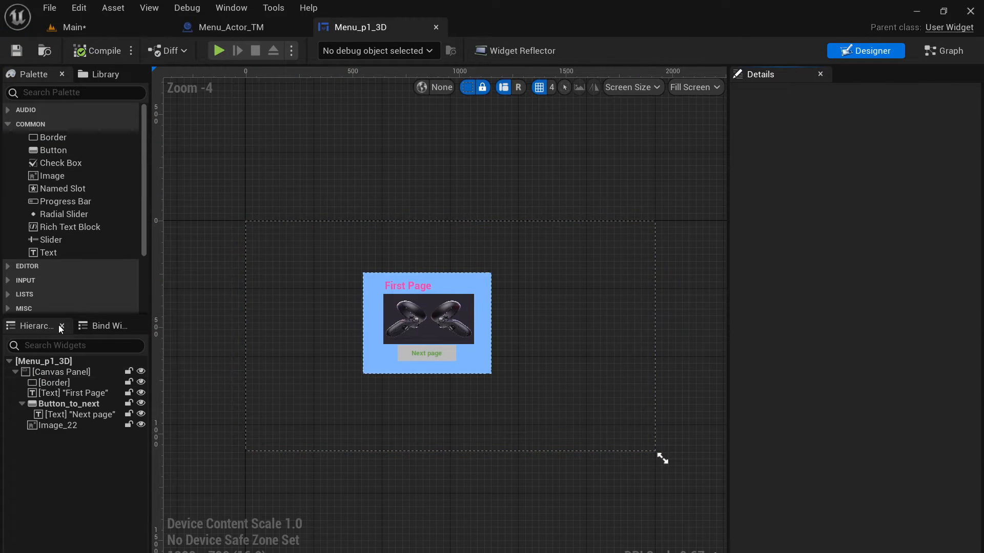
{"action": "scroll", "scroll_direction": "up", "scroll_amount": 3}
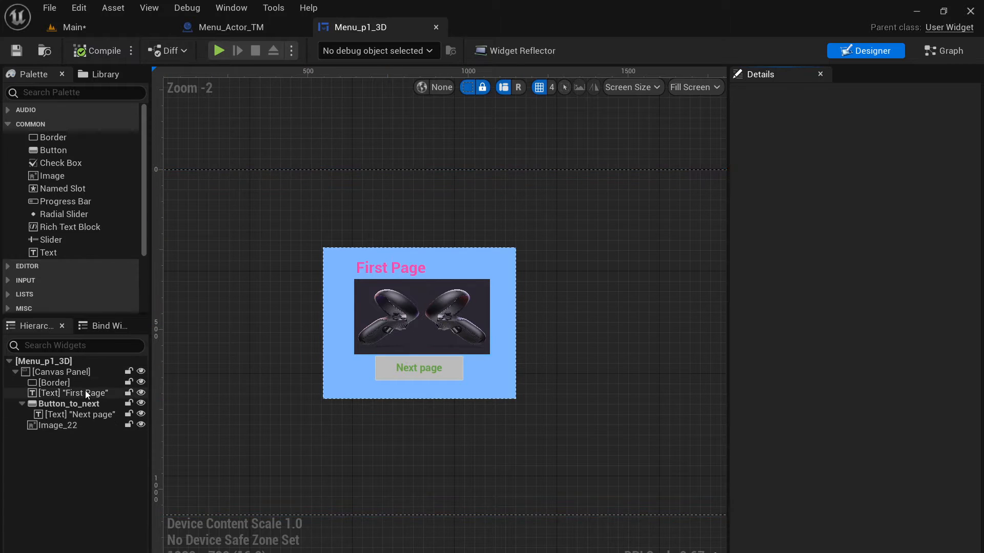
{"action": "left_click", "coordinate": [54, 382]}
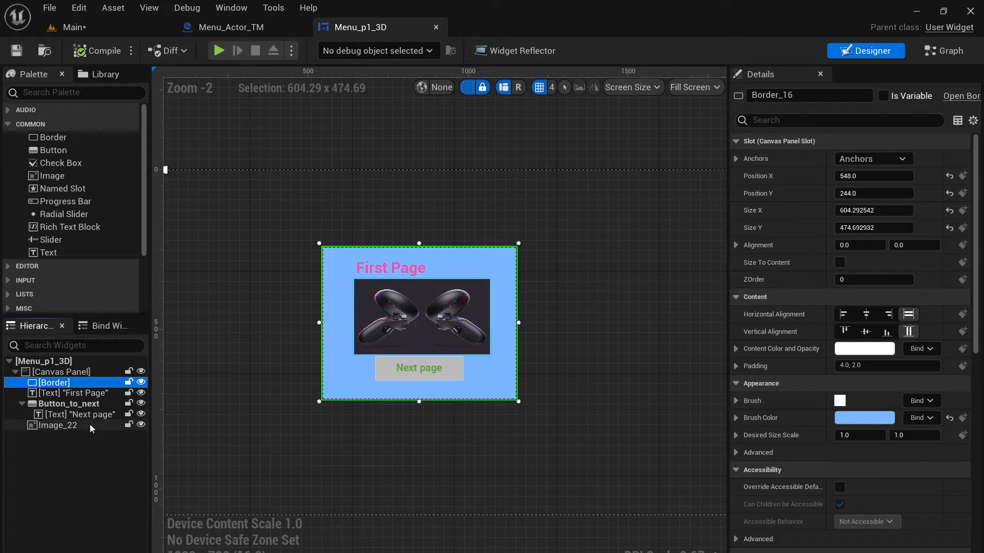
{"action": "left_click", "coordinate": [72, 393]}
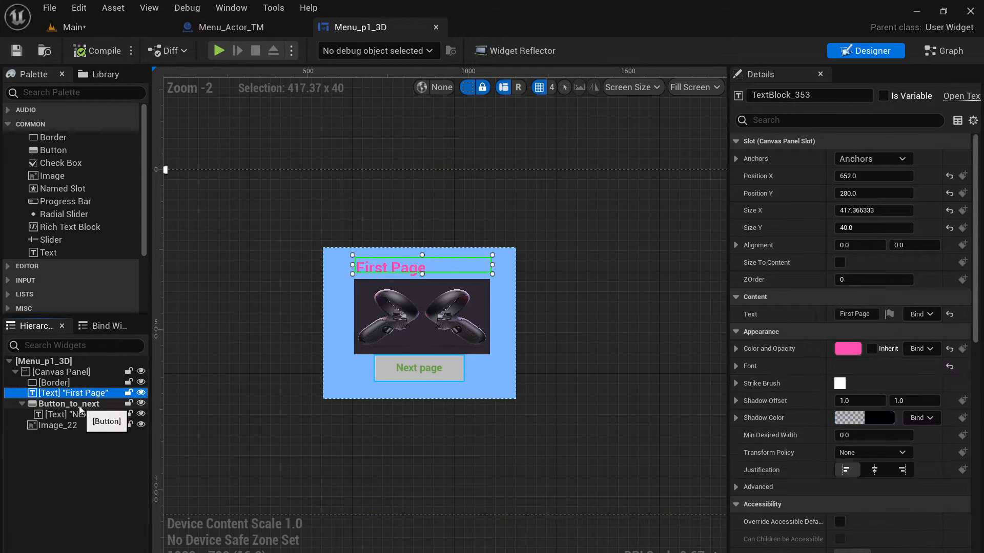
{"action": "left_click", "coordinate": [75, 414]}
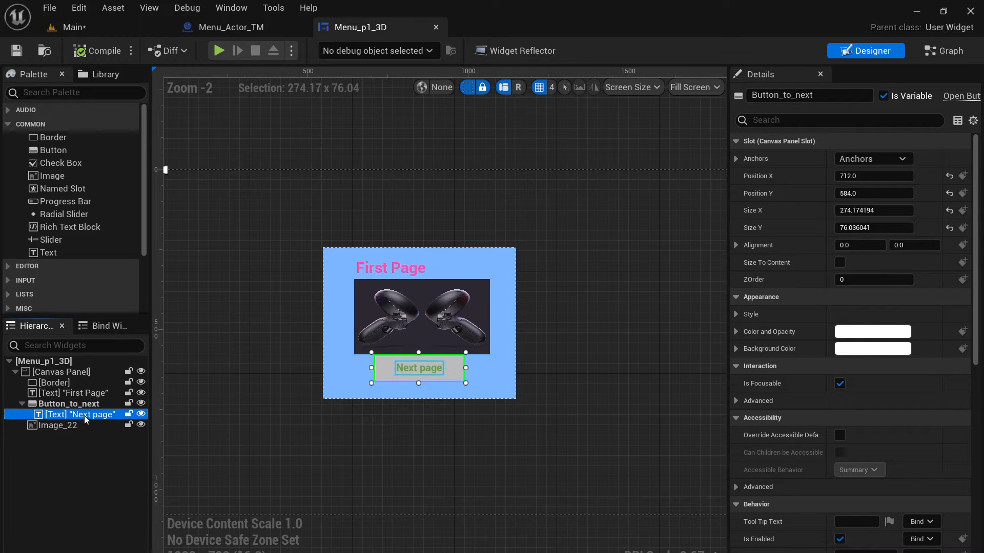
{"action": "left_click", "coordinate": [57, 425]}
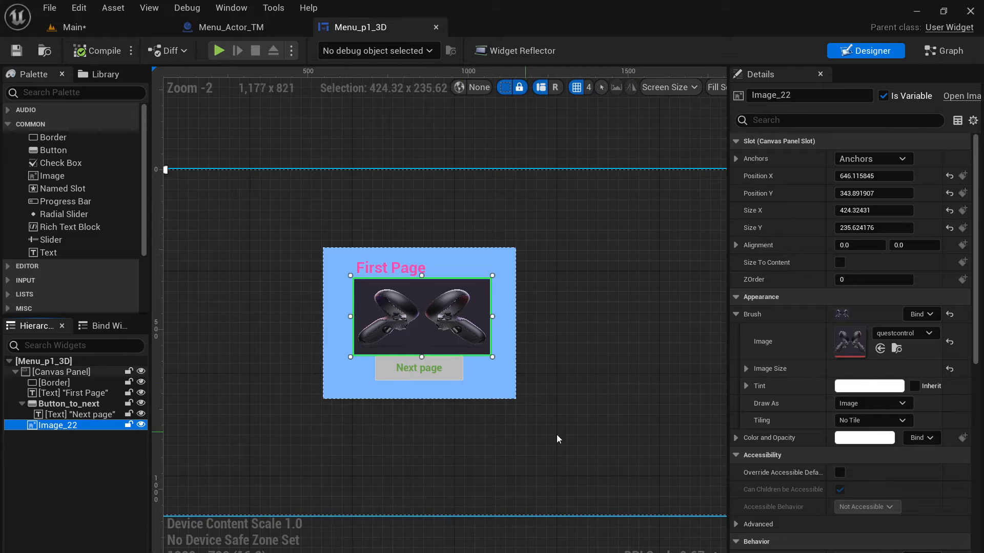
{"action": "scroll", "scroll_direction": "up", "scroll_amount": 3}
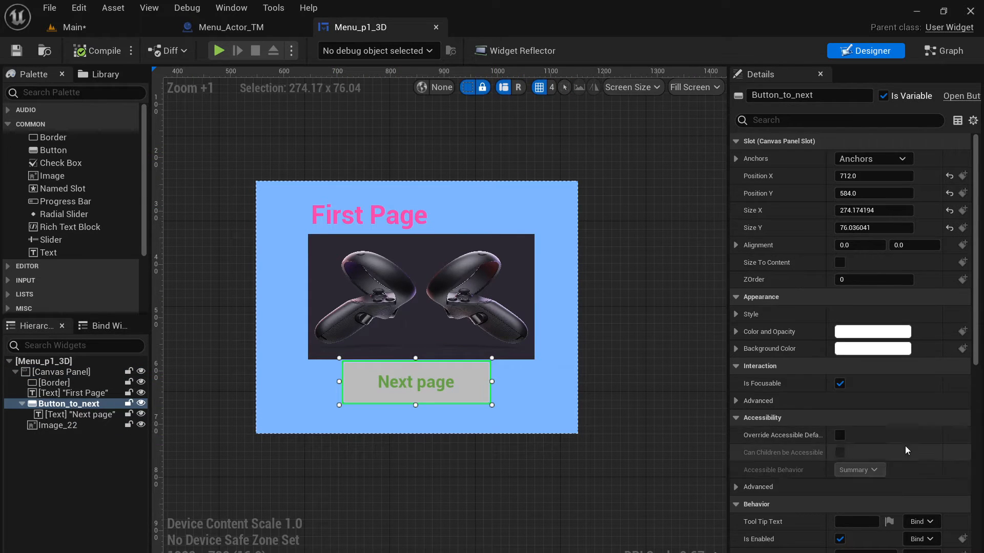
{"action": "scroll", "scroll_direction": "down", "scroll_amount": 3}
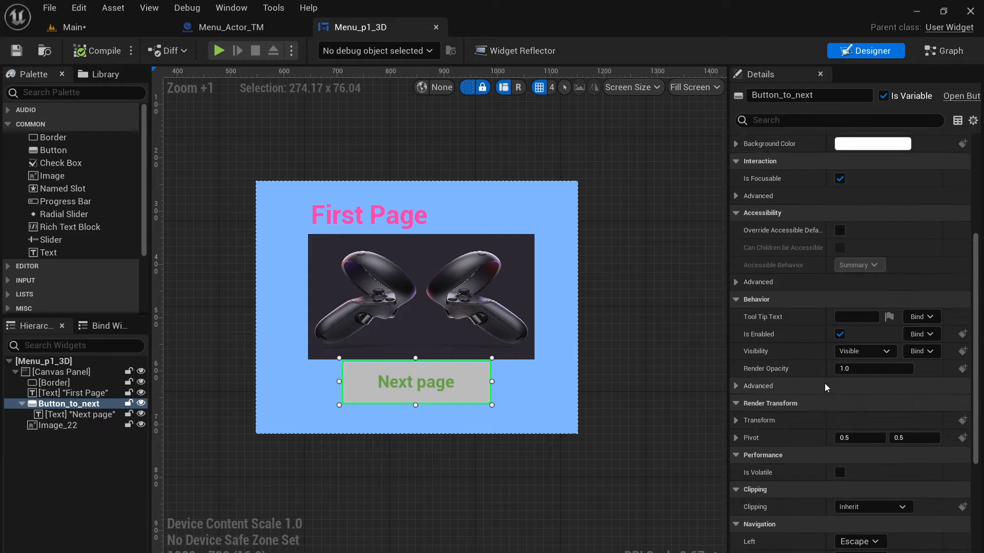
{"action": "scroll", "scroll_direction": "down", "scroll_amount": 3}
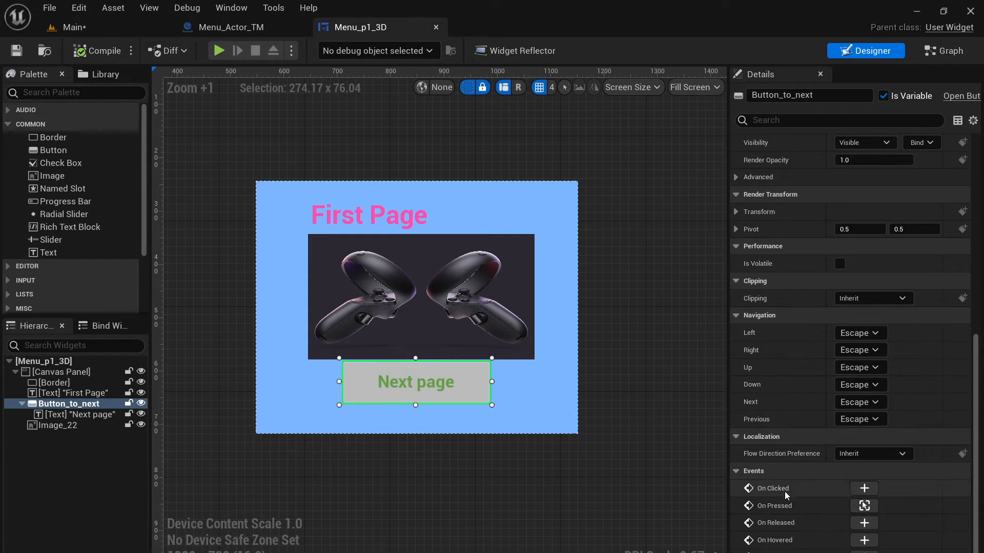
{"action": "mouse_move", "coordinate": [887, 513]}
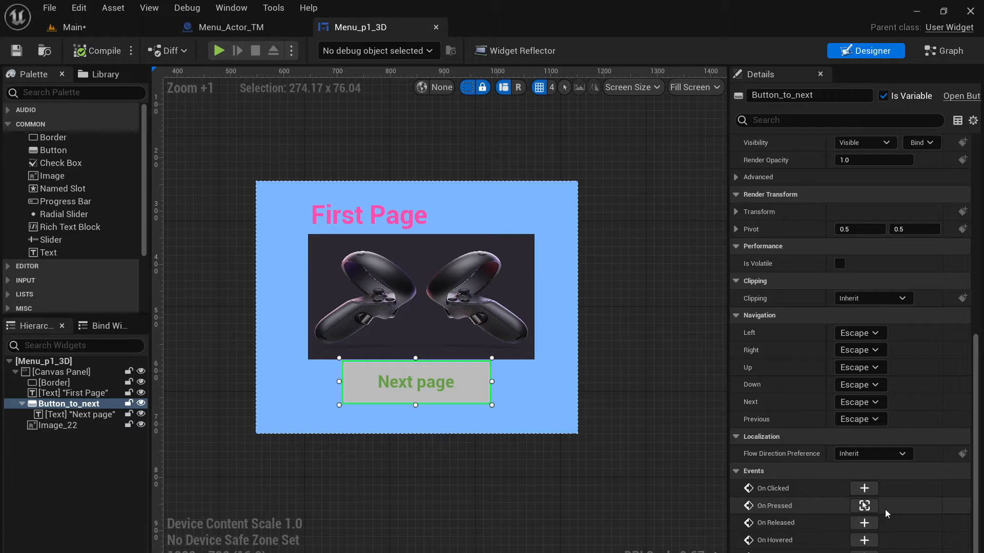
{"action": "mouse_move", "coordinate": [864, 505]}
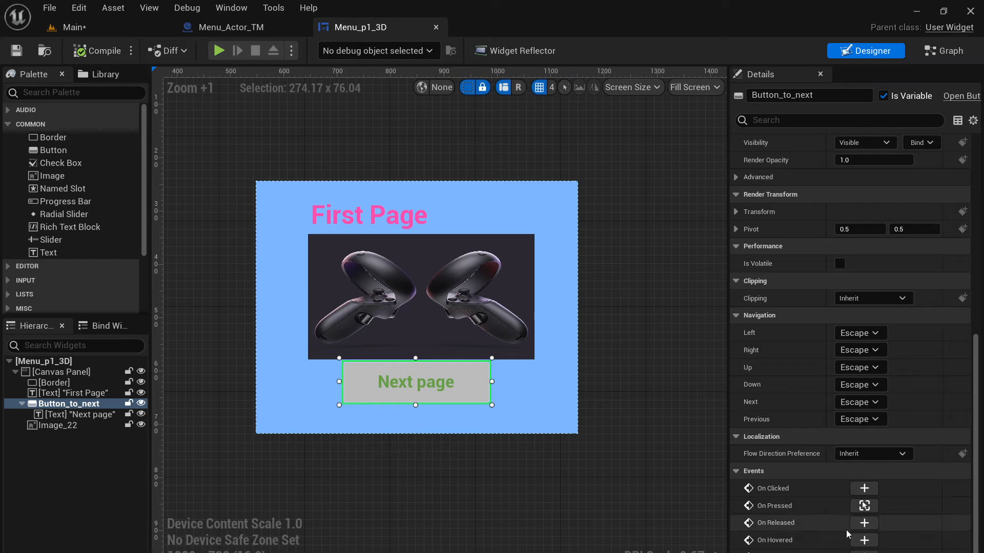
{"action": "mouse_move", "coordinate": [863, 505]}
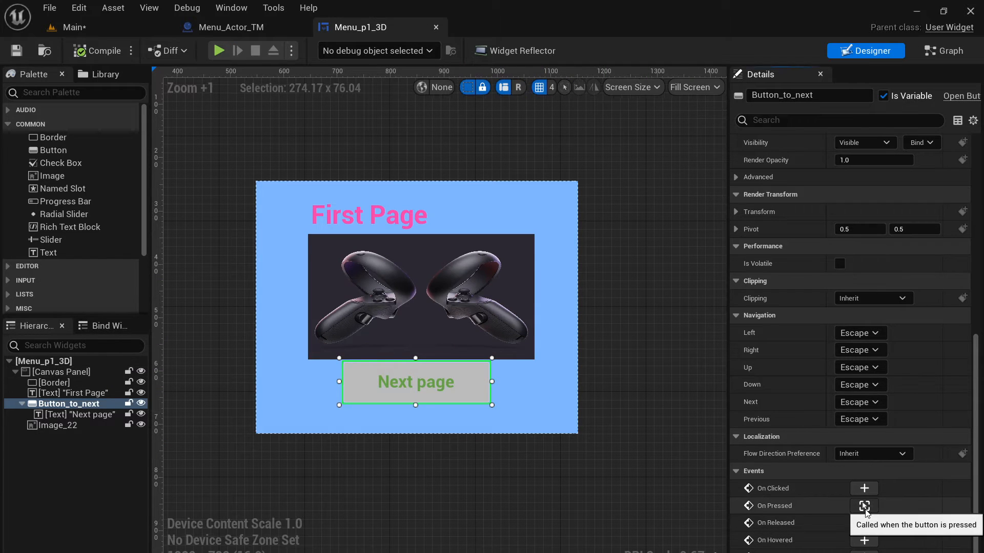
{"action": "left_click", "coordinate": [863, 505]}
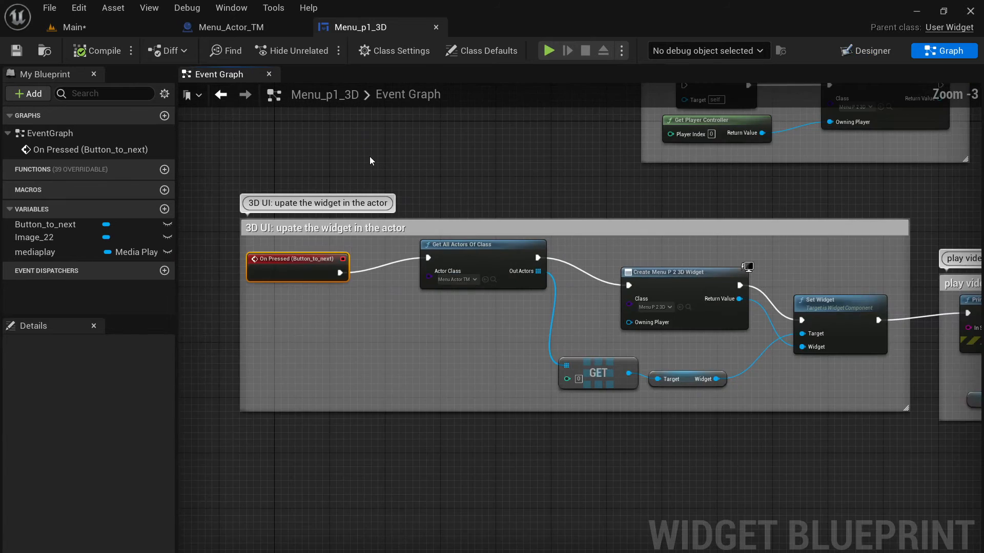
{"action": "scroll", "scroll_direction": "down", "scroll_amount": 3}
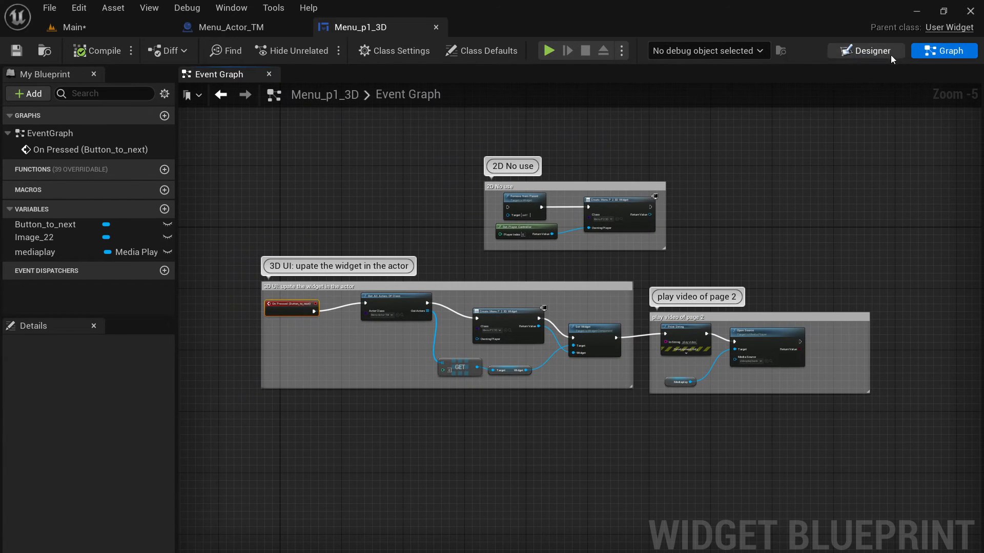
{"action": "left_click", "coordinate": [866, 51]}
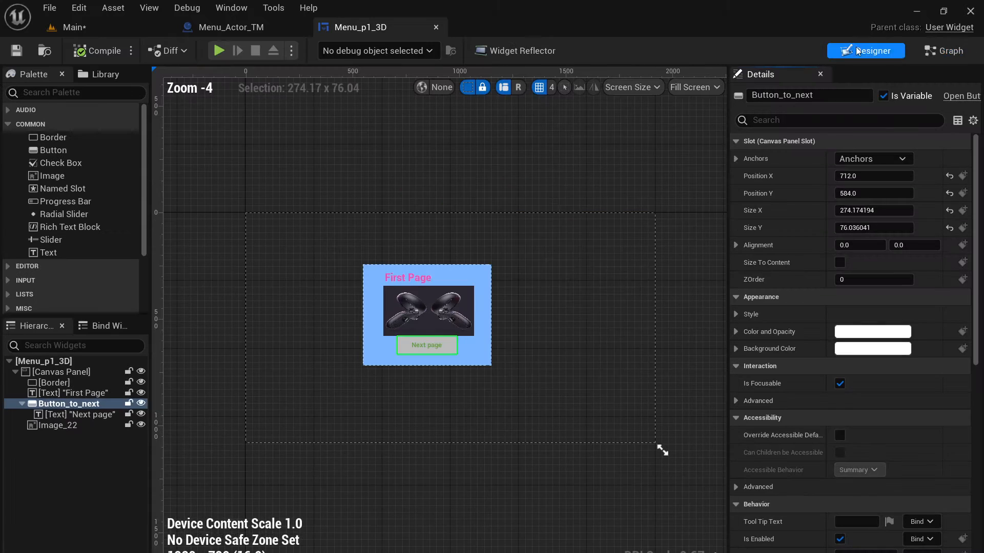
{"action": "mouse_move", "coordinate": [949, 51]}
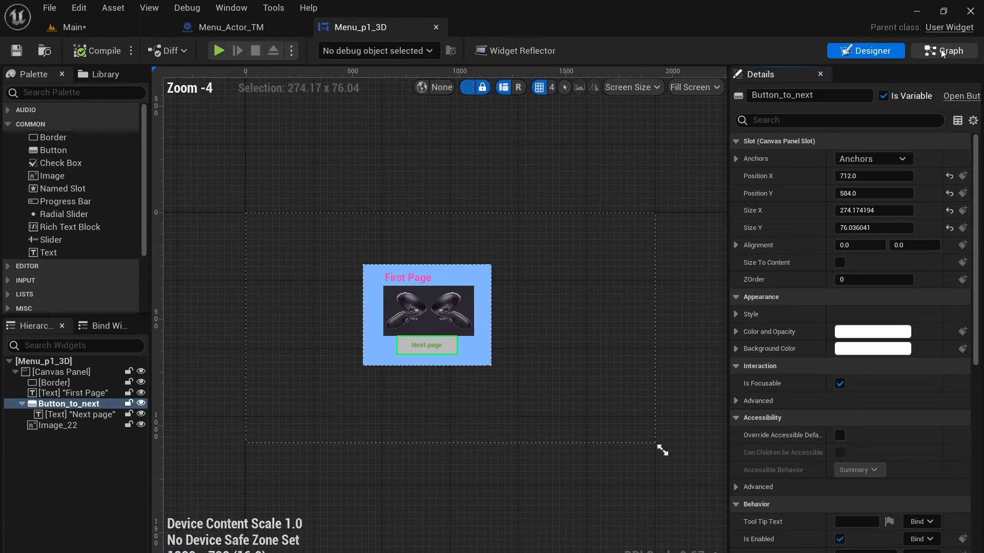
Step: Return to the Menu_p1_3D event graph to review the Create Widget → Set Widget → Print String chain
{"action": "left_click", "coordinate": [944, 51]}
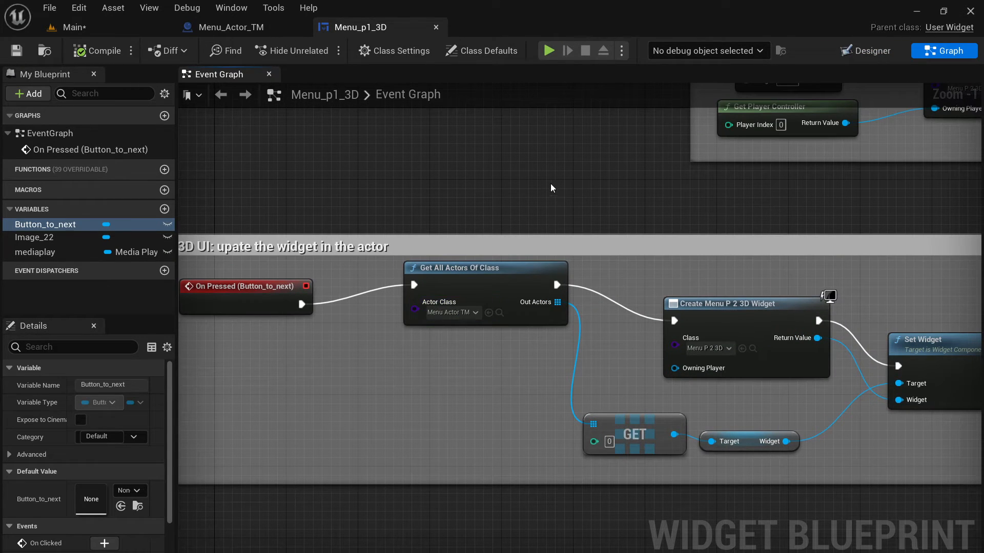
{"action": "mouse_move", "coordinate": [431, 321]}
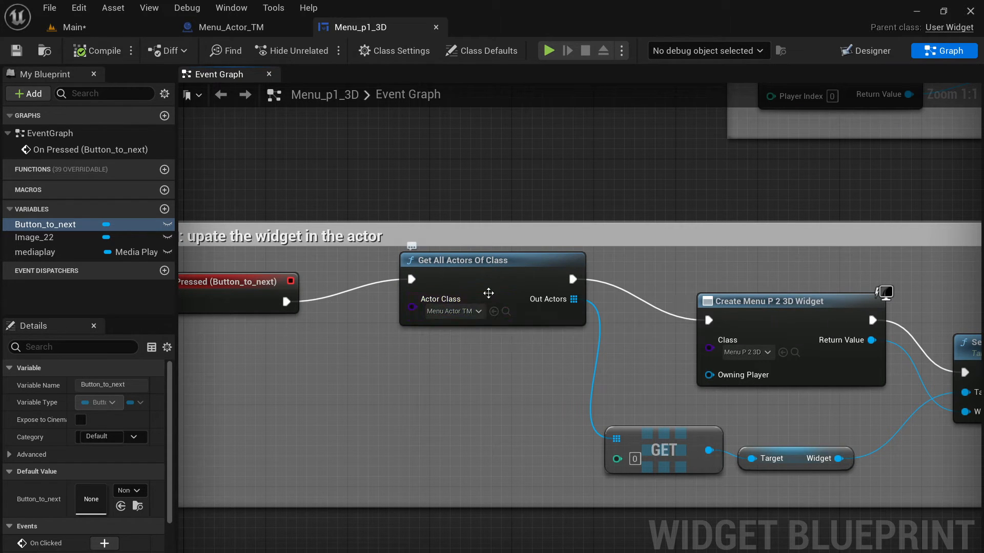
{"action": "mouse_move", "coordinate": [451, 312]}
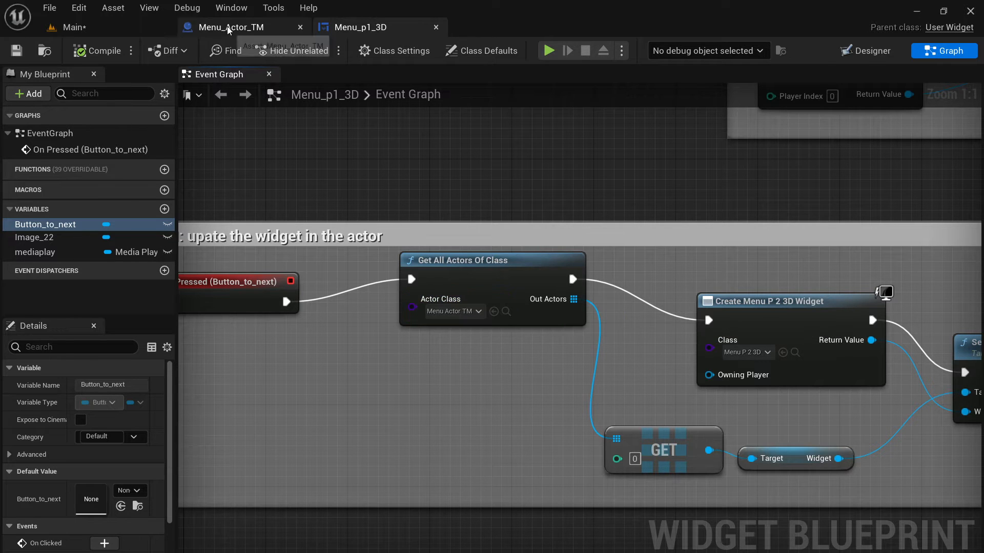
{"action": "mouse_move", "coordinate": [367, 33]}
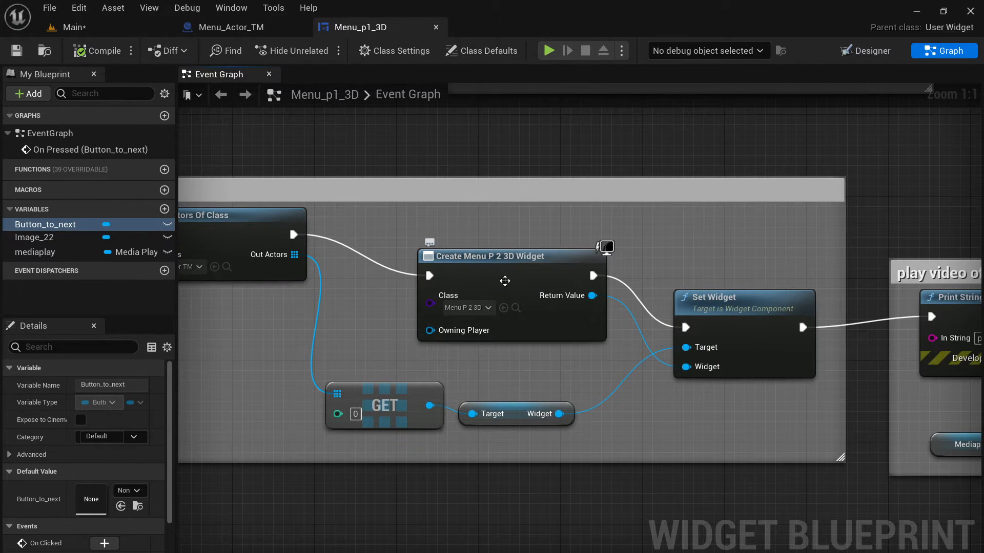
{"action": "mouse_move", "coordinate": [505, 281]}
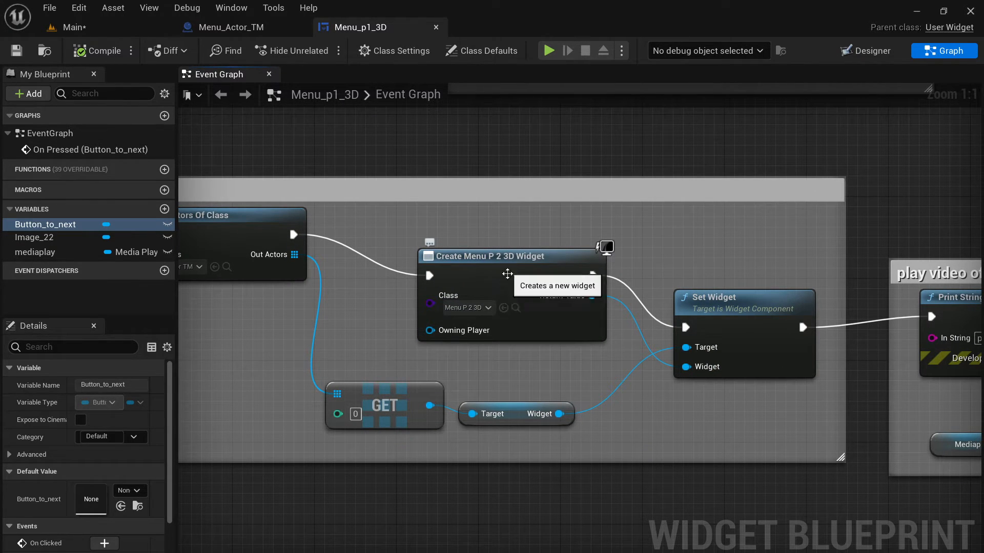
{"action": "mouse_move", "coordinate": [618, 173]}
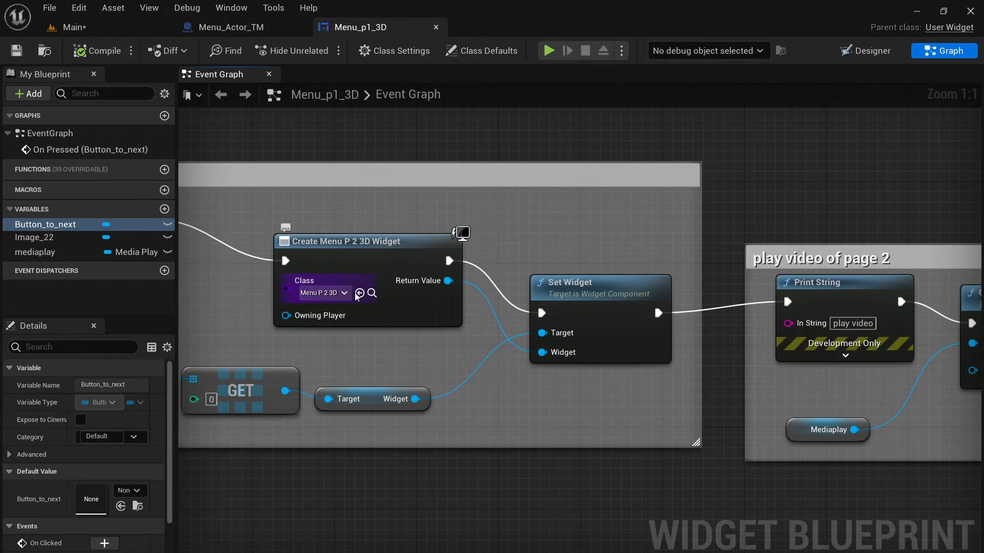
{"action": "mouse_move", "coordinate": [607, 290]}
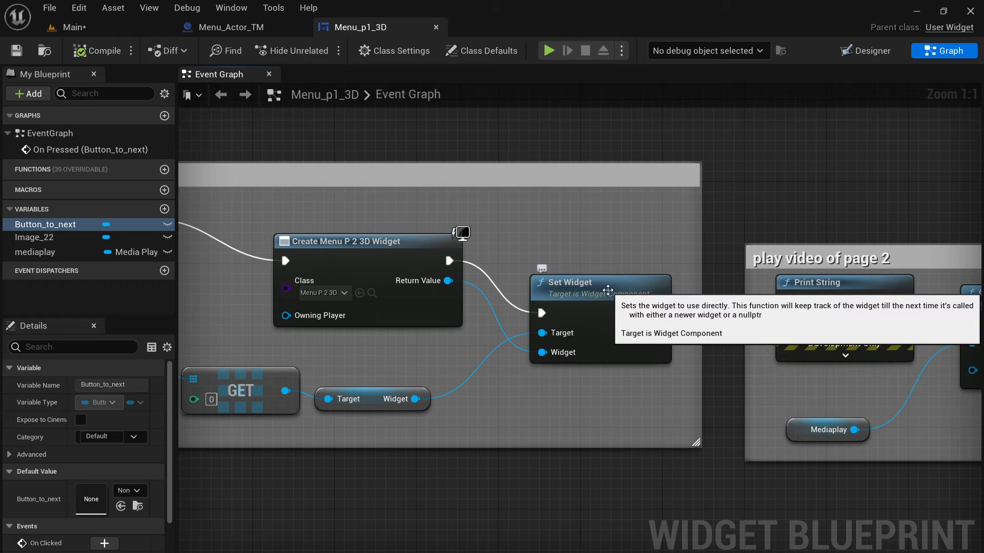
{"action": "mouse_move", "coordinate": [557, 351]}
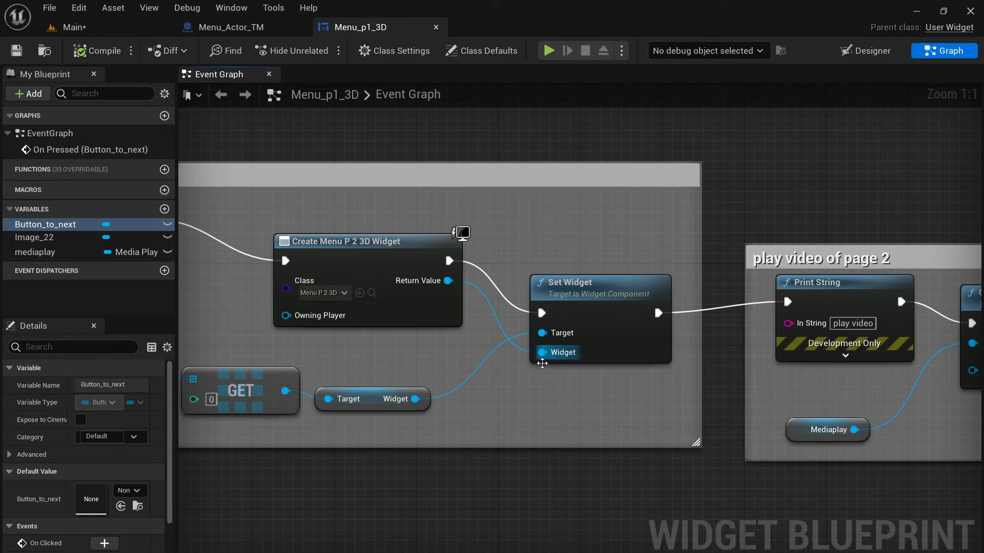
{"action": "mouse_move", "coordinate": [789, 164]}
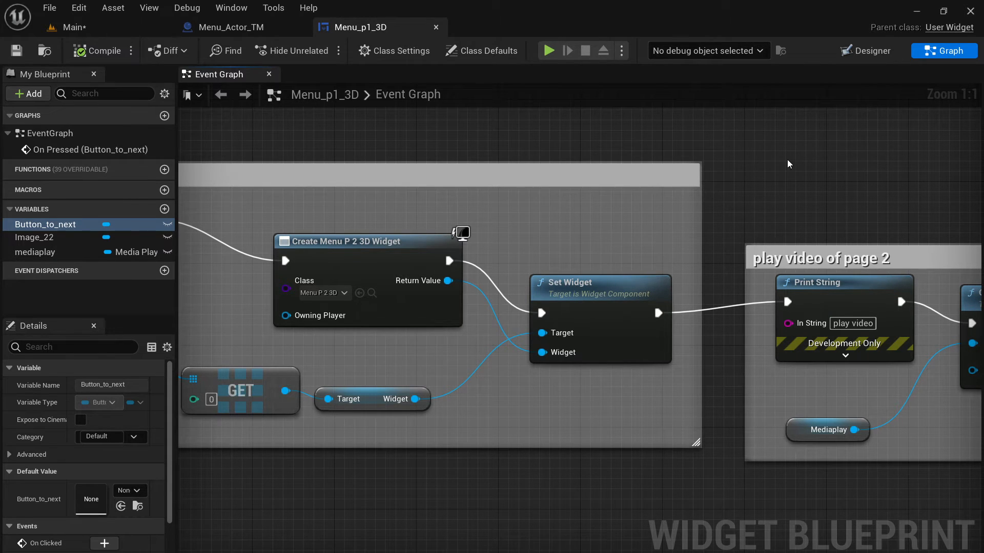
Step: Check the Menu_Actor_TM and Menu_p2_3D tabs, return to the Main level and select the Movies folder
{"action": "left_click", "coordinate": [232, 27]}
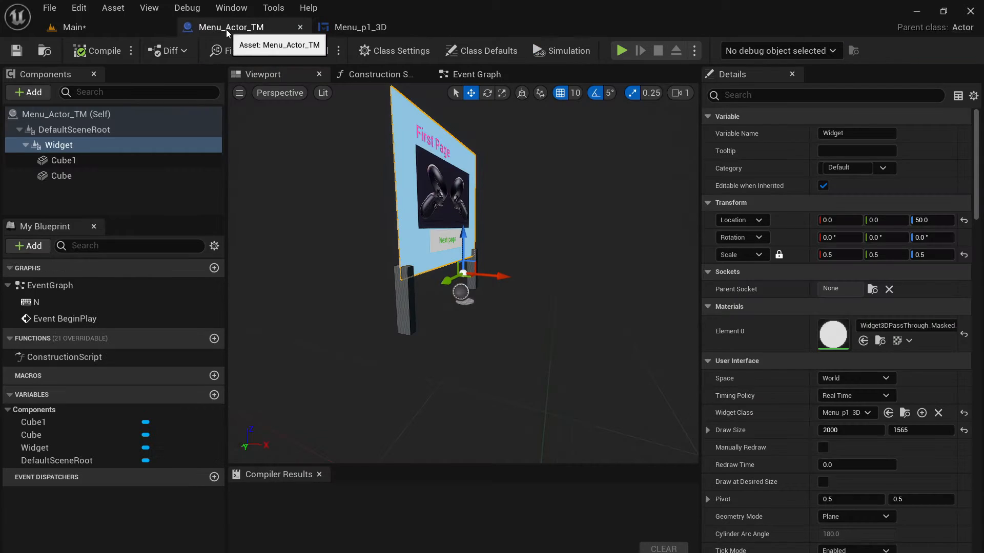
{"action": "left_click", "coordinate": [72, 27]}
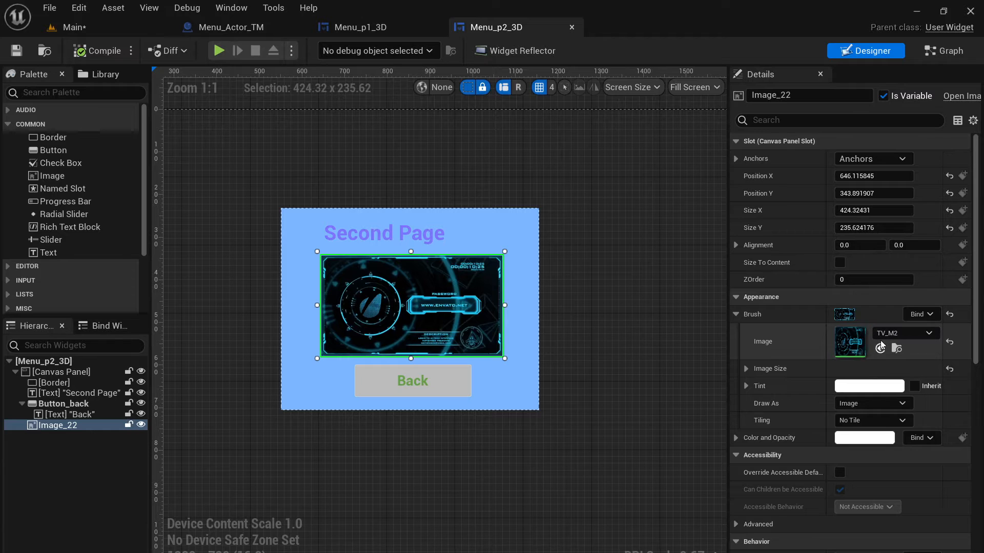
{"action": "left_click", "coordinate": [73, 27]}
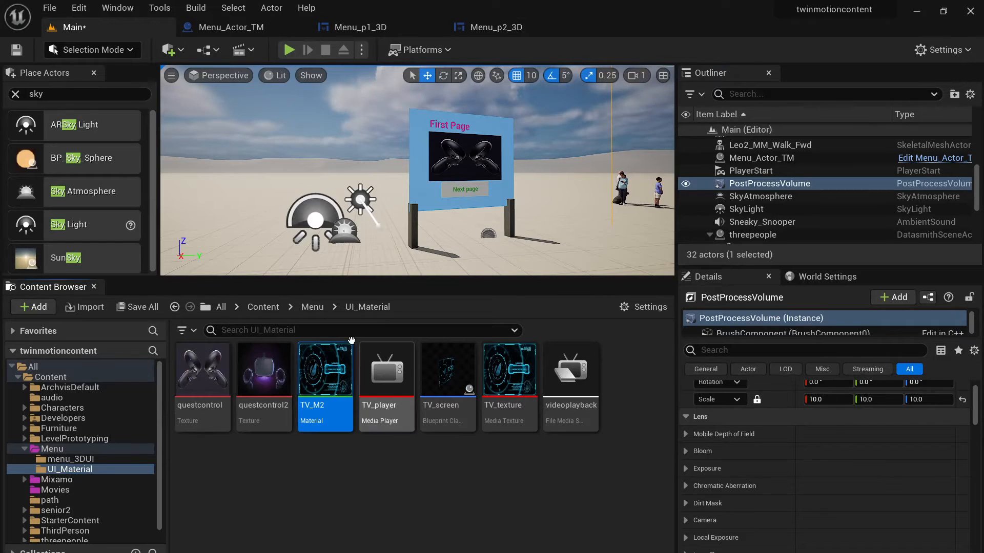
{"action": "mouse_move", "coordinate": [386, 370]}
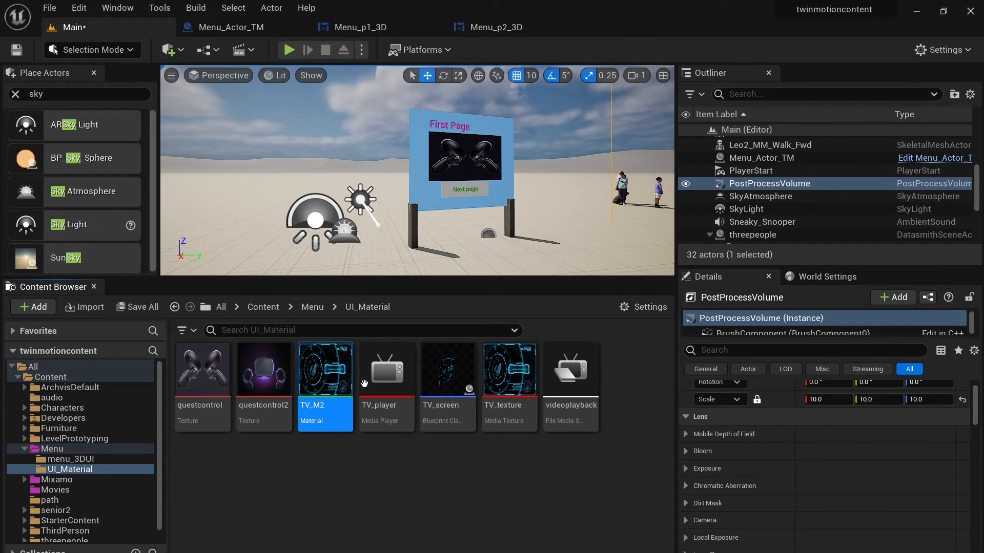
{"action": "mouse_move", "coordinate": [339, 421]}
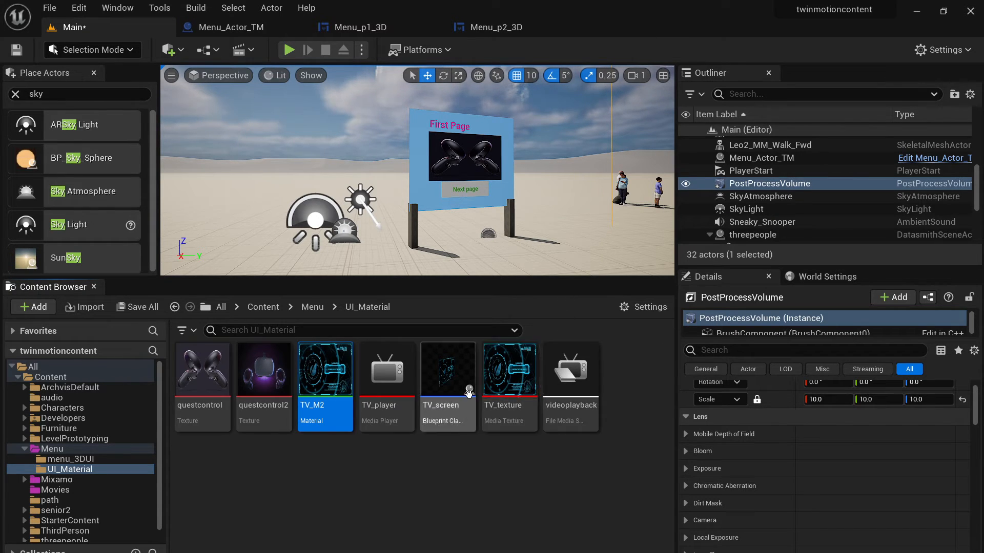
{"action": "mouse_move", "coordinate": [360, 384]}
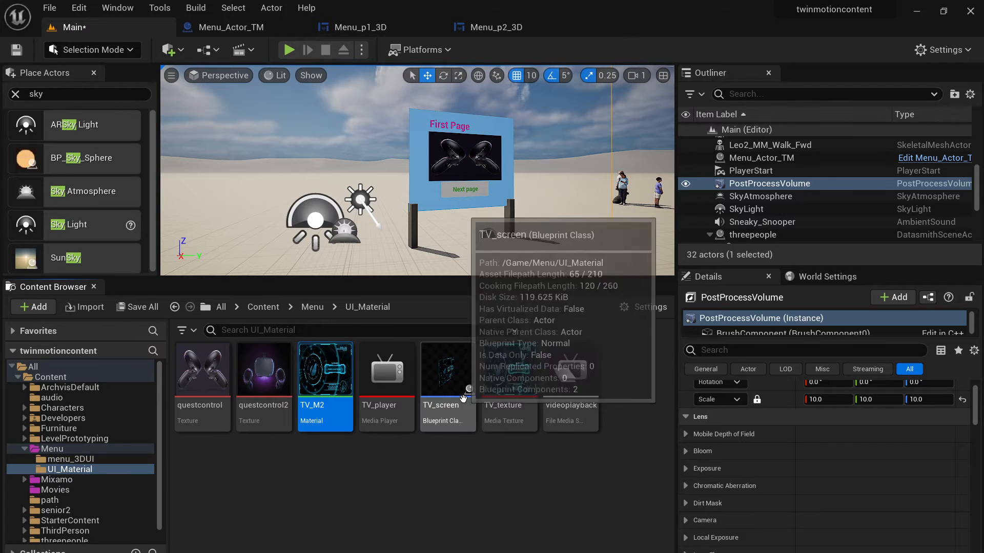
{"action": "left_click", "coordinate": [56, 490]}
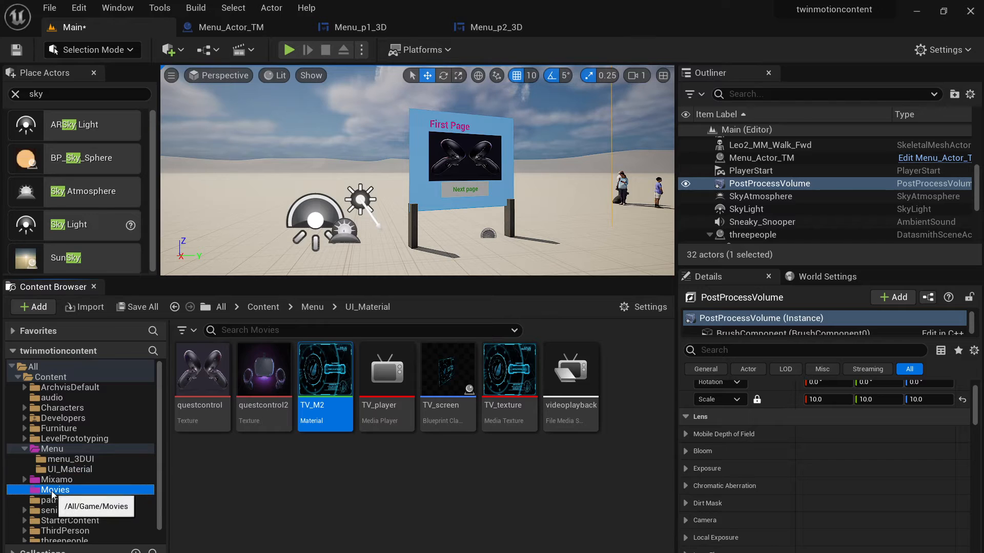
Step: Show the Content Movies folder in File Explorer, revealing the videoplayback video file
{"action": "right_click", "coordinate": [55, 490]}
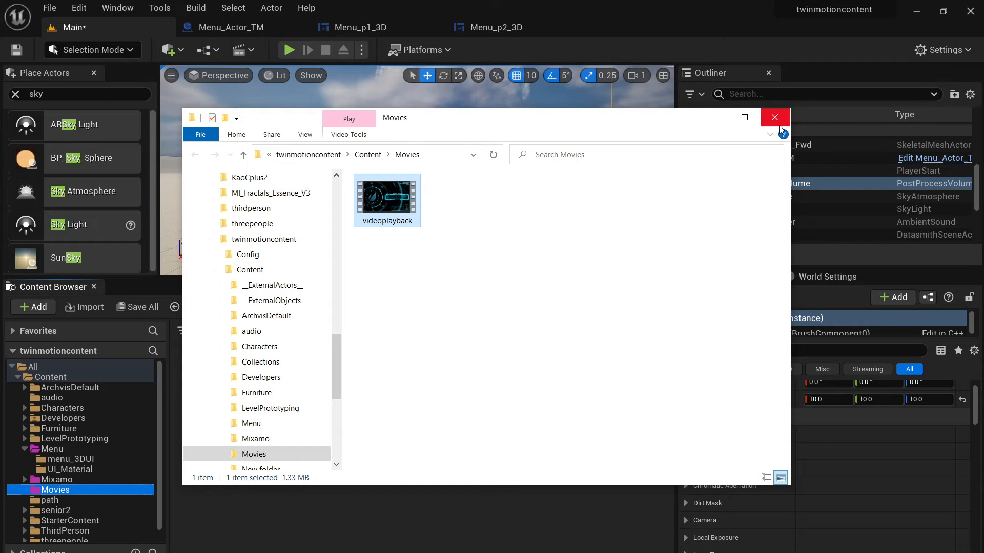
Step: Close Explorer and open the videoplayback media source in UI_Material to check its file path
{"action": "left_click", "coordinate": [774, 117]}
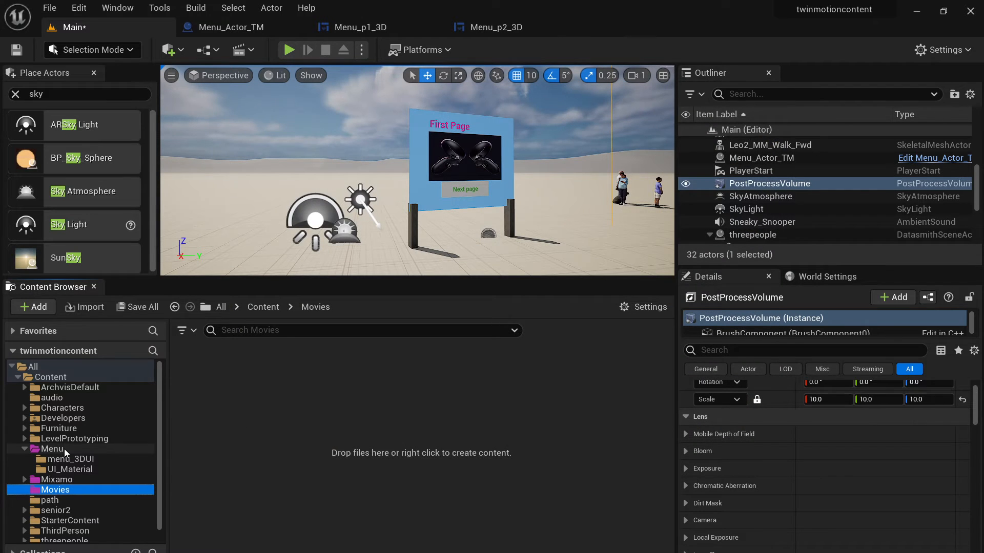
{"action": "left_click", "coordinate": [71, 470]}
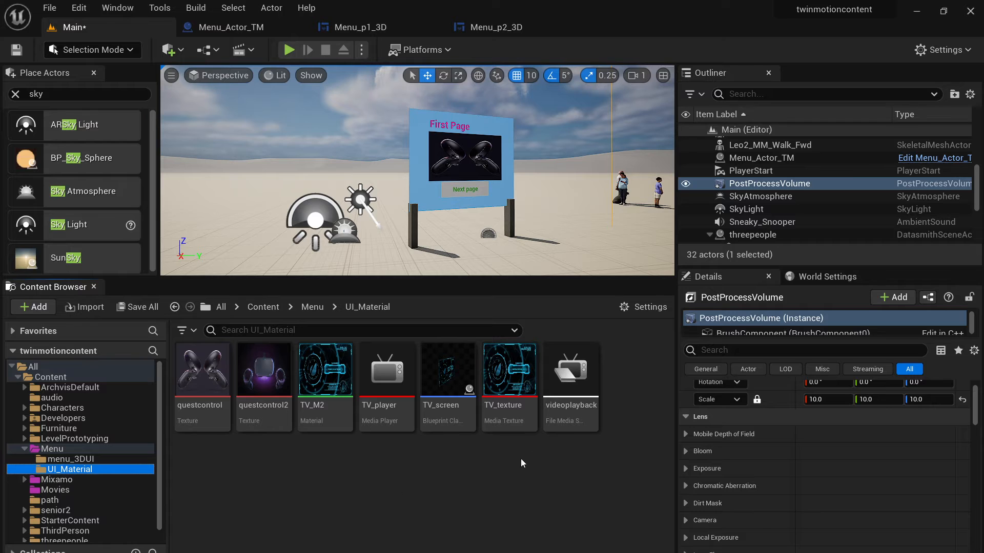
{"action": "mouse_move", "coordinate": [570, 386]}
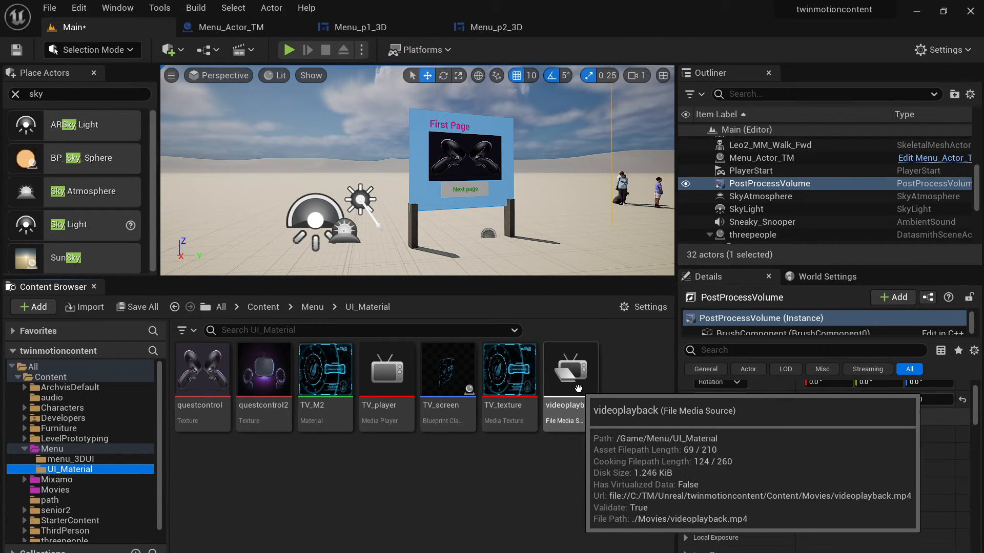
{"action": "double_click", "coordinate": [569, 369]}
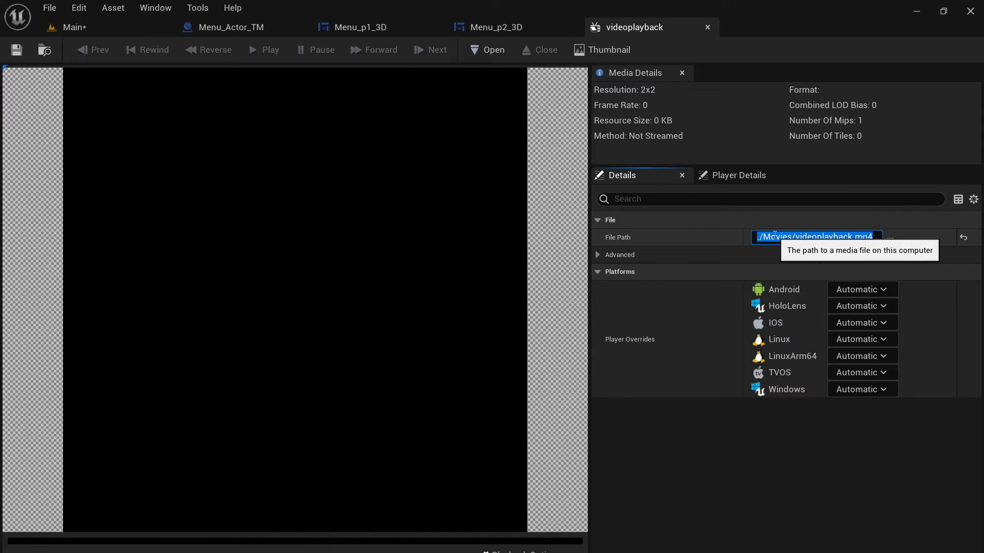
{"action": "mouse_move", "coordinate": [840, 242]}
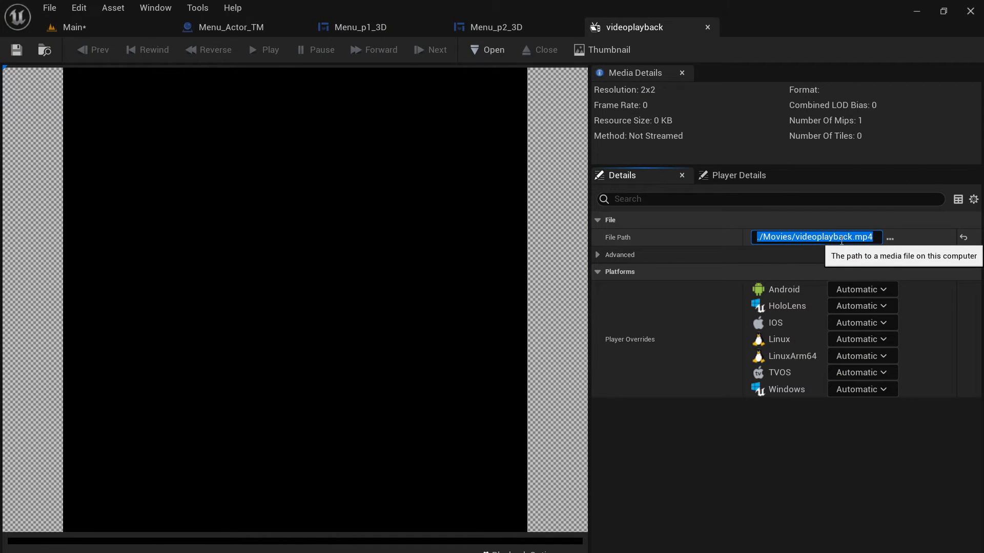
{"action": "mouse_move", "coordinate": [707, 26]}
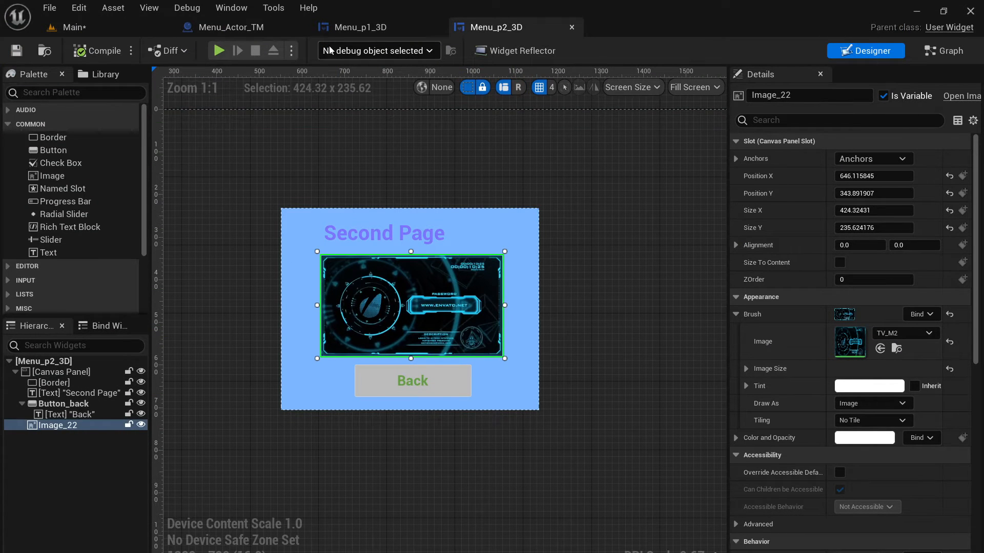
Step: Select TV_player and TV_texture in UI_Material, check Menu_p2_3D's TV image material, and return to Main
{"action": "left_click", "coordinate": [70, 27]}
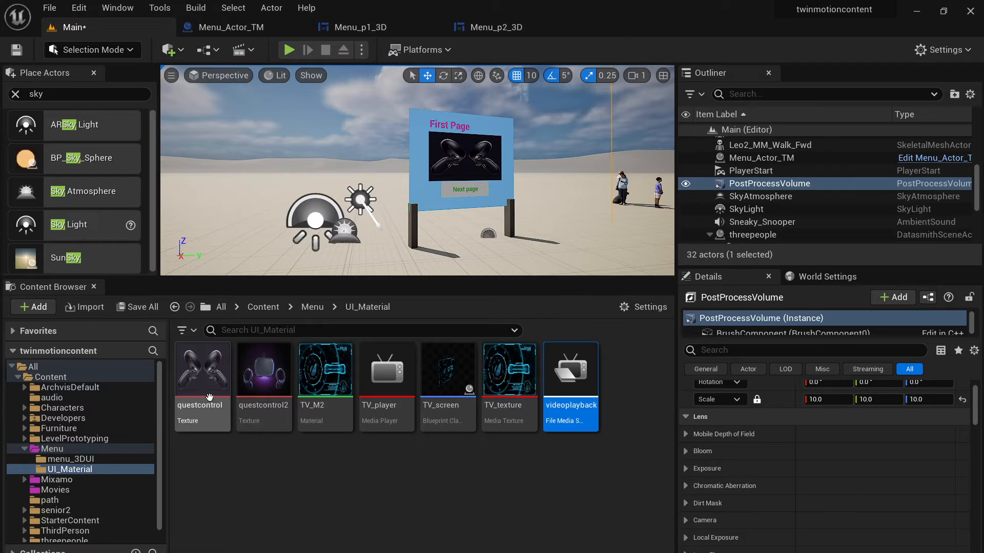
{"action": "mouse_move", "coordinate": [190, 365]}
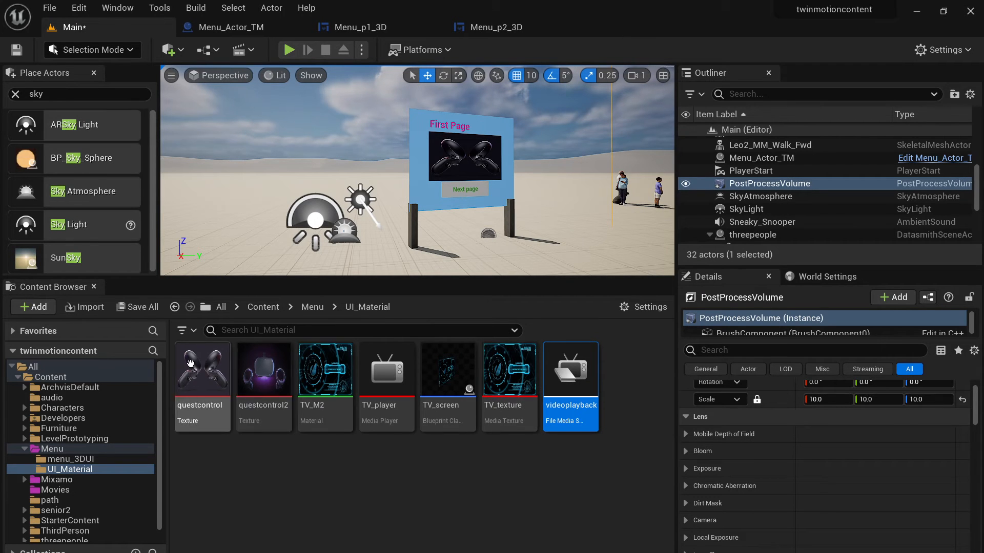
{"action": "mouse_move", "coordinate": [386, 370]}
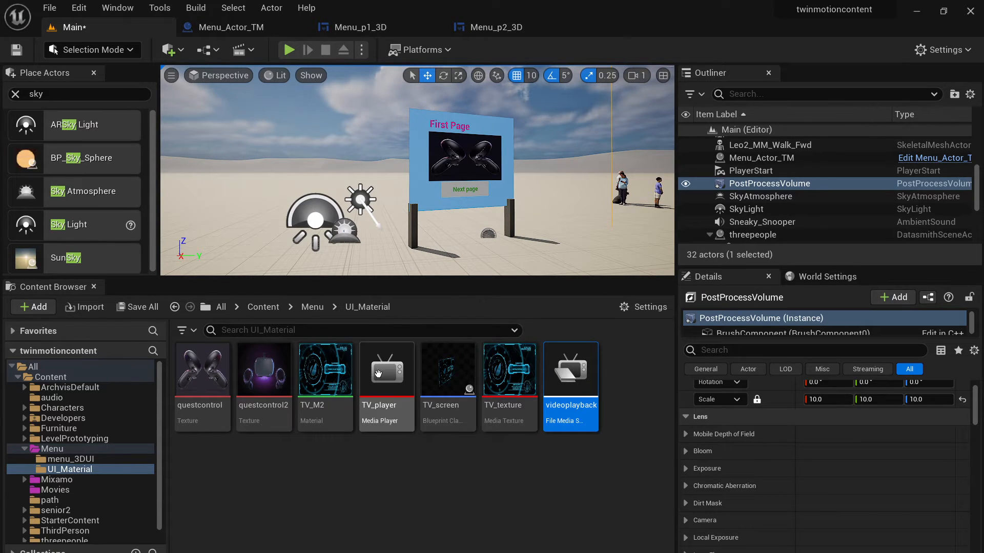
{"action": "left_click", "coordinate": [386, 369]}
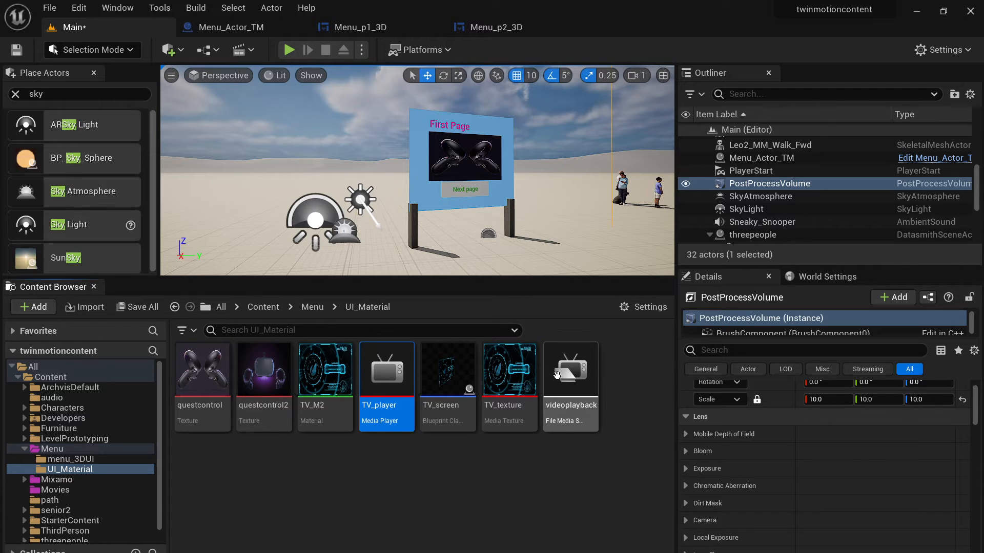
{"action": "left_click", "coordinate": [509, 369]}
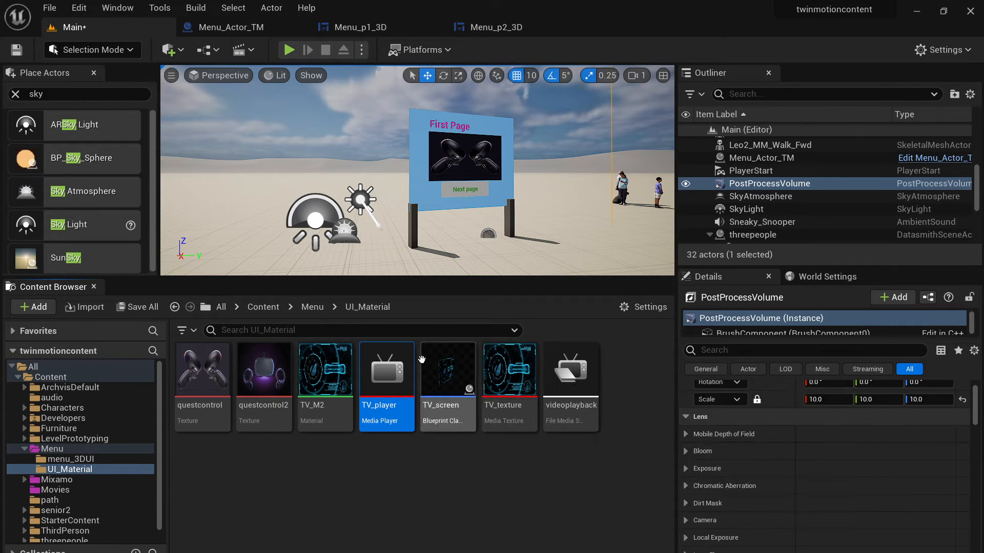
{"action": "mouse_move", "coordinate": [509, 369]}
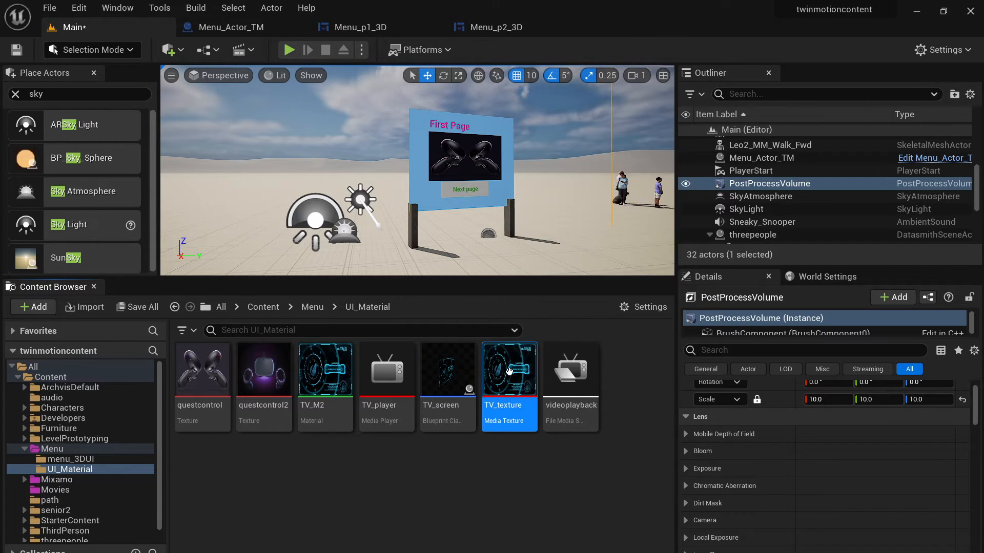
{"action": "mouse_move", "coordinate": [448, 369]}
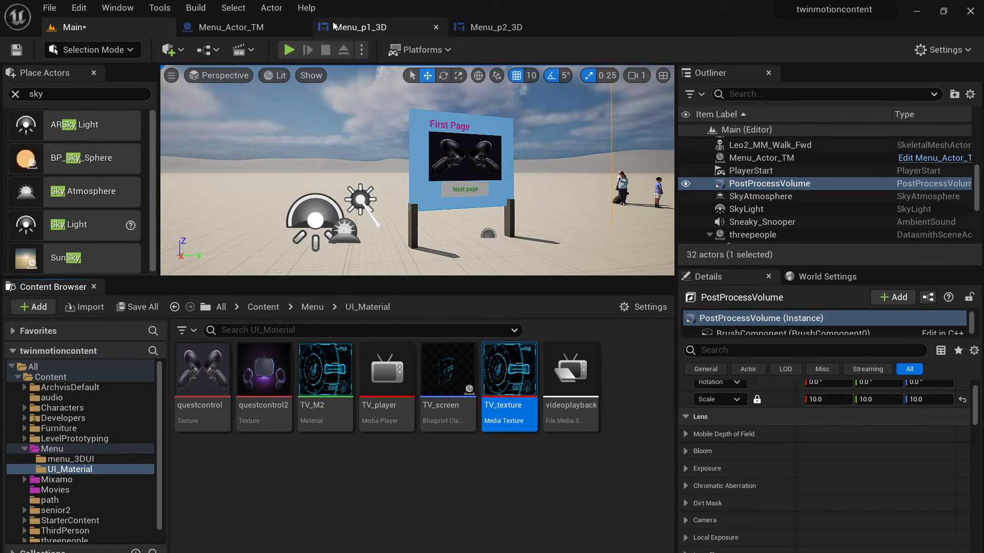
{"action": "left_click", "coordinate": [496, 27]}
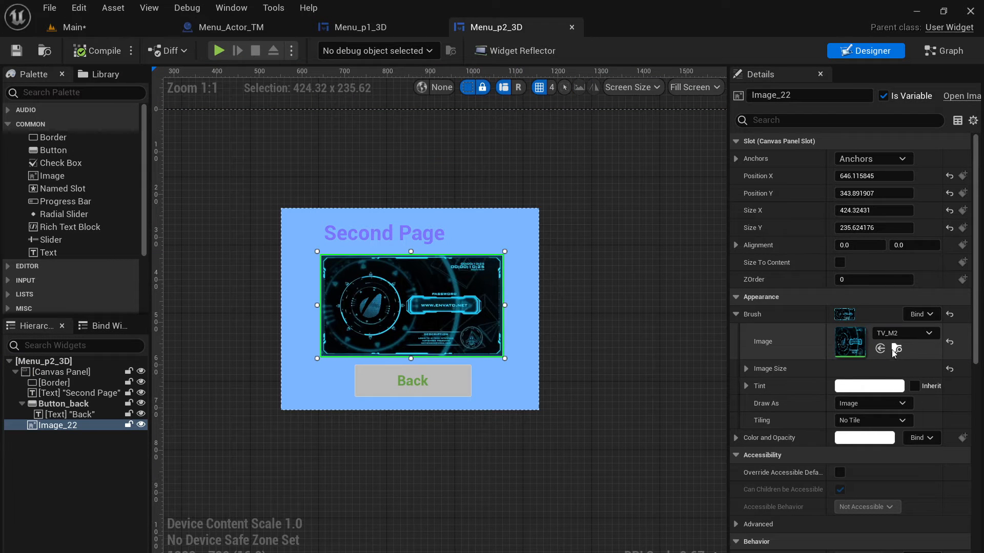
{"action": "left_click", "coordinate": [69, 26]}
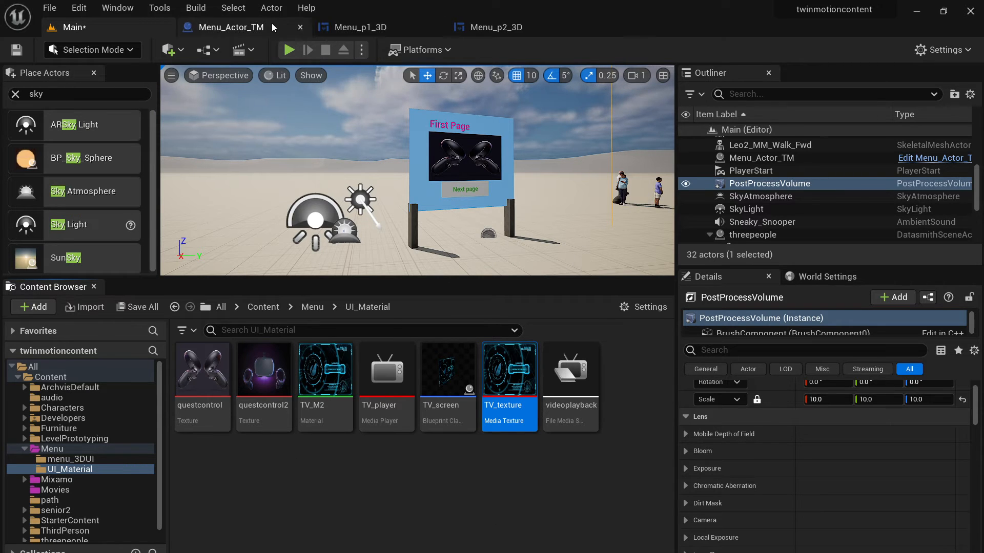
Step: Make Menu_p1_3D's mediaplay a Media Player variable defaulting to TV_player
{"action": "left_click", "coordinate": [360, 26]}
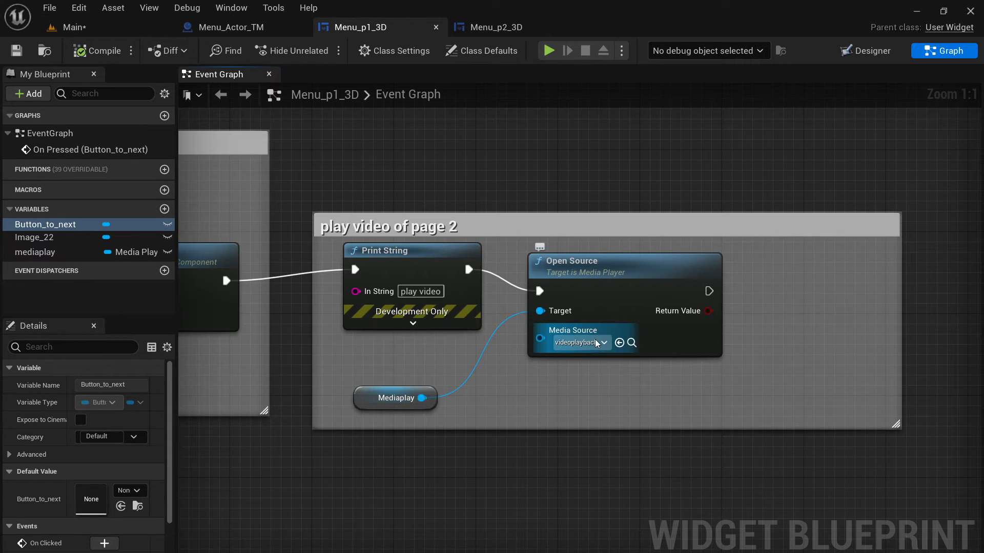
{"action": "mouse_move", "coordinate": [594, 342]}
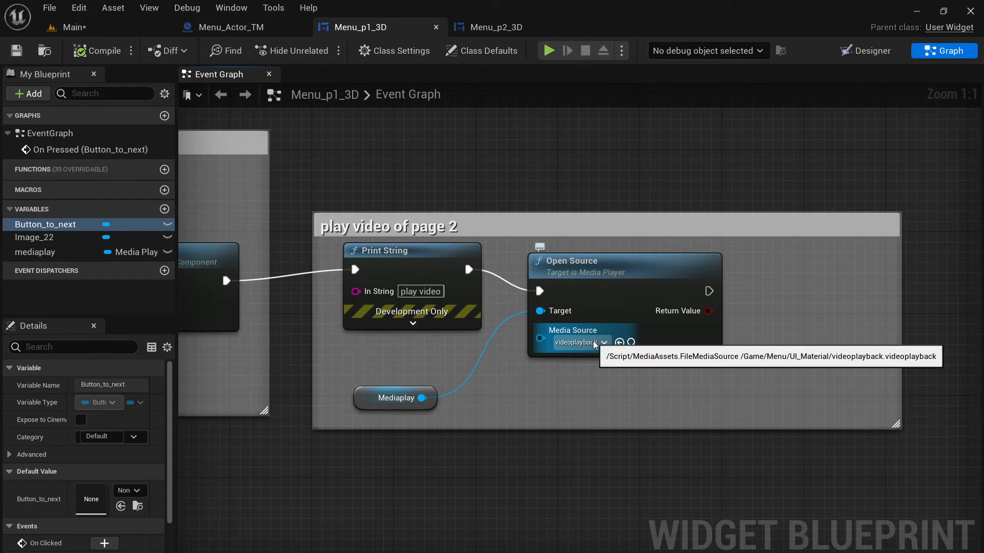
{"action": "mouse_move", "coordinate": [31, 256]}
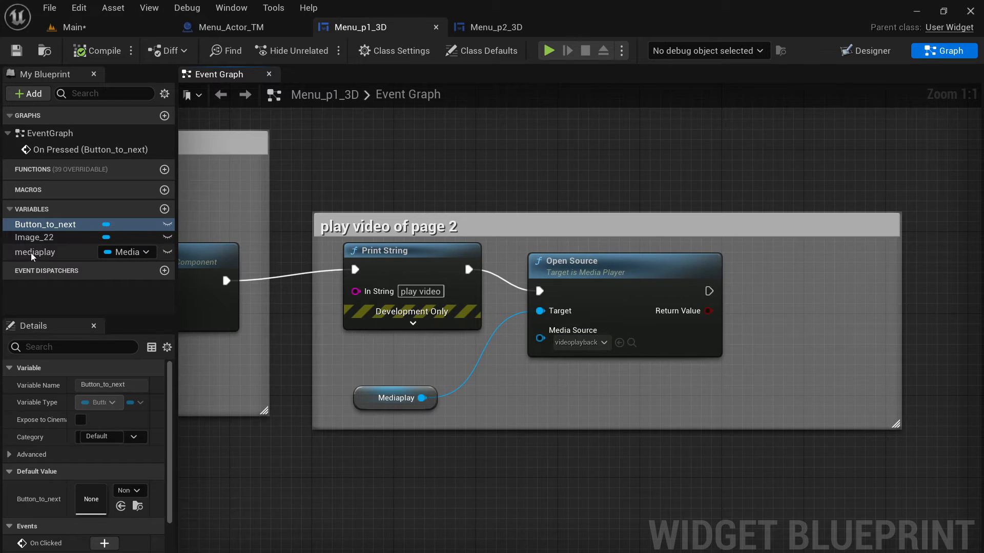
{"action": "left_click", "coordinate": [36, 253]}
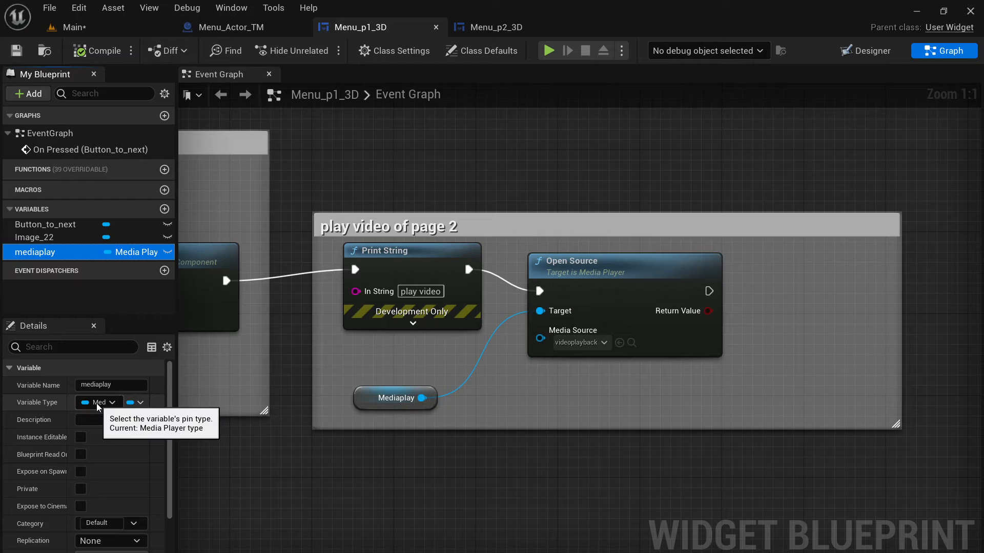
{"action": "mouse_move", "coordinate": [181, 364]}
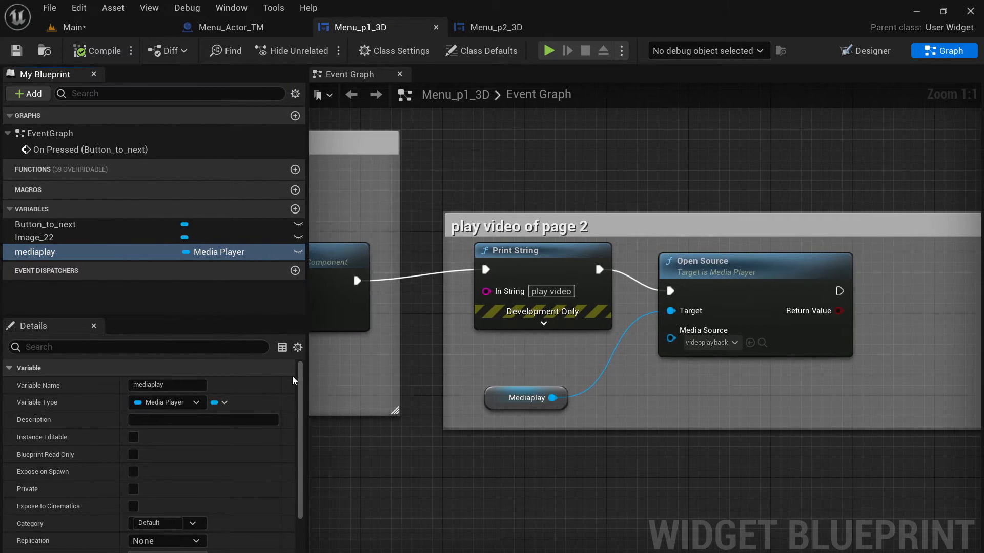
{"action": "scroll", "scroll_direction": "down", "scroll_amount": 3}
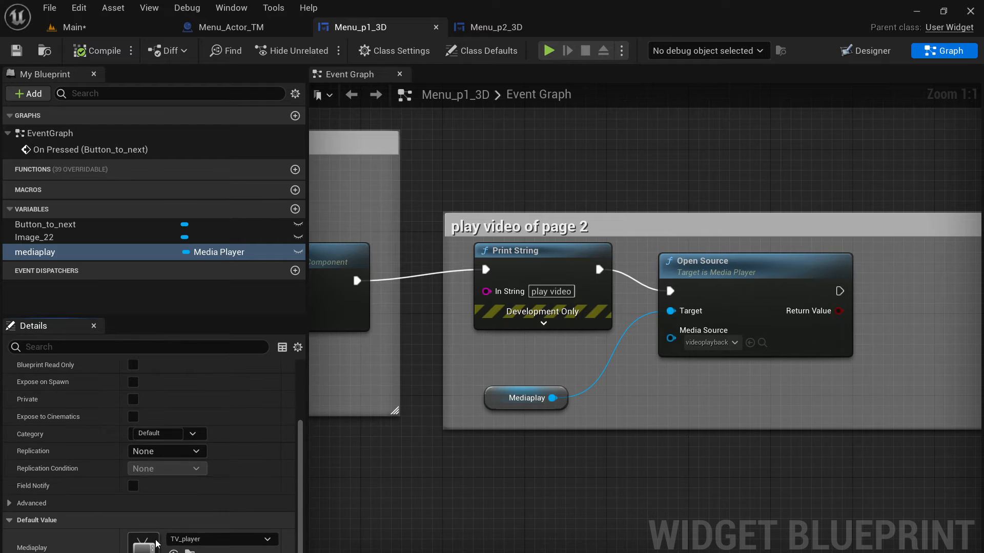
{"action": "mouse_move", "coordinate": [155, 544]}
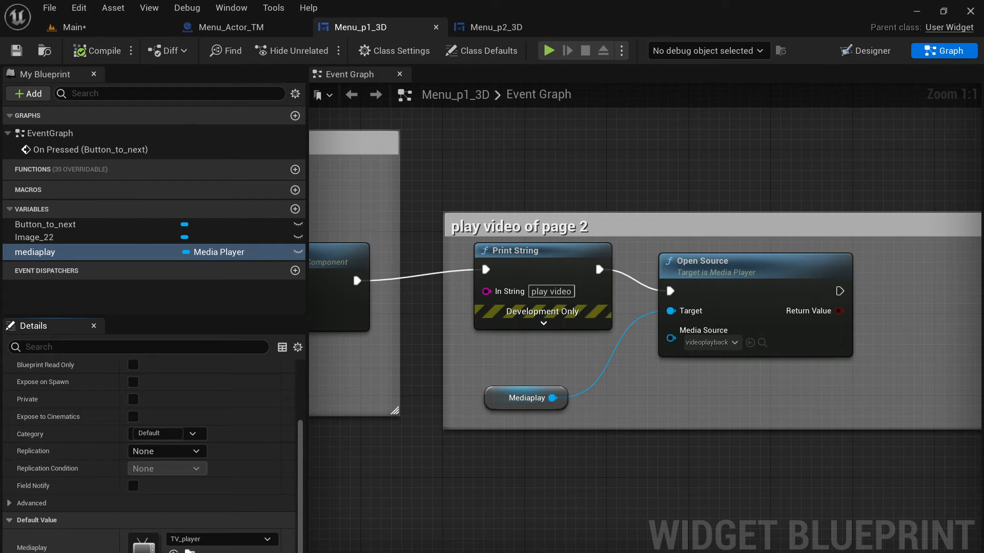
Step: Return to the Main level and reopen the Menu_p2_3D widget designer
{"action": "left_click", "coordinate": [74, 26]}
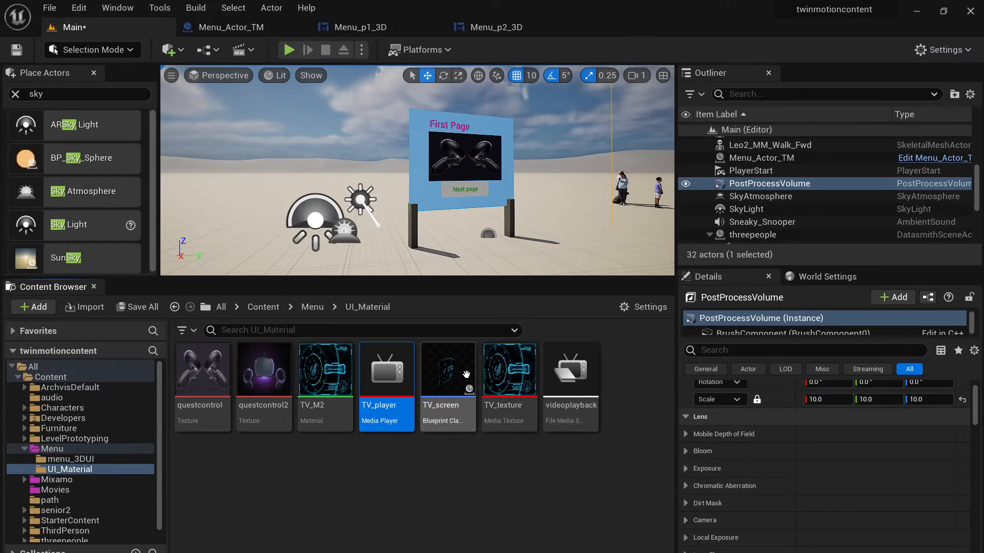
{"action": "mouse_move", "coordinate": [387, 369]}
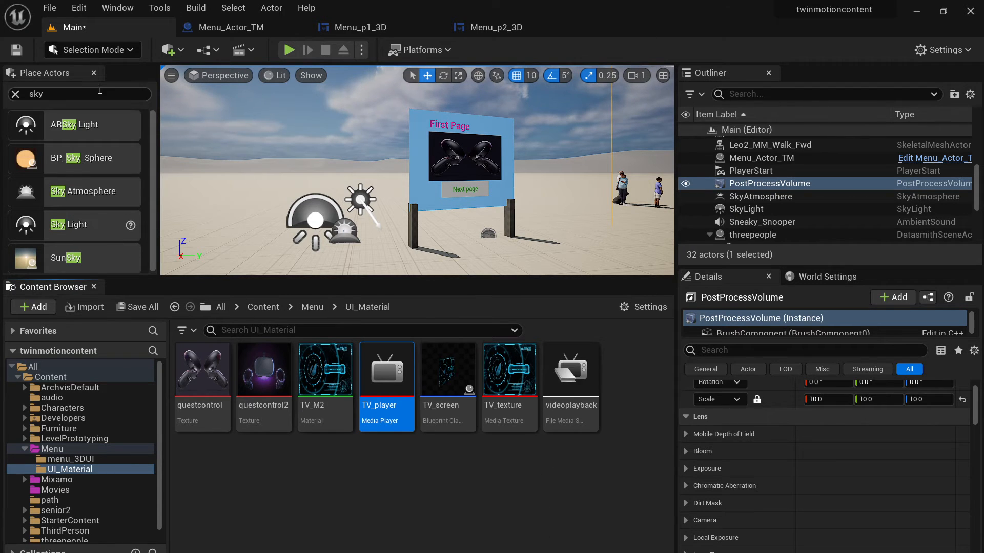
{"action": "left_click", "coordinate": [92, 72]}
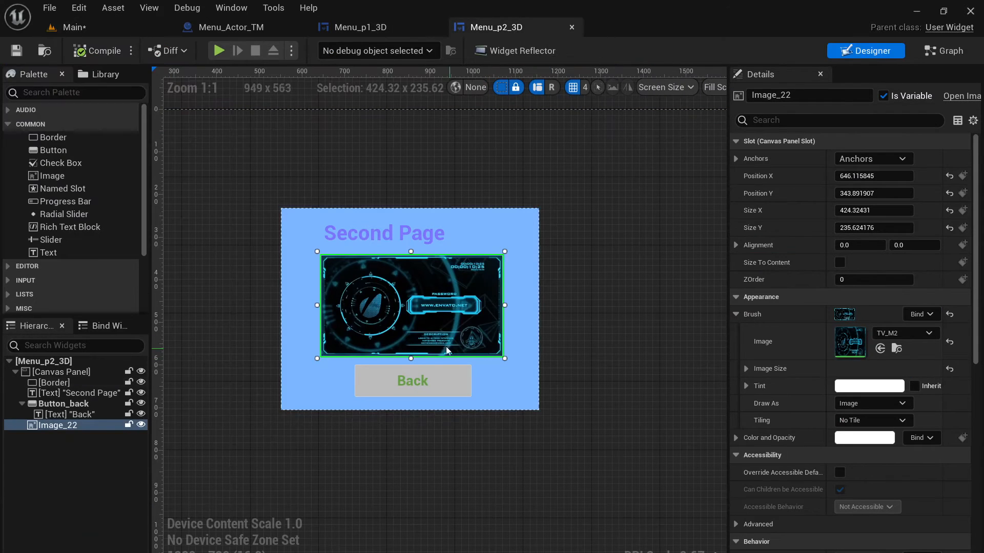
{"action": "mouse_move", "coordinate": [451, 375]}
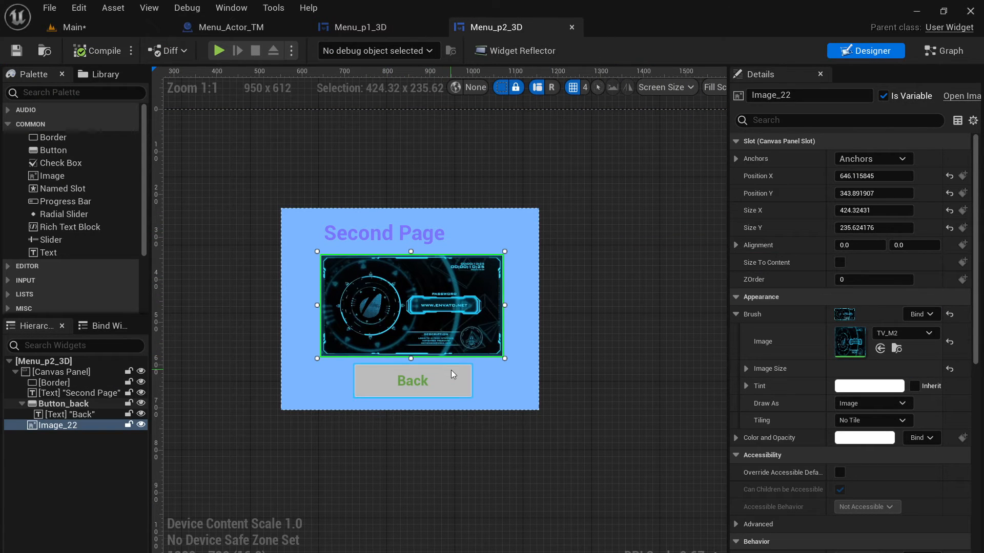
Step: Review Button_back's OnPressed graph in Menu_p2_3D and close the widget blueprint tabs
{"action": "left_click", "coordinate": [63, 404]}
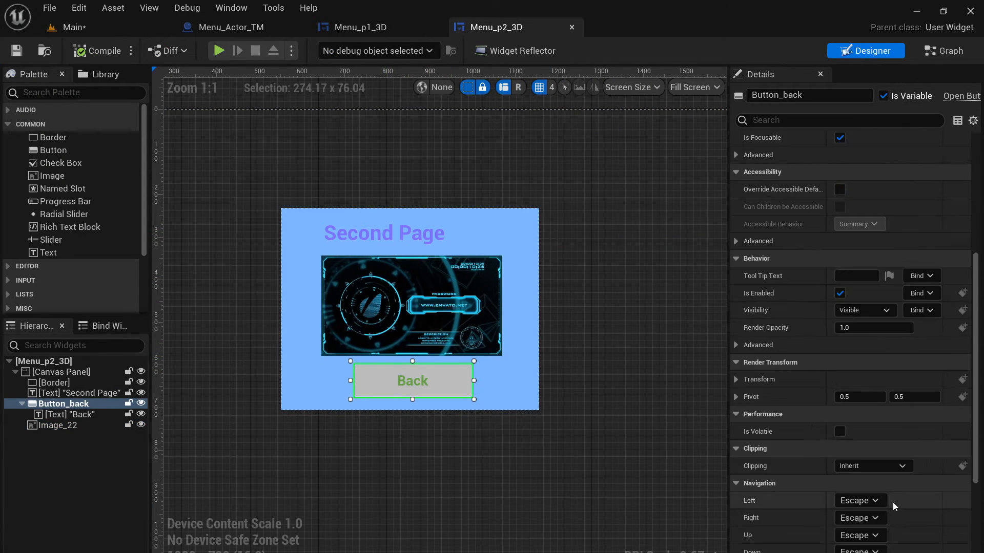
{"action": "scroll", "scroll_direction": "down", "scroll_amount": 3}
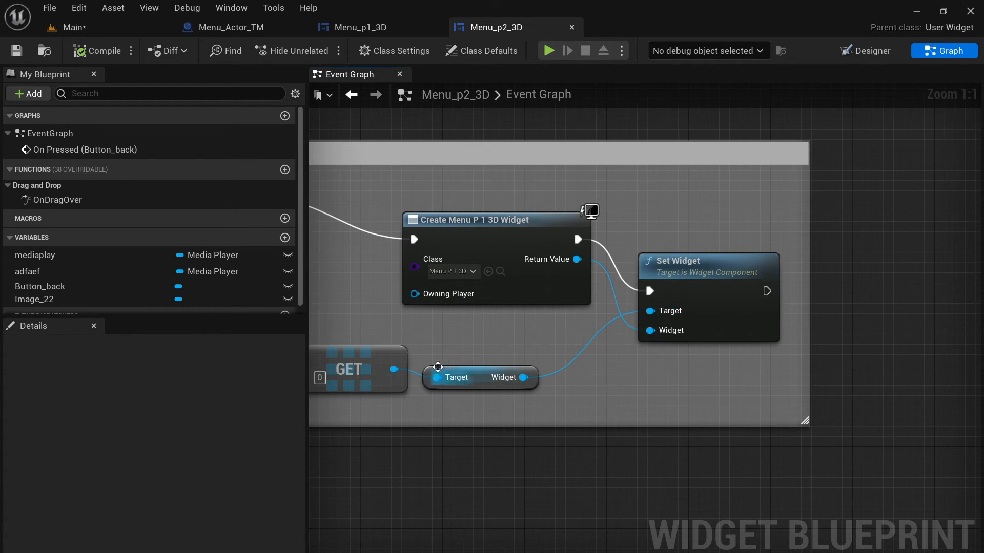
{"action": "scroll", "scroll_direction": "down", "scroll_amount": 3}
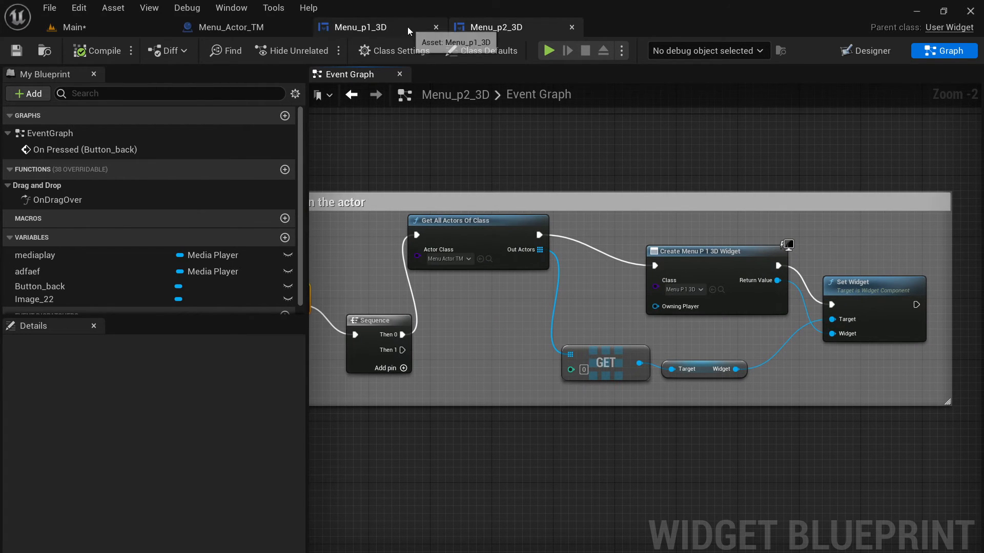
{"action": "mouse_move", "coordinate": [574, 44]}
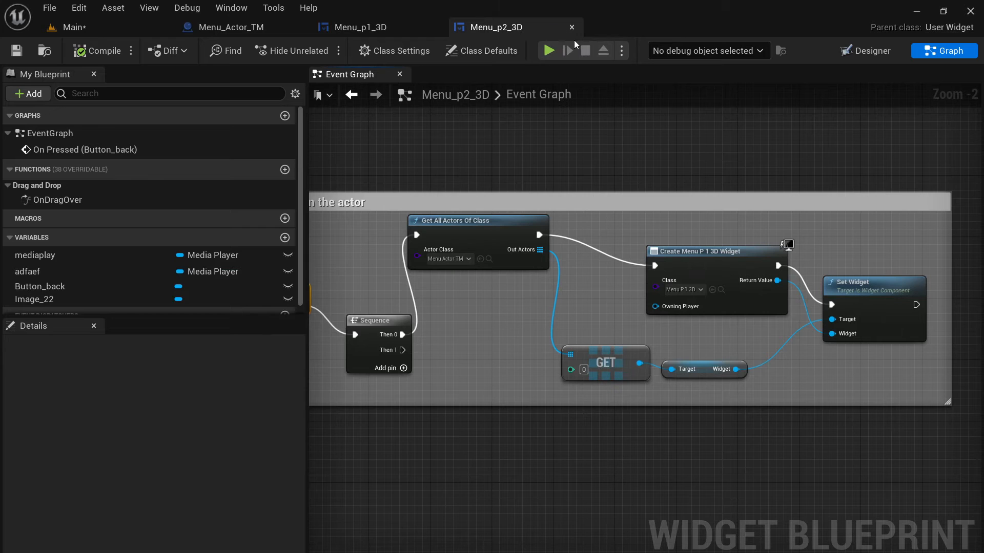
{"action": "left_click", "coordinate": [230, 27]}
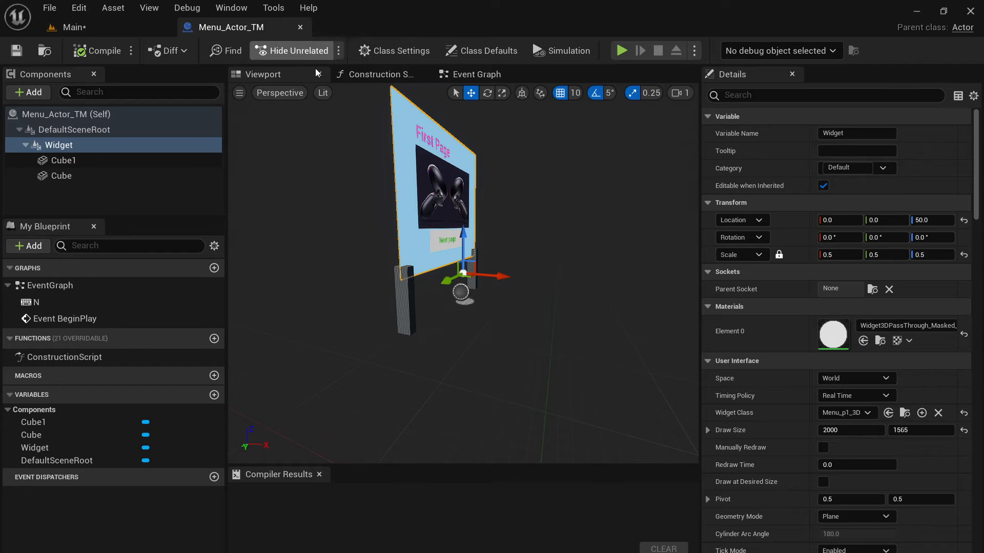
Step: Set the Cube post's Element 0 material to MI_Template_BaseGray_02
{"action": "left_click", "coordinate": [61, 175]}
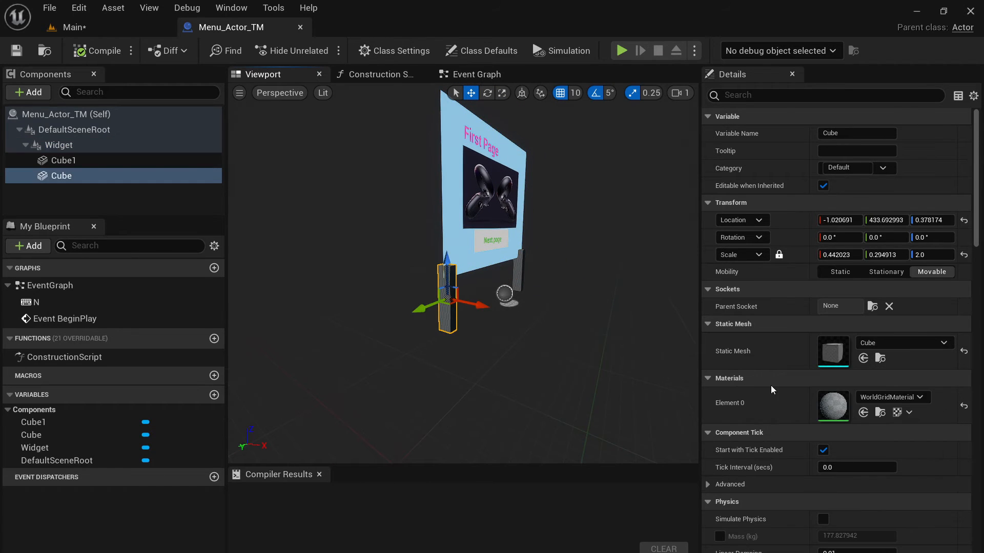
{"action": "left_click", "coordinate": [919, 397]}
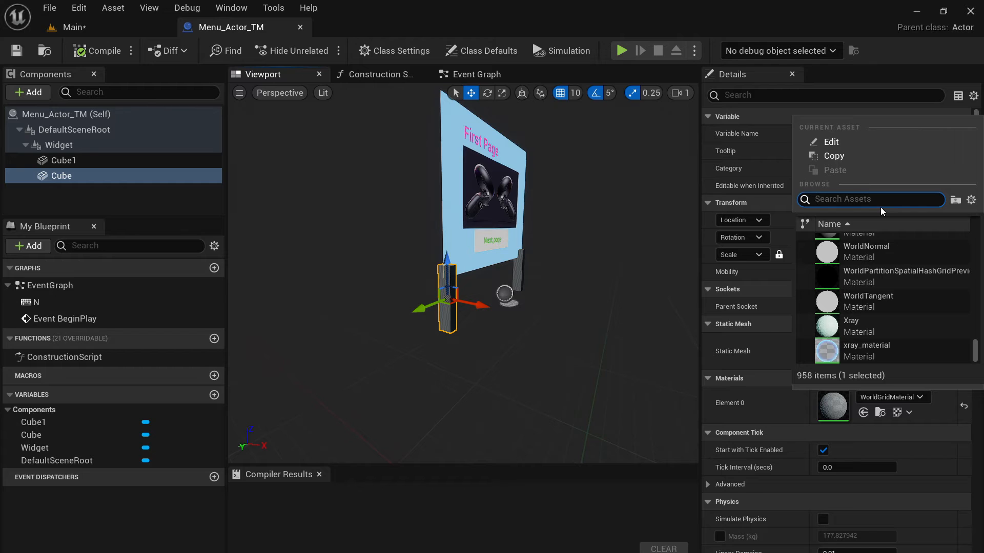
{"action": "type", "text": "gray"}
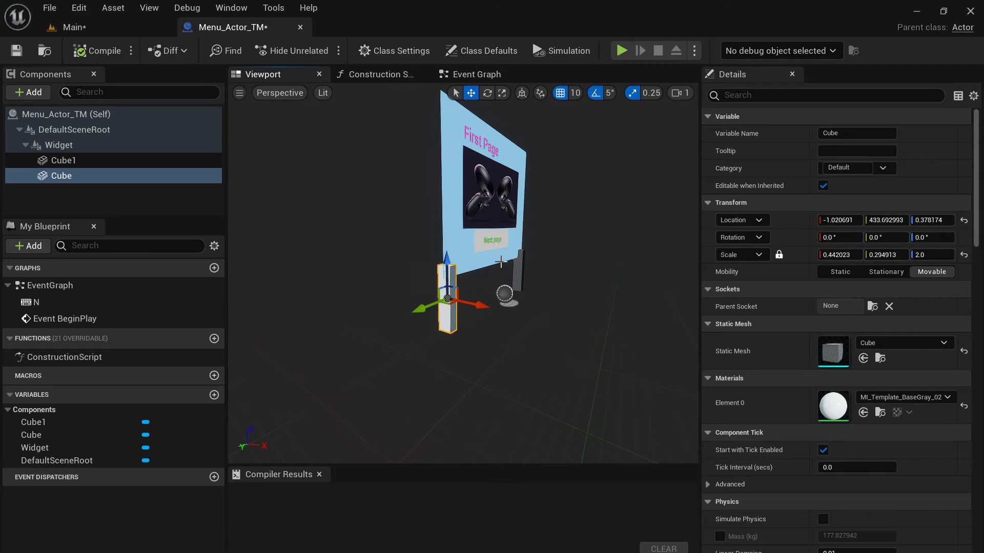
Step: Paste the MI_Template_BaseGray_02 material onto Cube1 and return to the Main level
{"action": "left_click", "coordinate": [64, 160]}
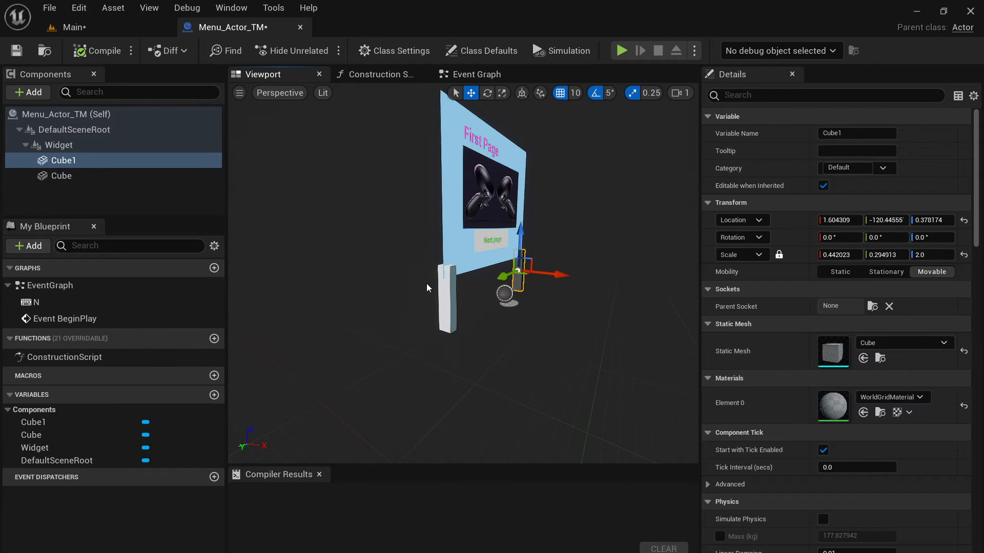
{"action": "left_click", "coordinate": [60, 175]}
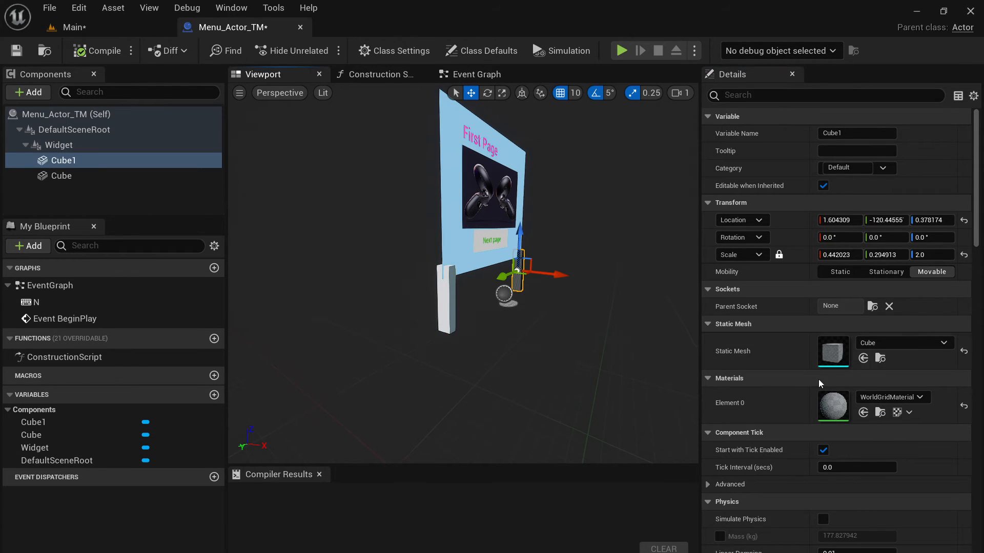
{"action": "right_click", "coordinate": [889, 397]}
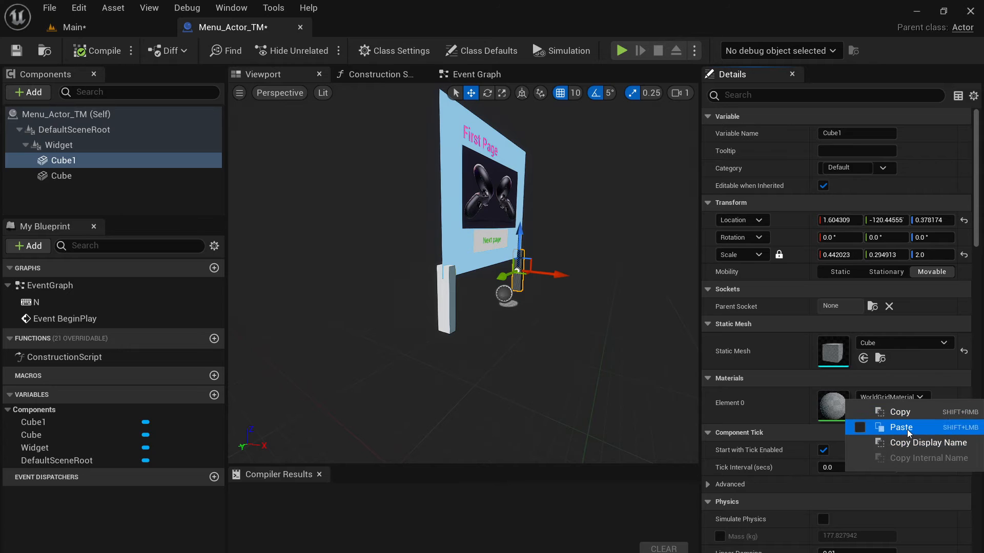
{"action": "left_click", "coordinate": [899, 427]}
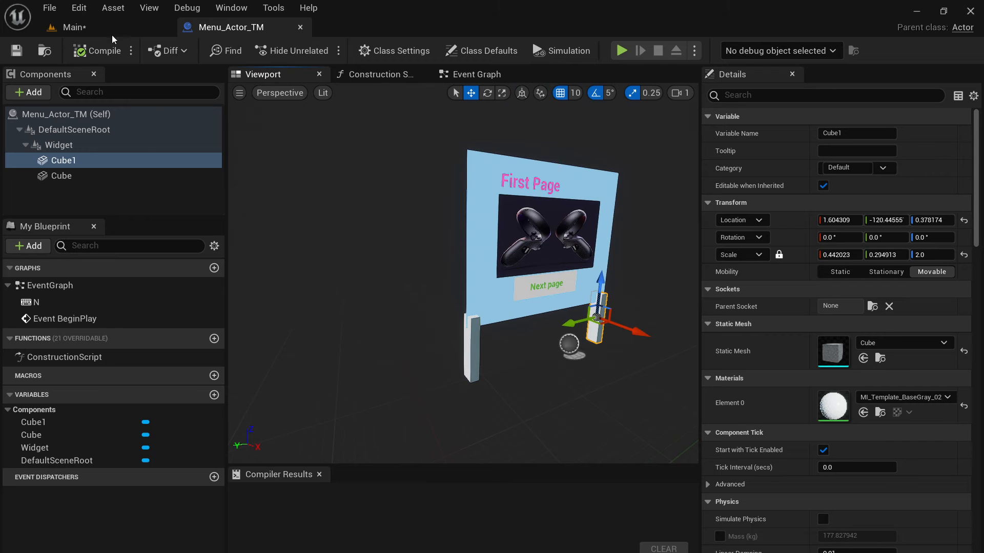
{"action": "left_click", "coordinate": [68, 27]}
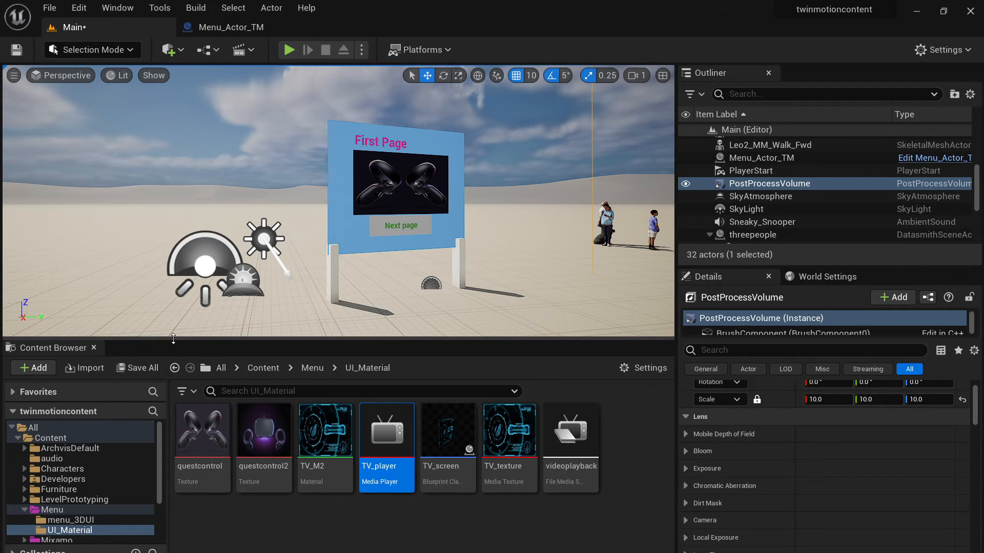
Step: Browse to the Mixamo Girl folder containing the BP_Girl character blueprint
{"action": "left_click", "coordinate": [52, 417]}
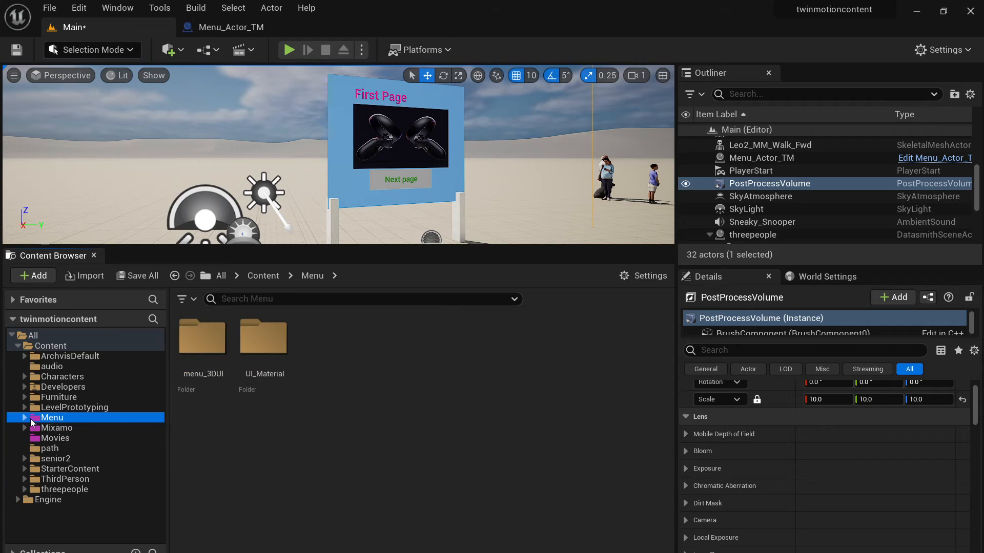
{"action": "left_click", "coordinate": [57, 428]}
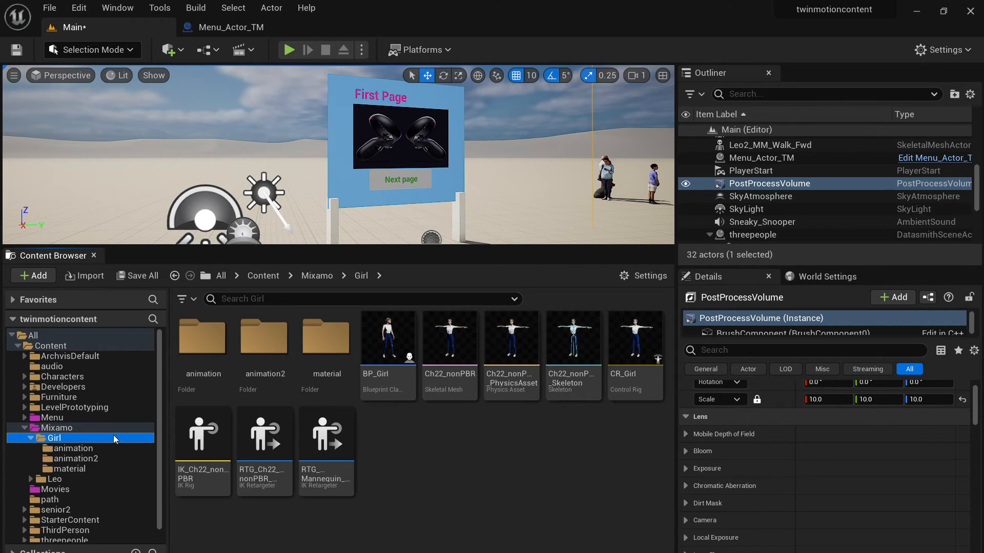
{"action": "mouse_move", "coordinate": [450, 339]}
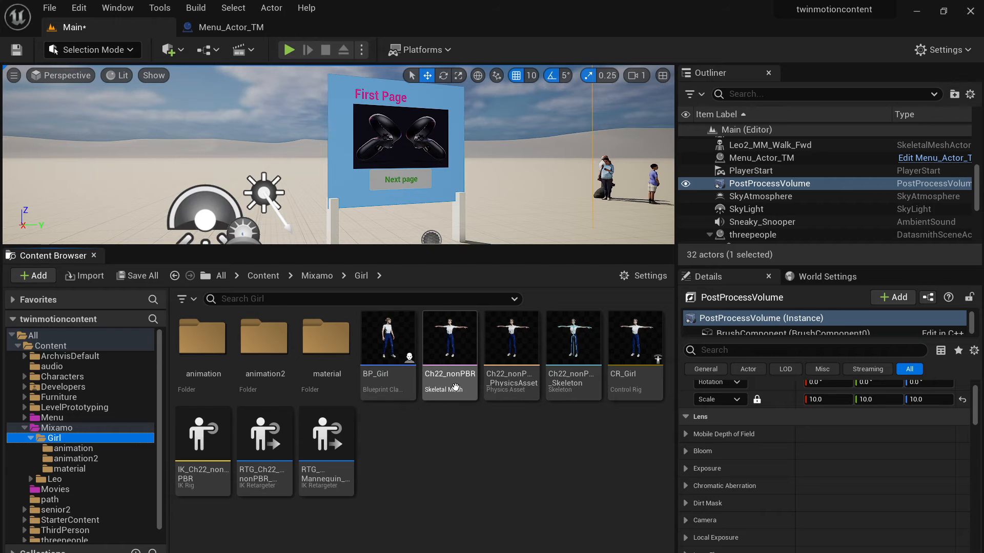
{"action": "mouse_move", "coordinate": [387, 342]}
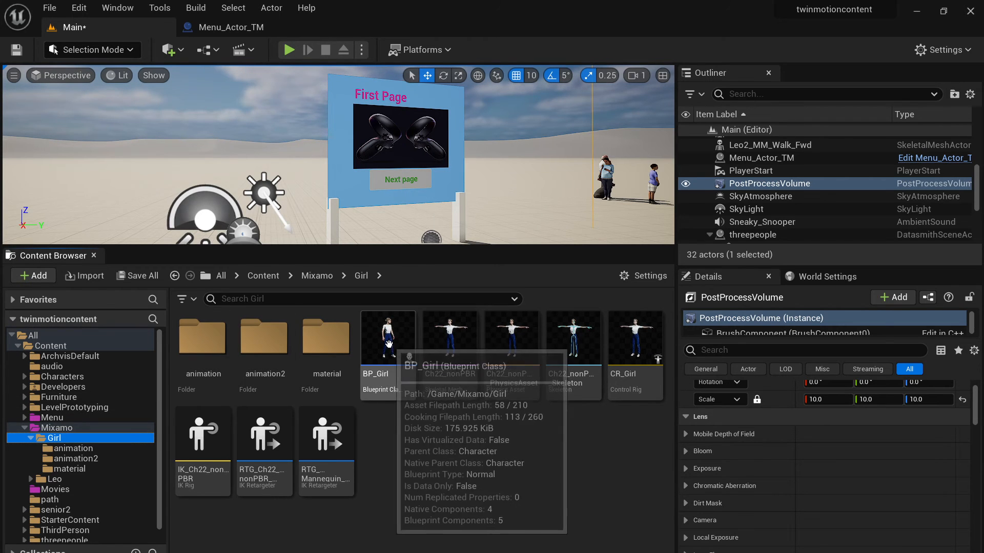
Step: Bring up BP_Girl, review its Event Graph and show the girl with her cameras in the Viewport
{"action": "double_click", "coordinate": [387, 339]}
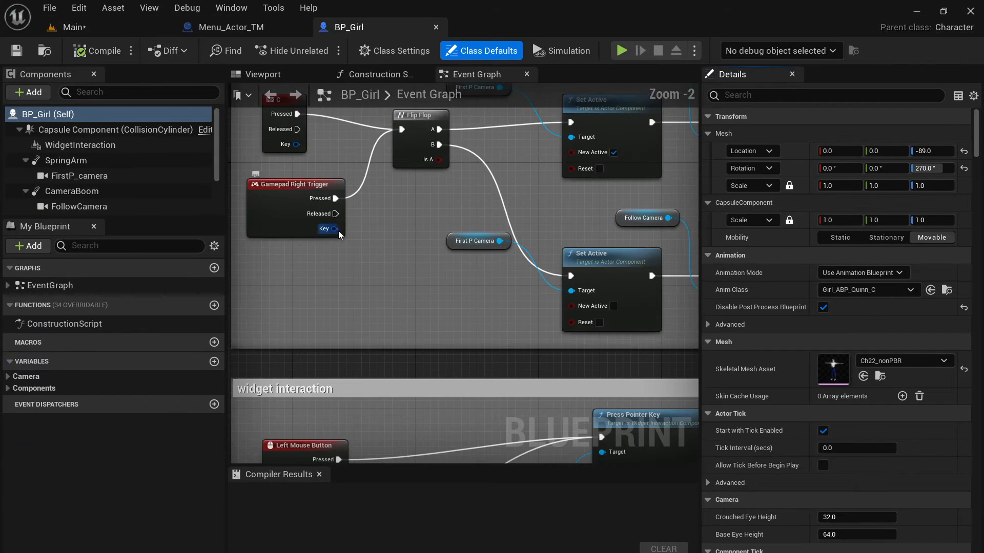
{"action": "scroll", "scroll_direction": "up", "scroll_amount": 3}
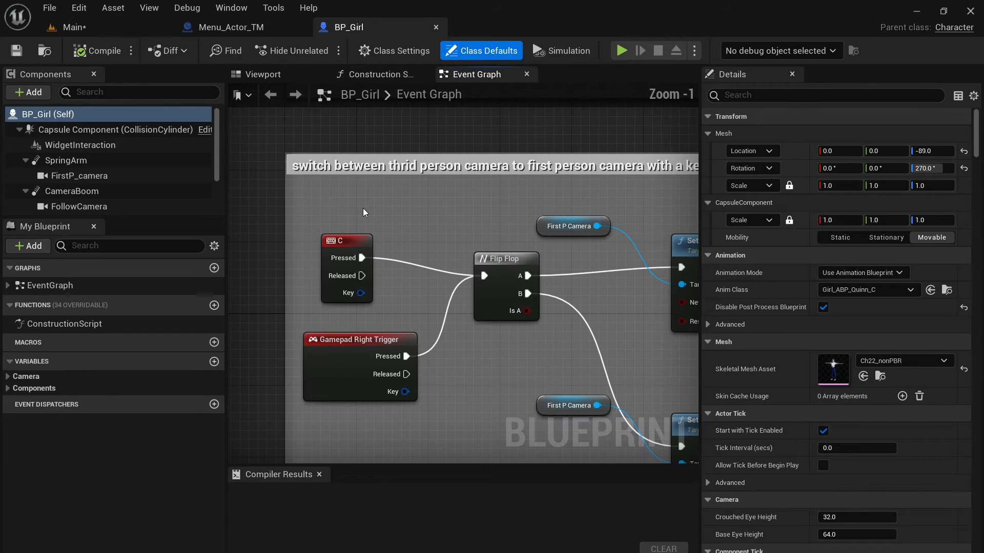
{"action": "mouse_move", "coordinate": [398, 195]}
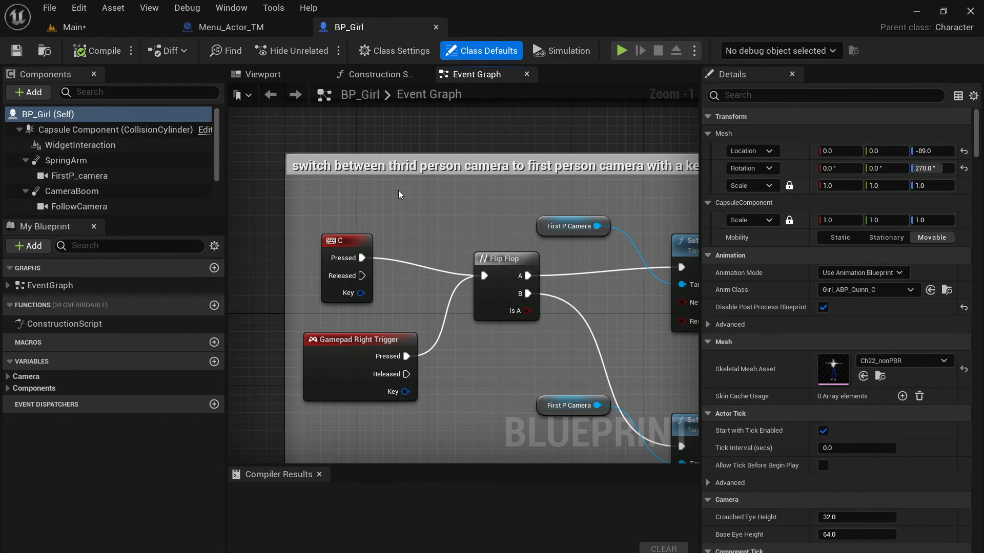
{"action": "mouse_move", "coordinate": [479, 197]}
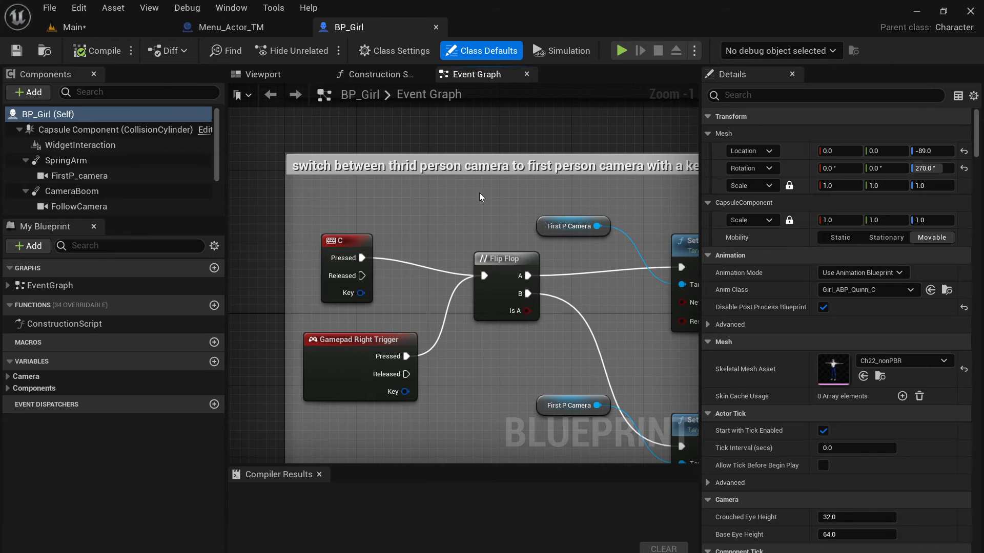
{"action": "left_click", "coordinate": [263, 74]}
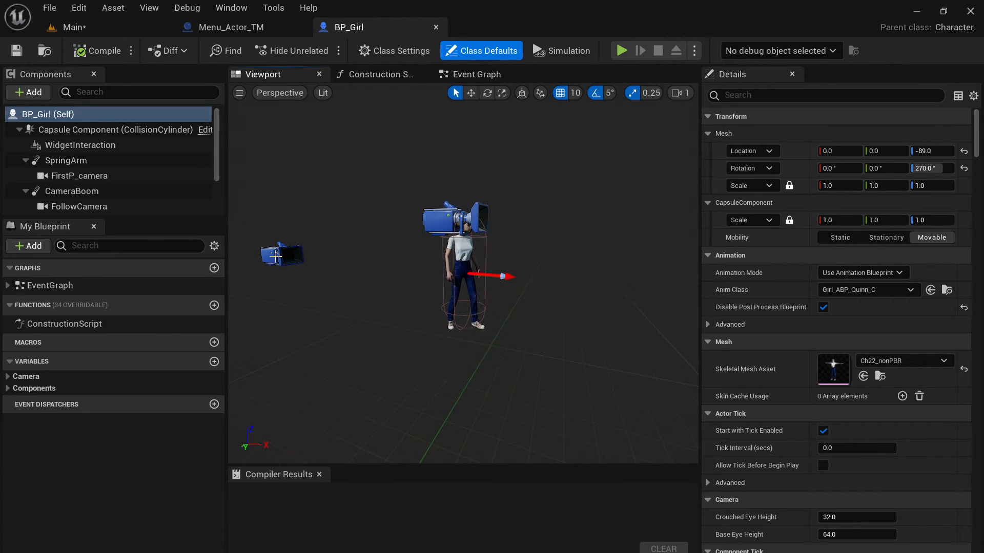
{"action": "left_click", "coordinate": [478, 74]}
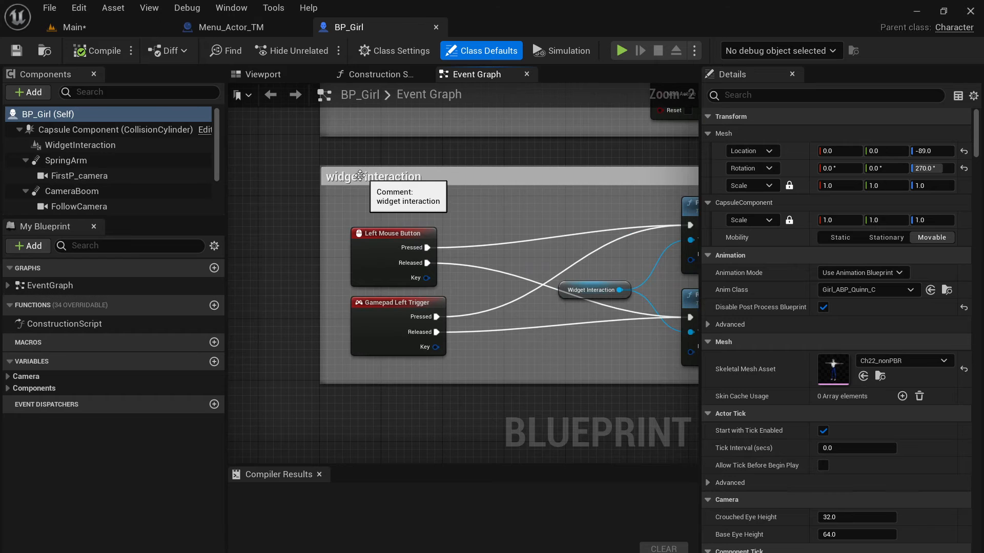
{"action": "mouse_move", "coordinate": [418, 208]}
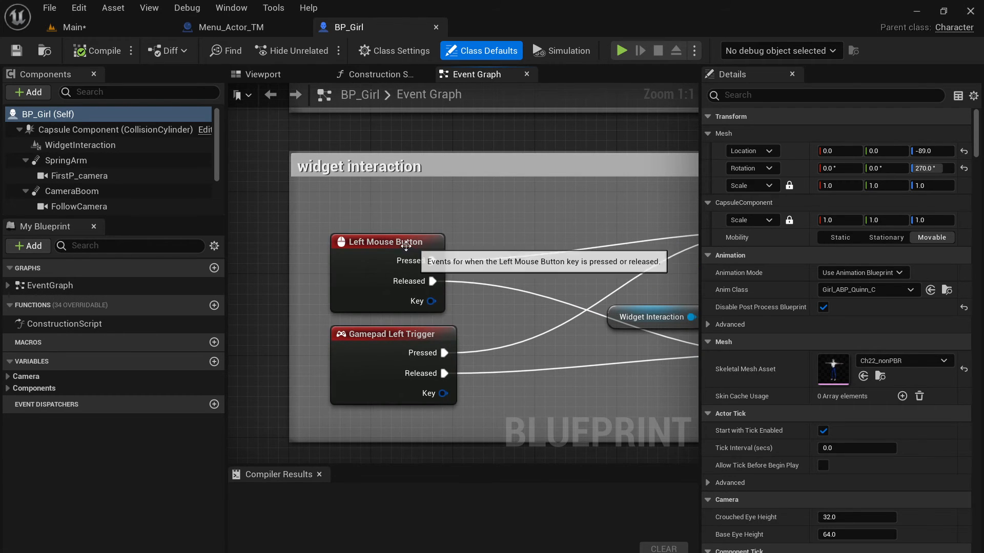
{"action": "mouse_move", "coordinate": [479, 230]}
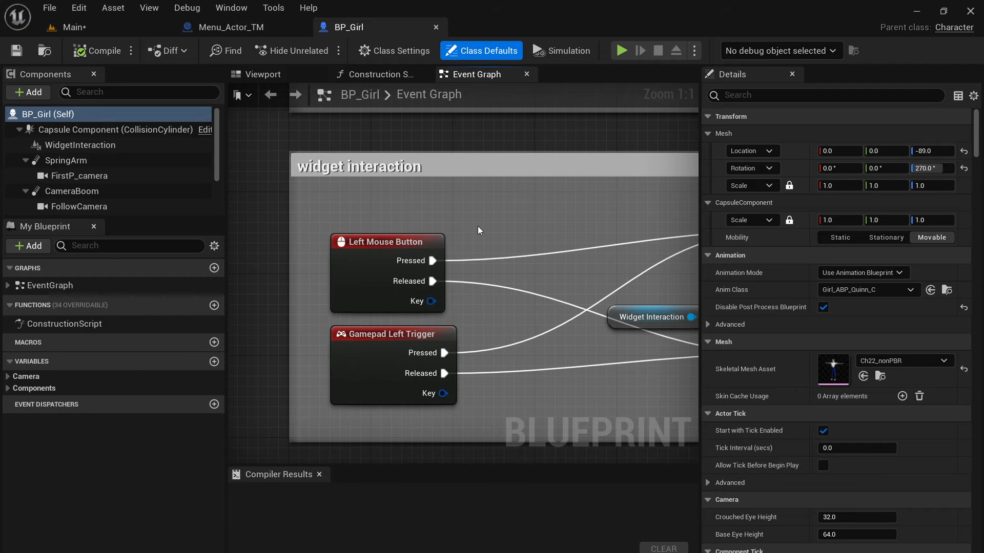
Step: Show the WidgetInteraction component's settings and search 'widg' in the Add list without adding anything
{"action": "scroll", "scroll_direction": "down", "scroll_amount": 3}
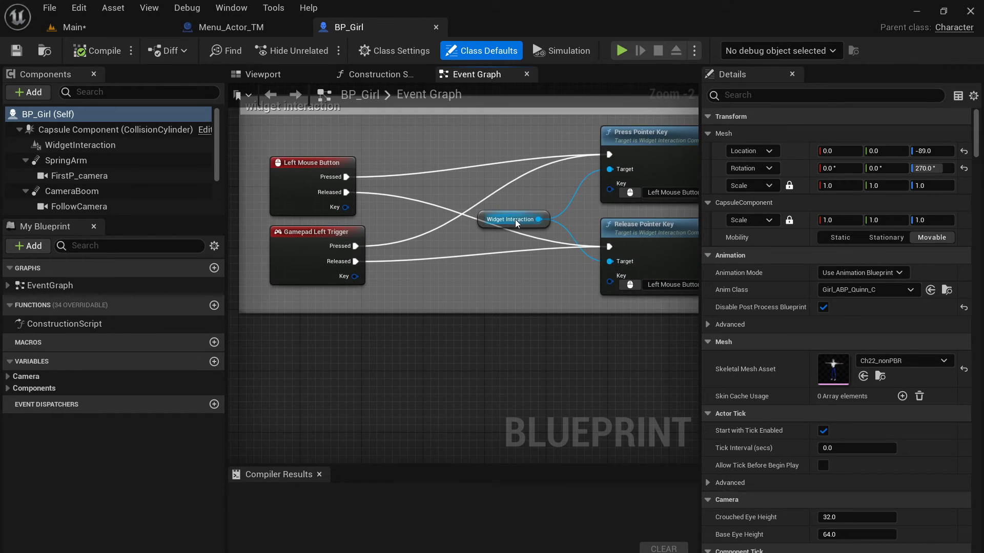
{"action": "scroll", "scroll_direction": "up", "scroll_amount": 3}
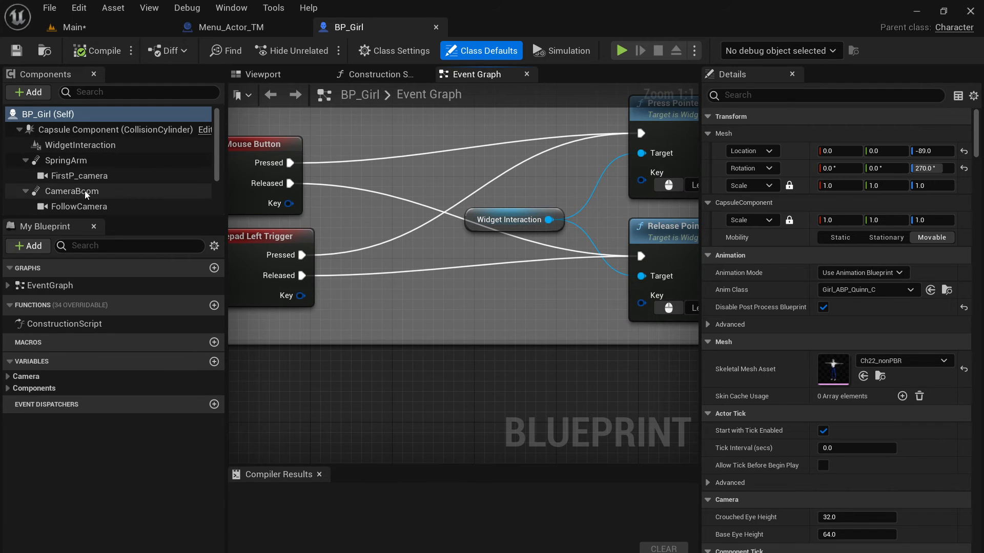
{"action": "left_click", "coordinate": [80, 144]}
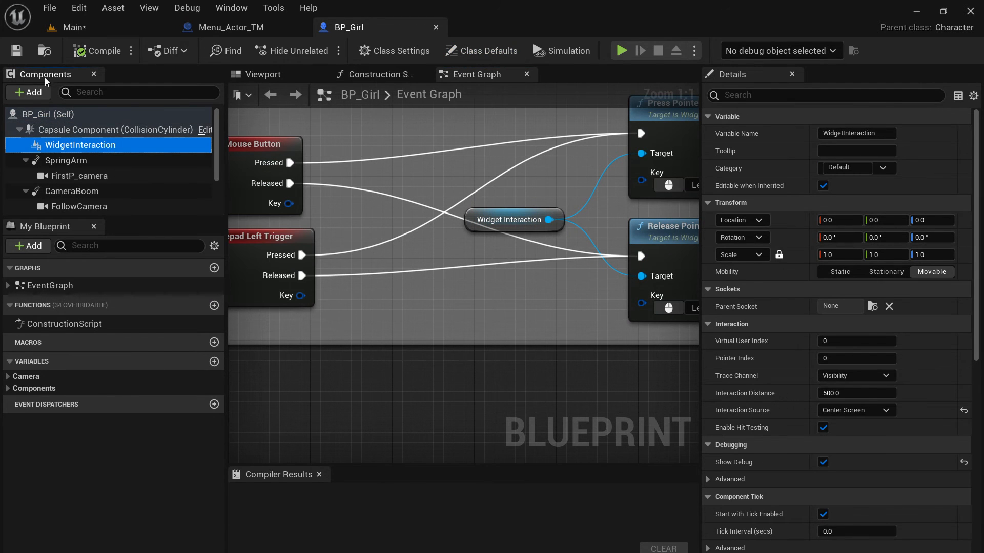
{"action": "left_click", "coordinate": [27, 92]}
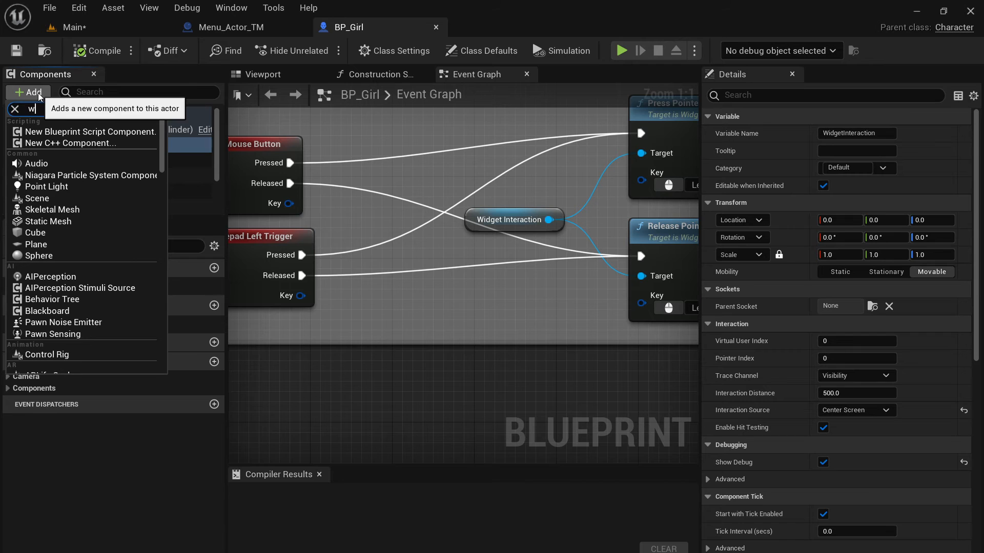
{"action": "type", "text": "idg"}
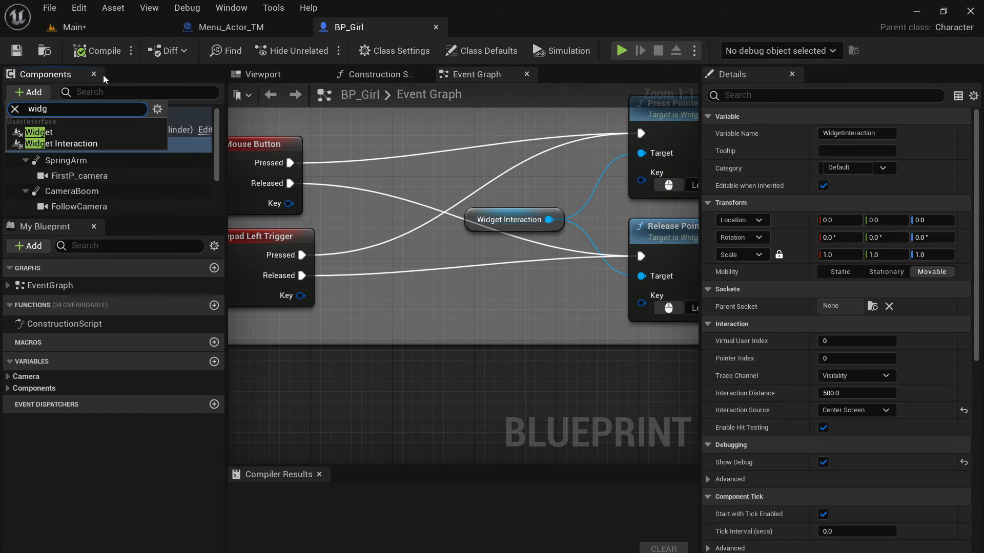
{"action": "mouse_move", "coordinate": [78, 143]}
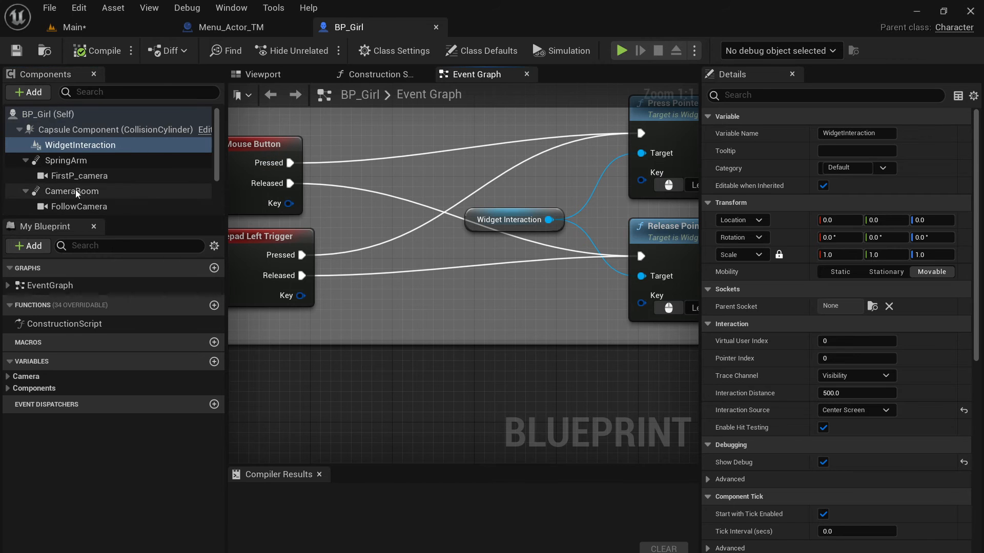
{"action": "mouse_move", "coordinate": [112, 130]}
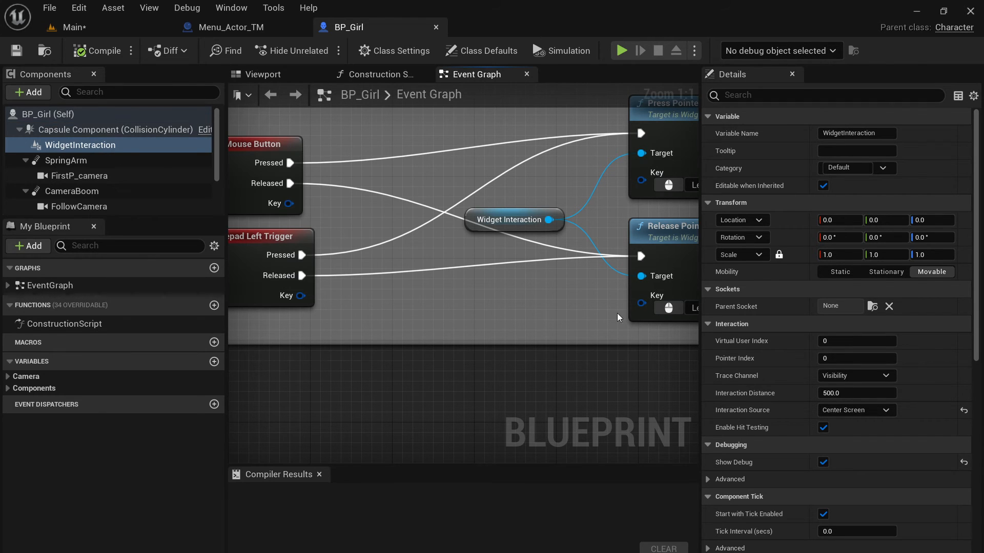
{"action": "mouse_move", "coordinate": [649, 375]}
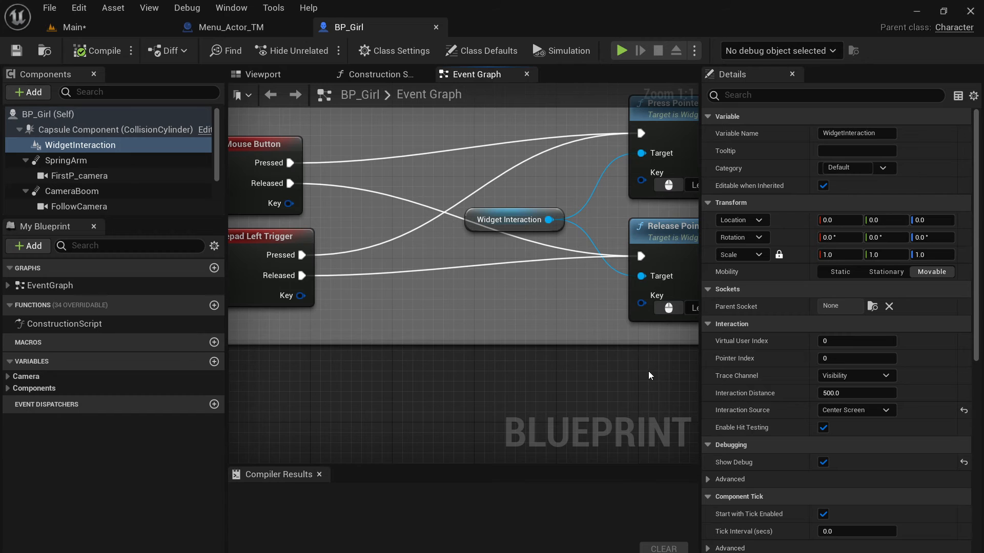
{"action": "mouse_move", "coordinate": [708, 357]}
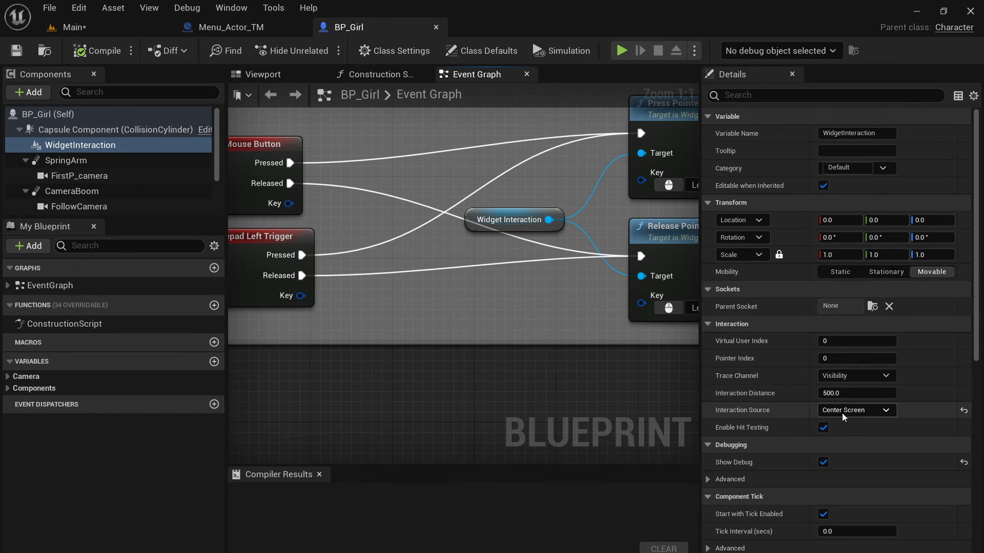
Step: Set Interaction Source to World and compile BP_Girl for a play test
{"action": "left_click", "coordinate": [855, 410]}
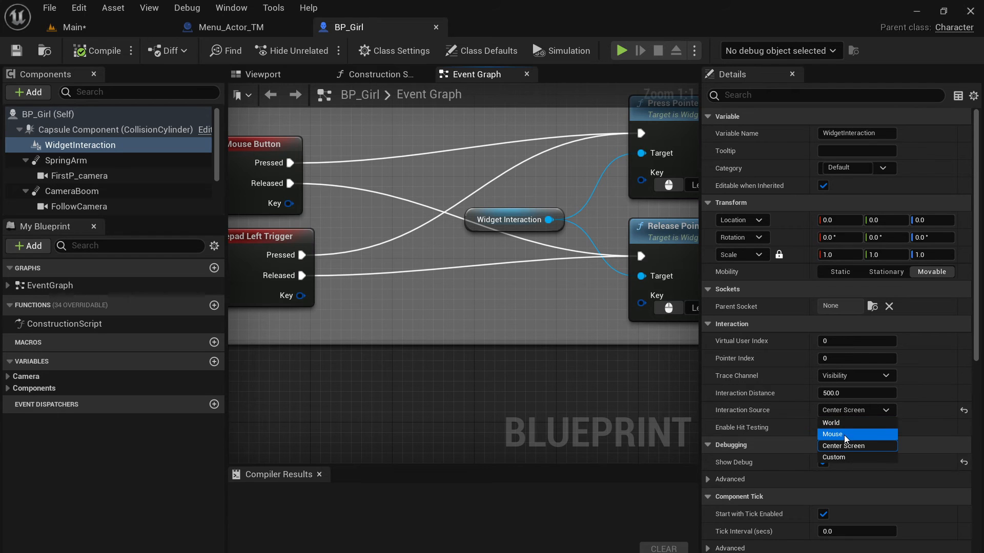
{"action": "left_click", "coordinate": [831, 422]}
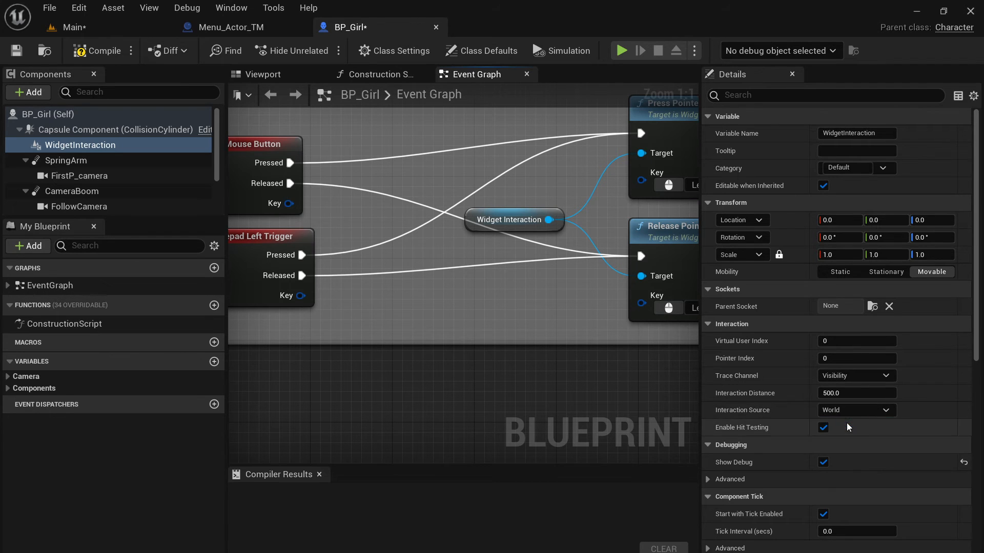
{"action": "left_click", "coordinate": [96, 52]}
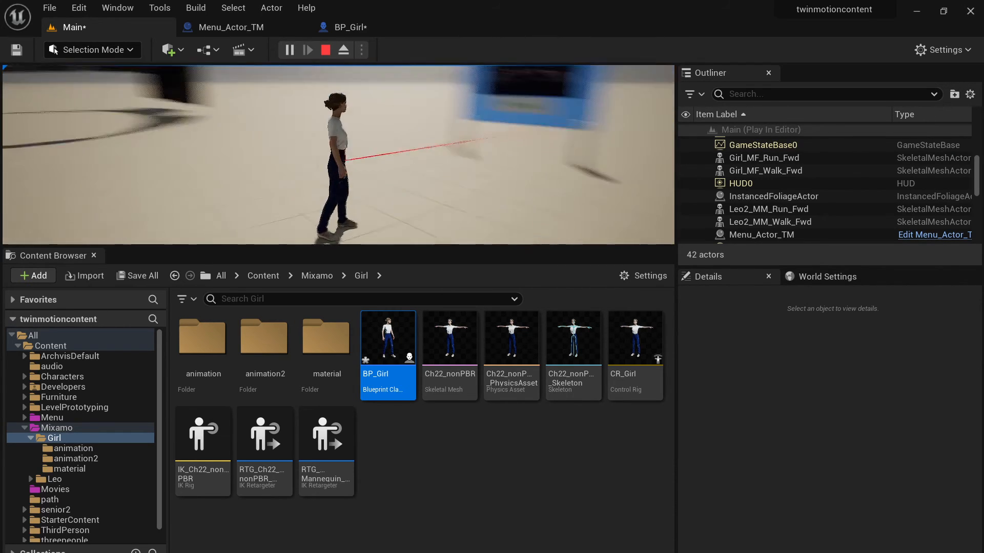
Step: Stop the test and set Interaction Source back to Center Screen
{"action": "left_click", "coordinate": [326, 50]}
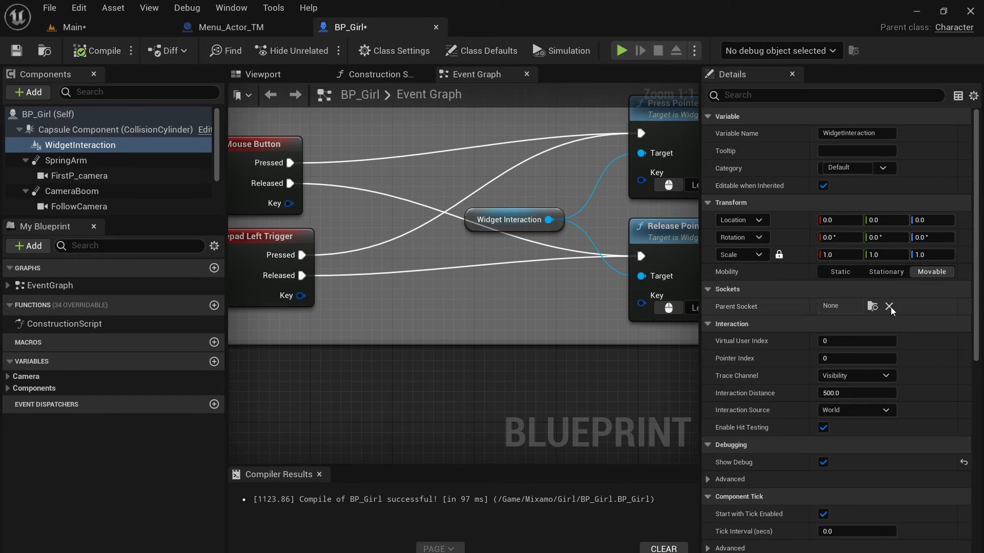
{"action": "left_click", "coordinate": [884, 410]}
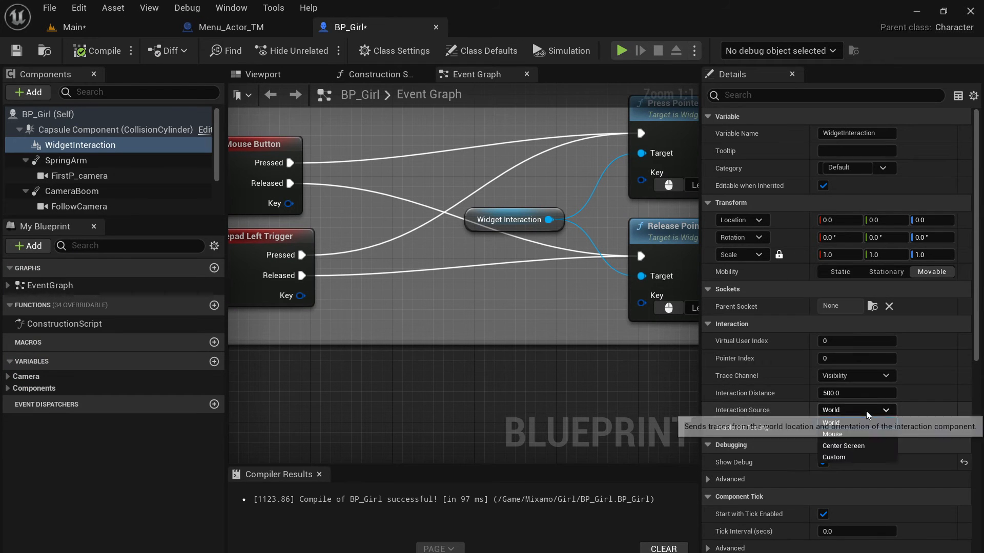
{"action": "left_click", "coordinate": [843, 445]}
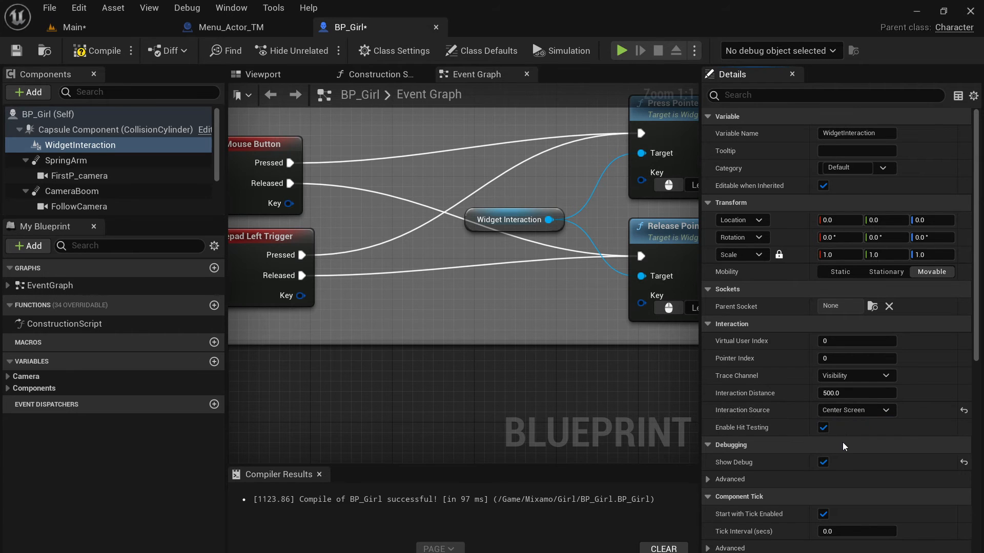
{"action": "mouse_move", "coordinate": [826, 445]}
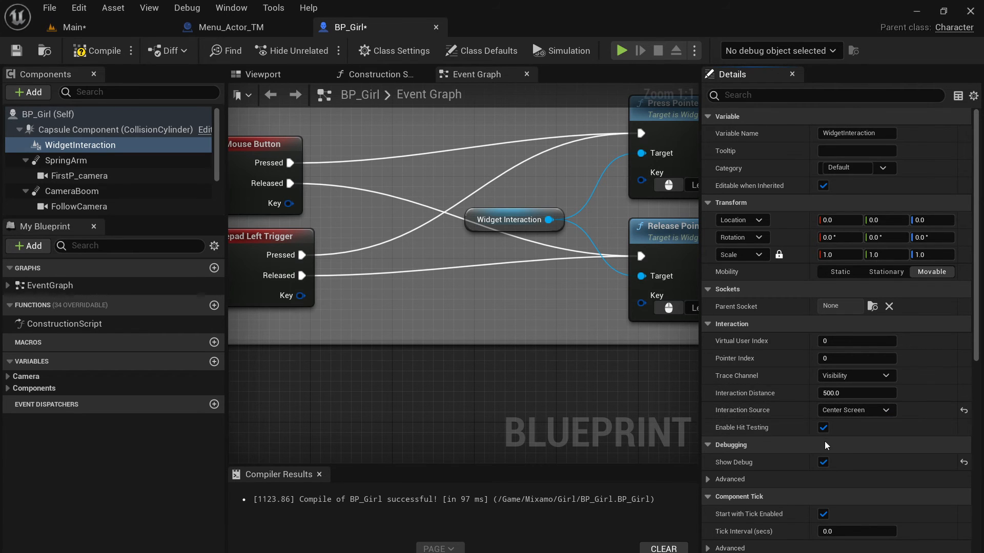
{"action": "mouse_move", "coordinate": [824, 427]}
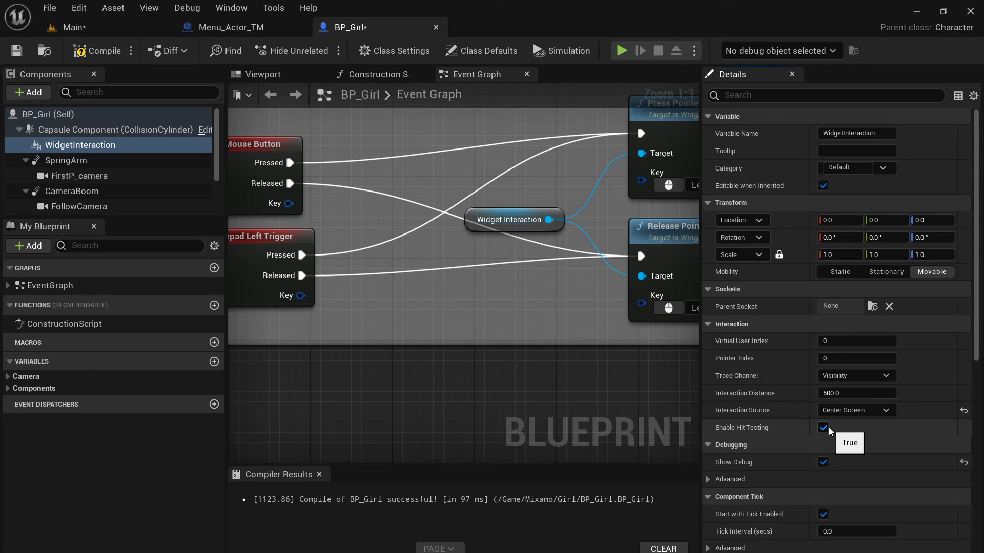
{"action": "mouse_move", "coordinate": [851, 401]}
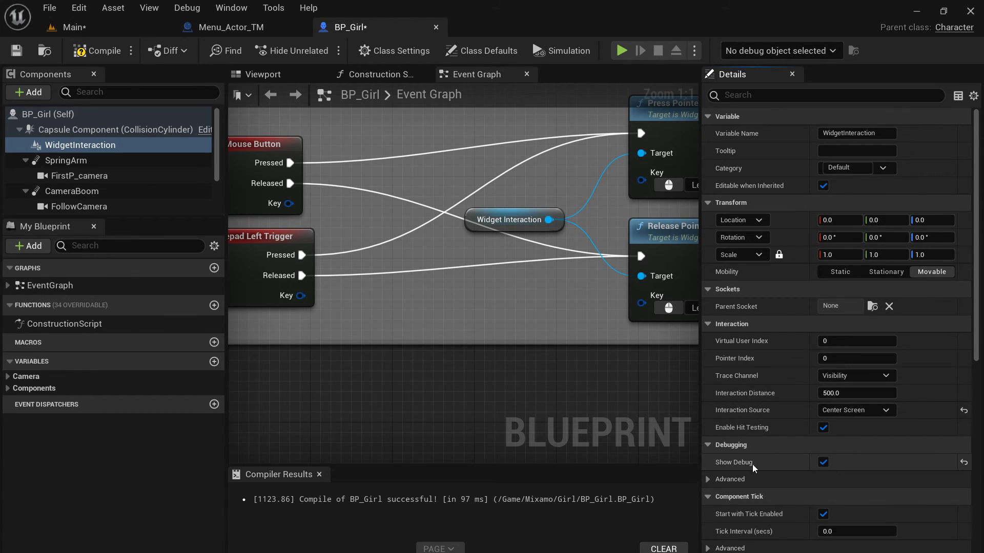
{"action": "mouse_move", "coordinate": [831, 470]}
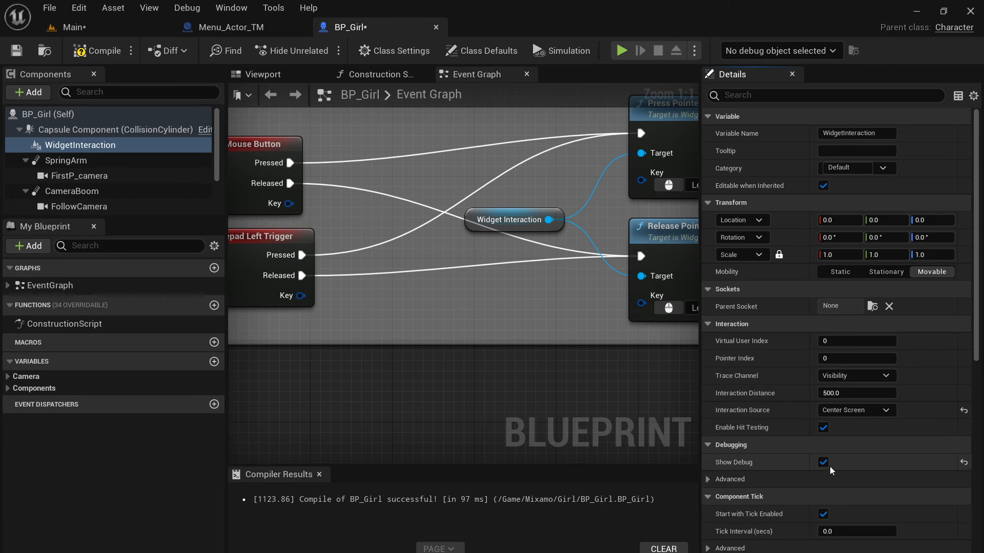
{"action": "mouse_move", "coordinate": [899, 387]}
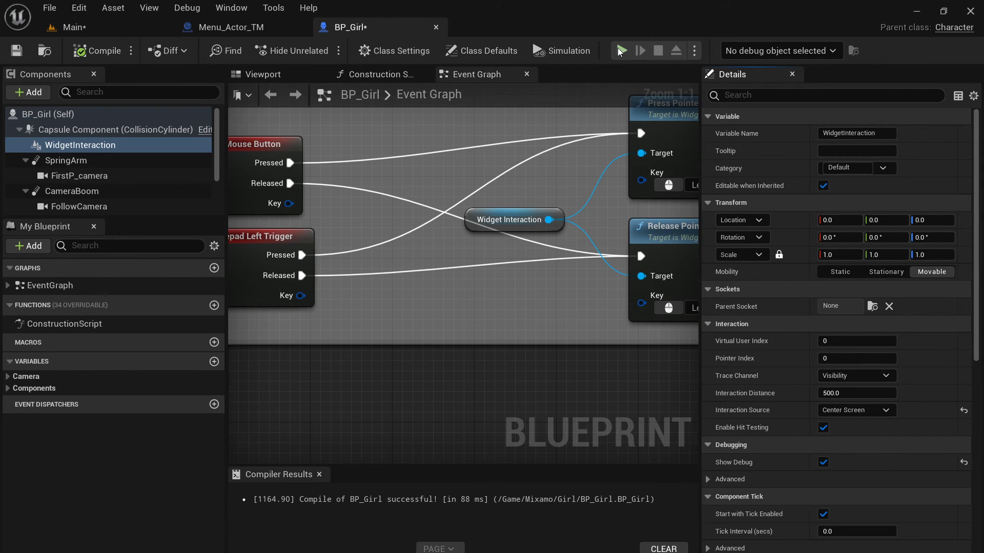
{"action": "left_click", "coordinate": [606, 50]}
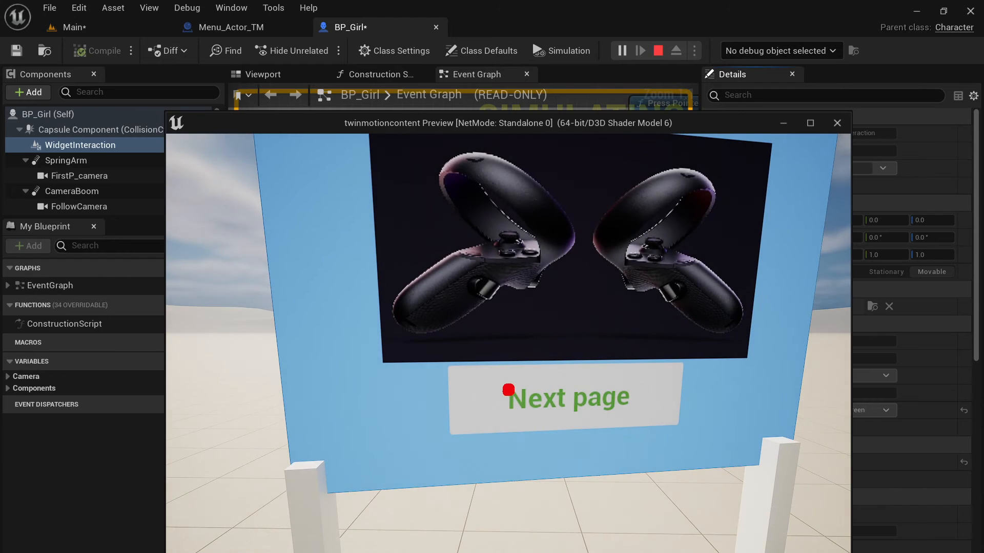
{"action": "left_click", "coordinate": [508, 390]}
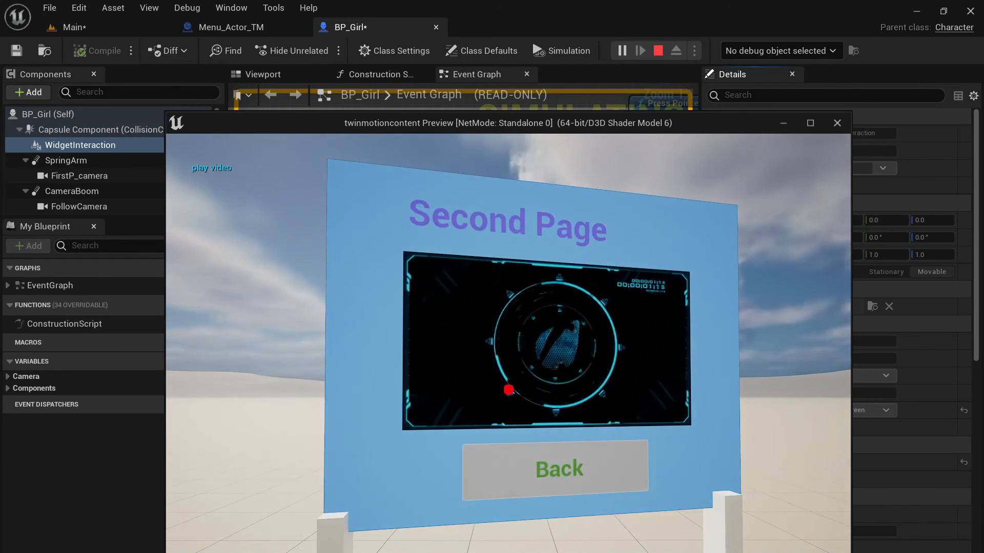
{"action": "left_click", "coordinate": [554, 468]}
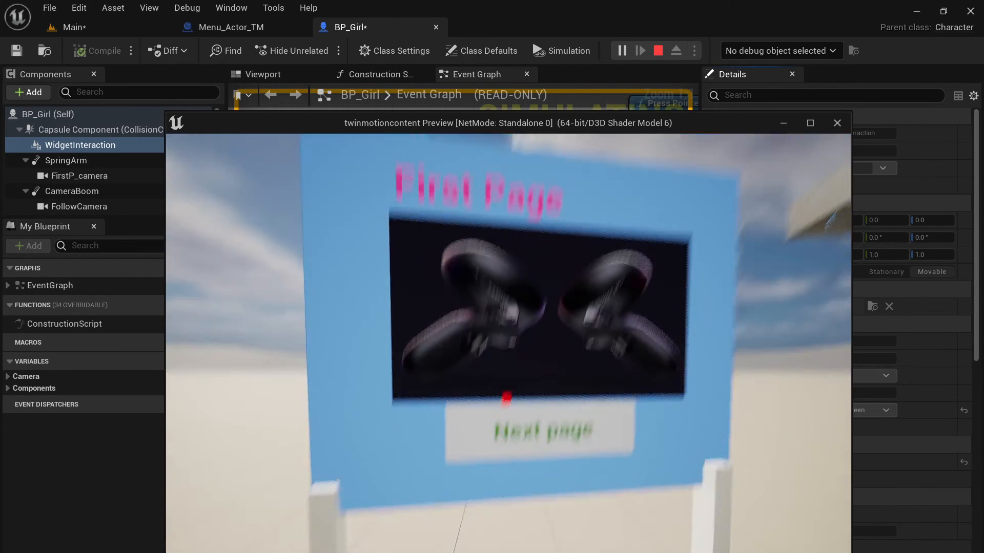
{"action": "left_click", "coordinate": [543, 432]}
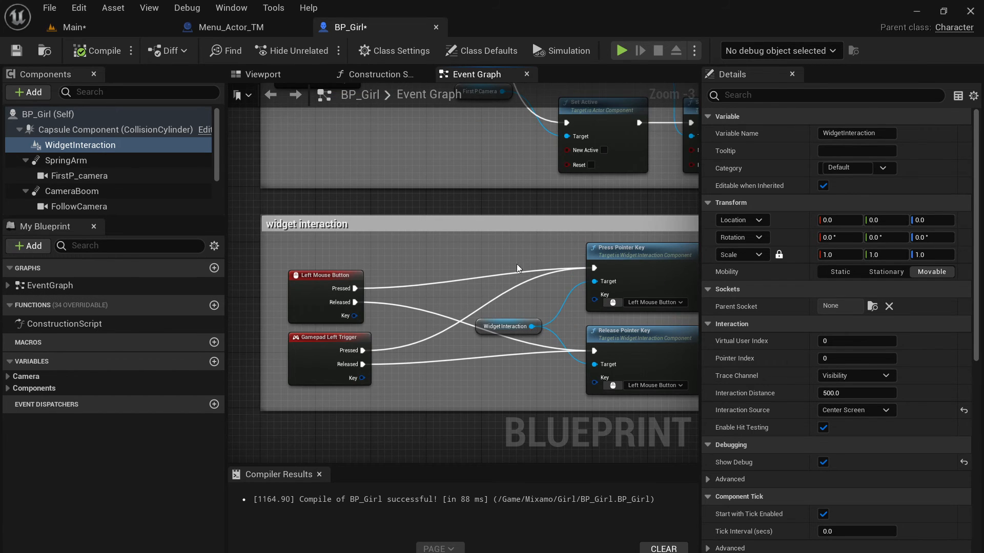
Step: Save the compiled BP_Girl and return to the Main level
{"action": "scroll", "scroll_direction": "down", "scroll_amount": 3}
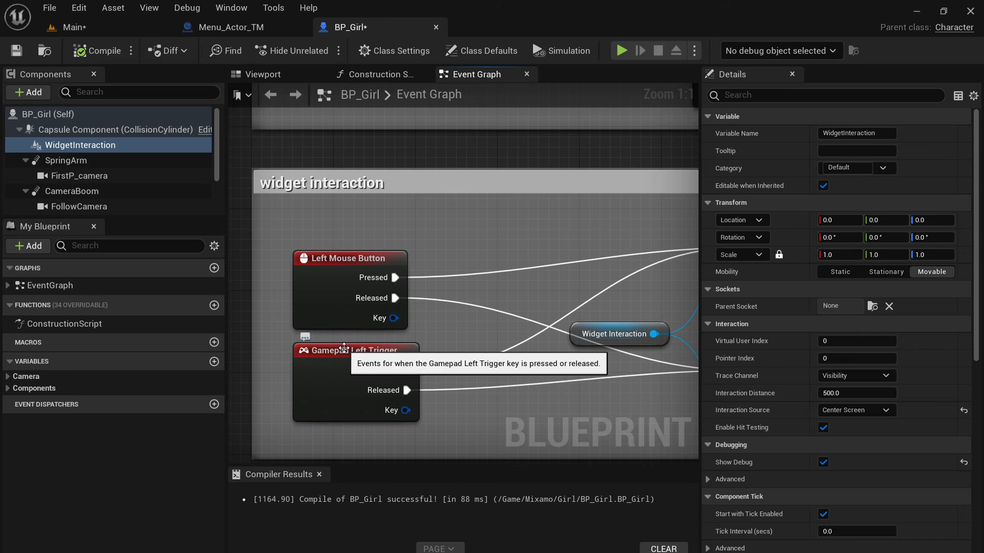
{"action": "mouse_move", "coordinate": [559, 296]}
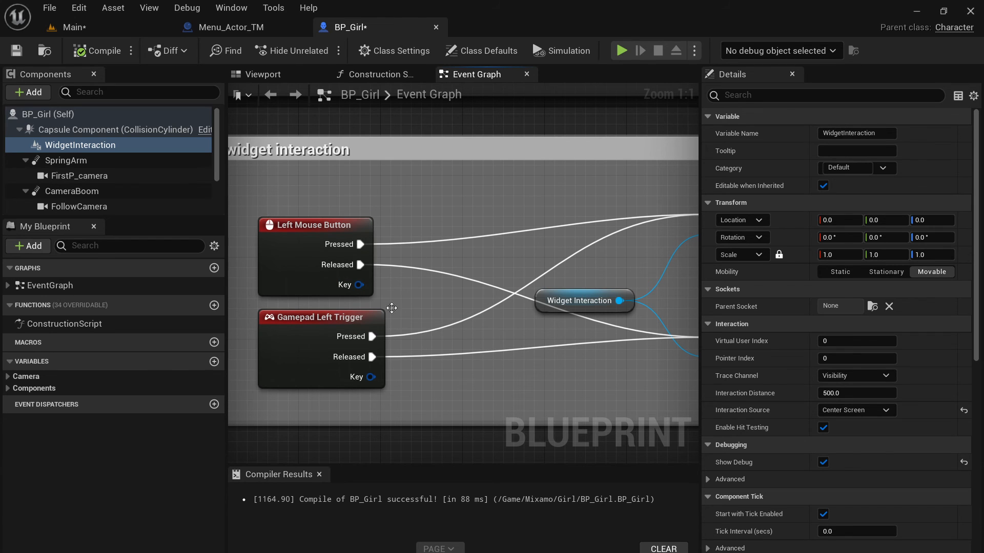
{"action": "mouse_move", "coordinate": [351, 440]}
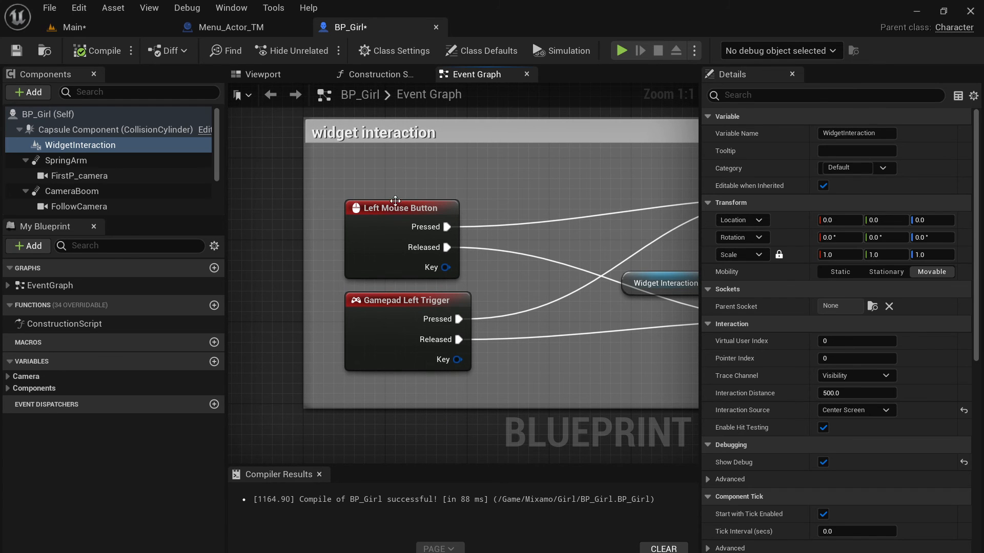
{"action": "mouse_move", "coordinate": [44, 51]}
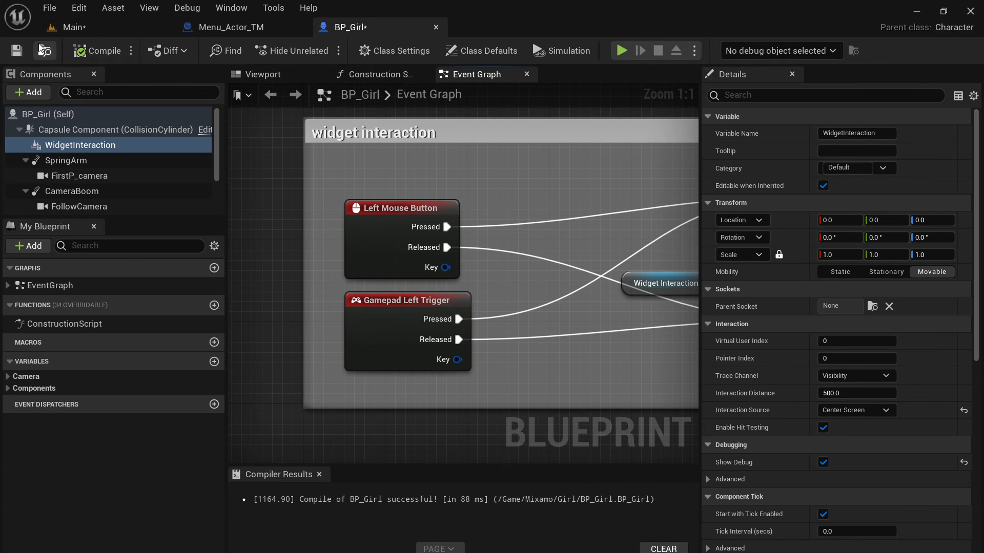
{"action": "left_click", "coordinate": [16, 51]}
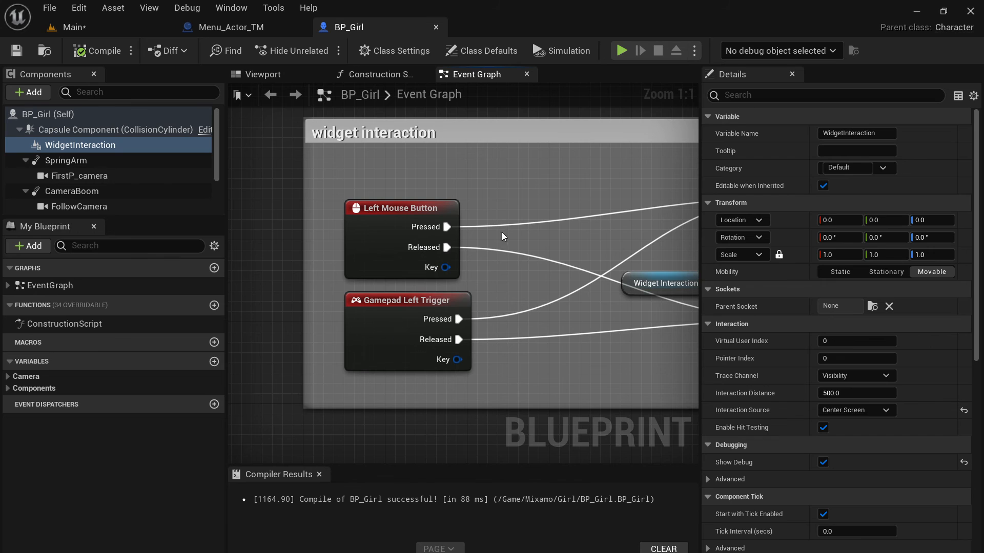
{"action": "scroll", "scroll_direction": "down", "scroll_amount": 3}
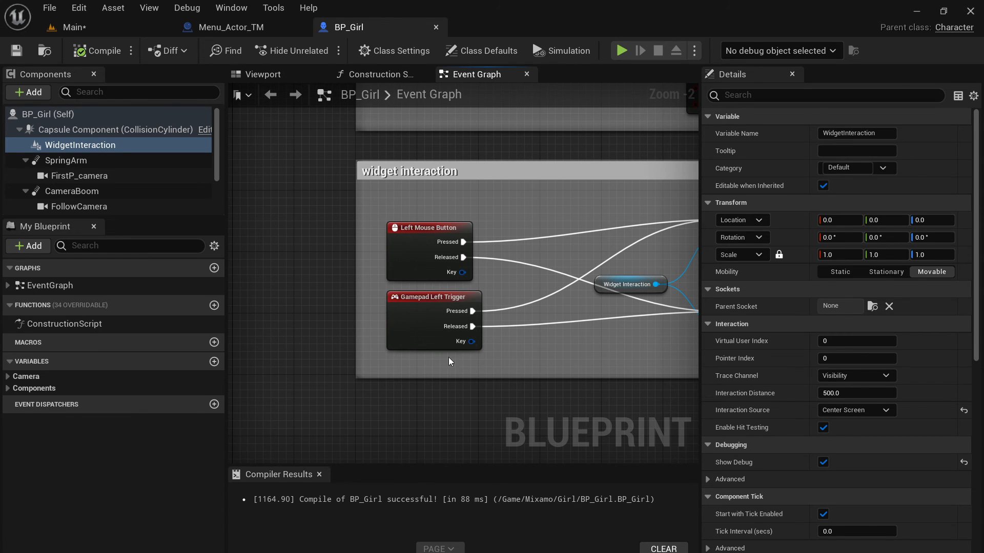
{"action": "mouse_move", "coordinate": [419, 229]}
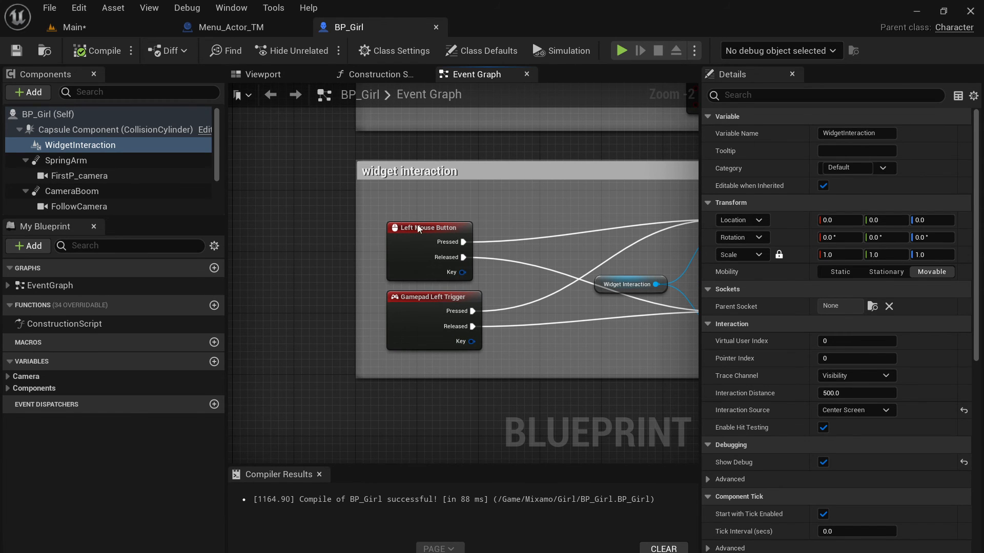
{"action": "left_click", "coordinate": [69, 27]}
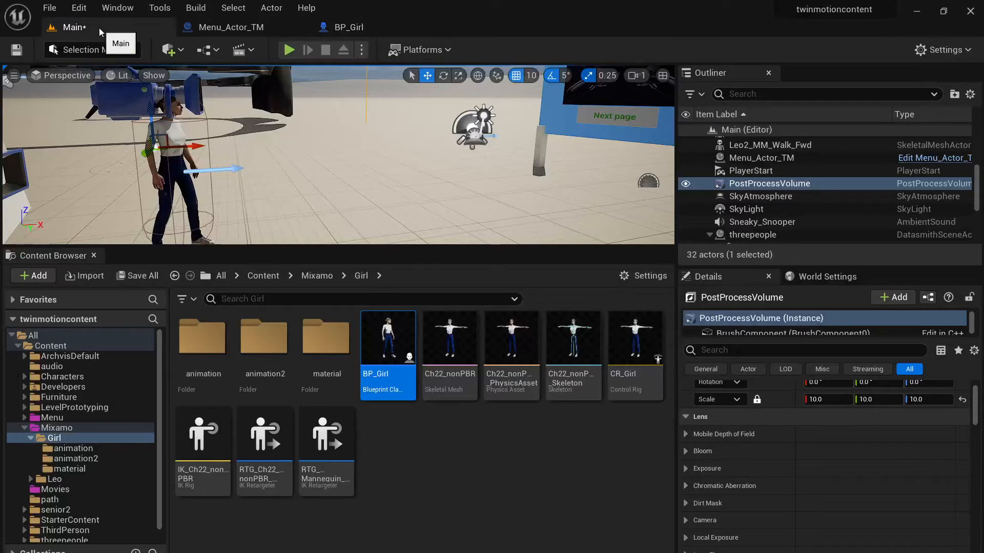
{"action": "mouse_move", "coordinate": [33, 447]}
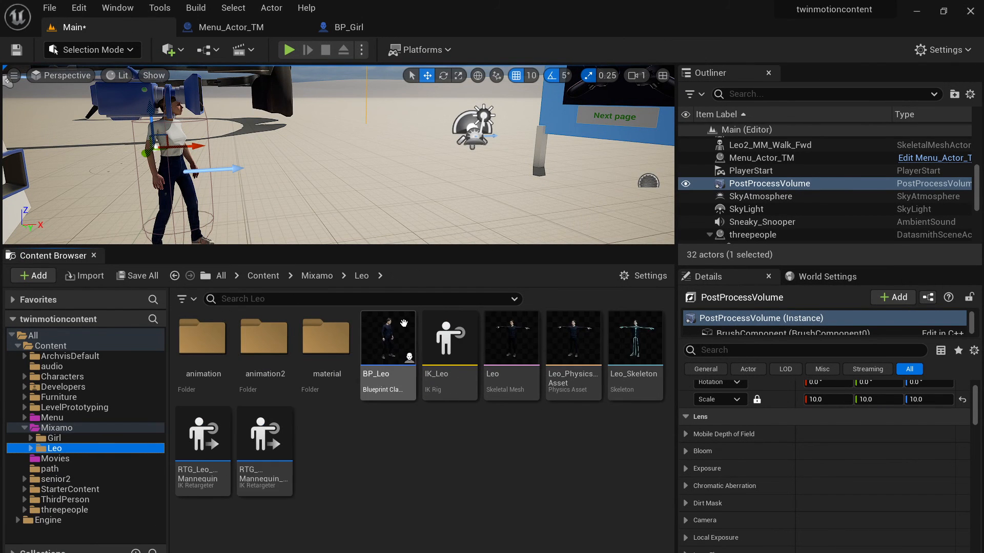
Step: Check BP_Leo's WidgetInteraction component, return to Main and list the level's blueprint options
{"action": "double_click", "coordinate": [386, 339]}
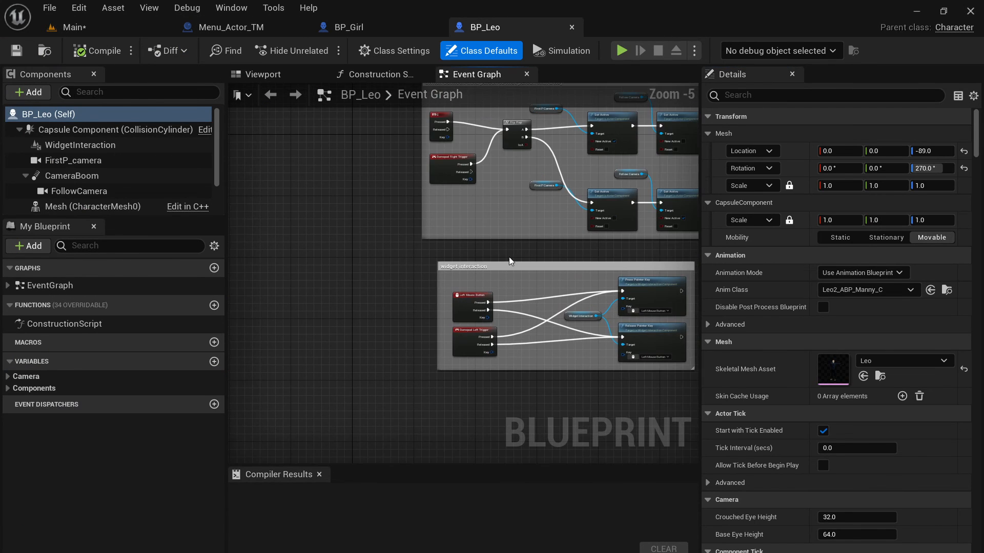
{"action": "left_click", "coordinate": [81, 144]}
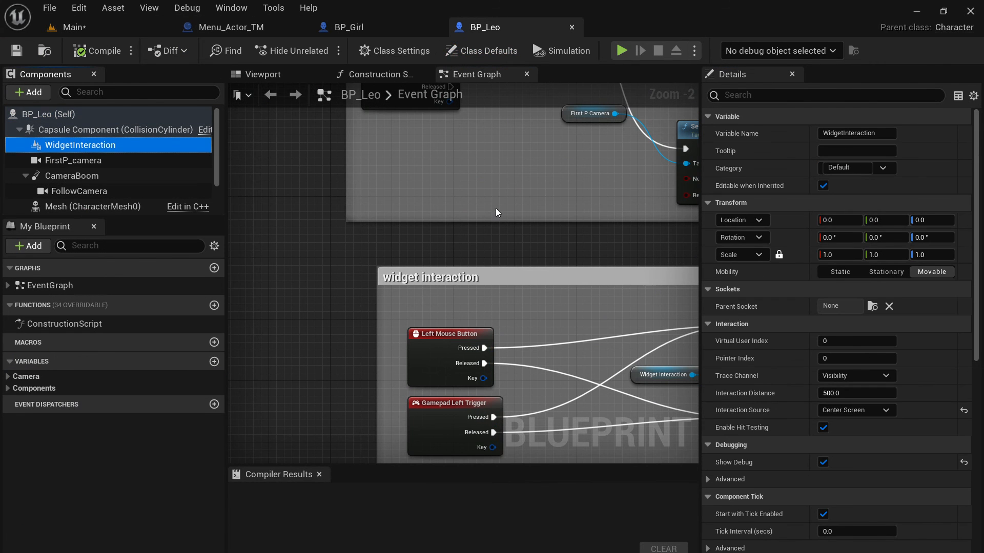
{"action": "left_click", "coordinate": [69, 27]}
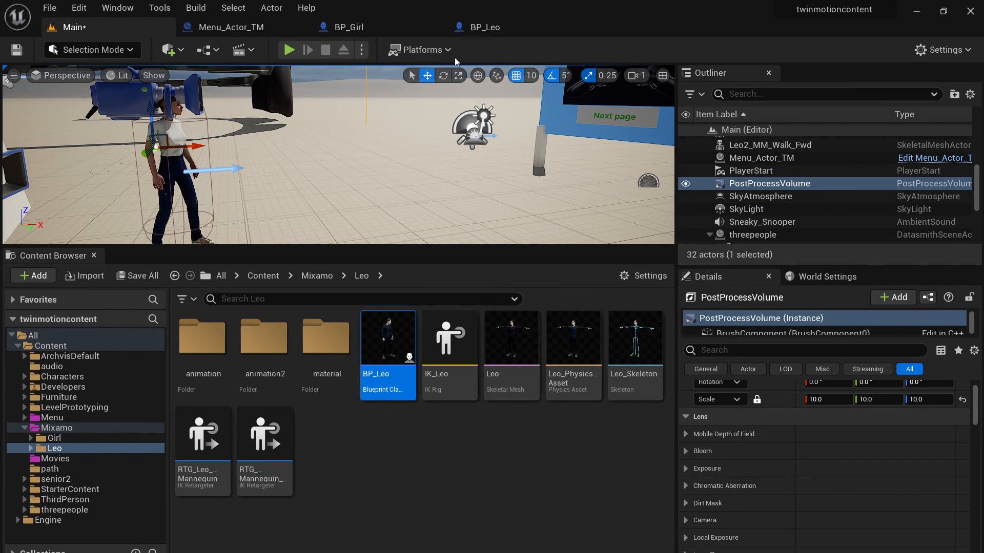
{"action": "left_click", "coordinate": [217, 50]}
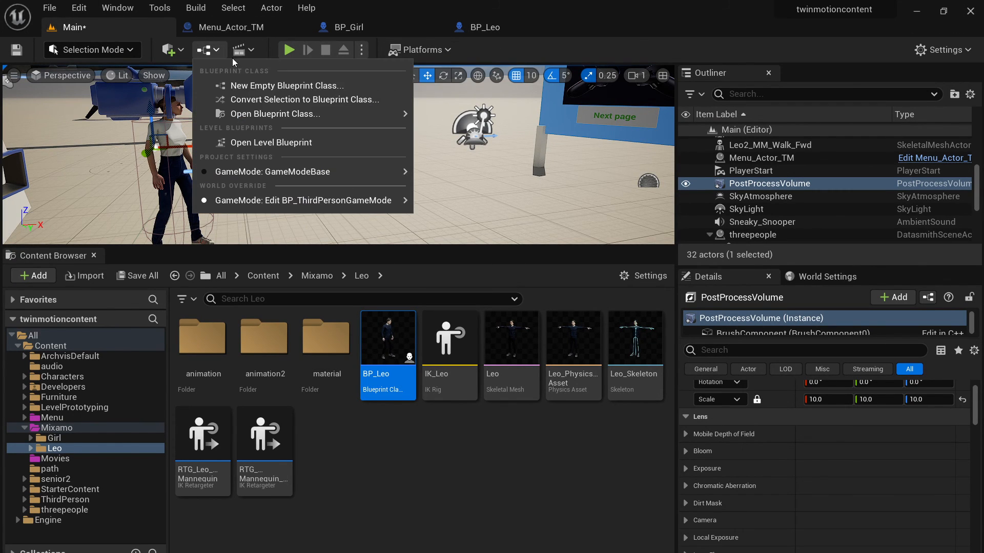
Step: Review the level blueprint's B-key Flip Flop Possess graph for BP_Leo and BP_Girl and compile it
{"action": "left_click", "coordinate": [270, 142]}
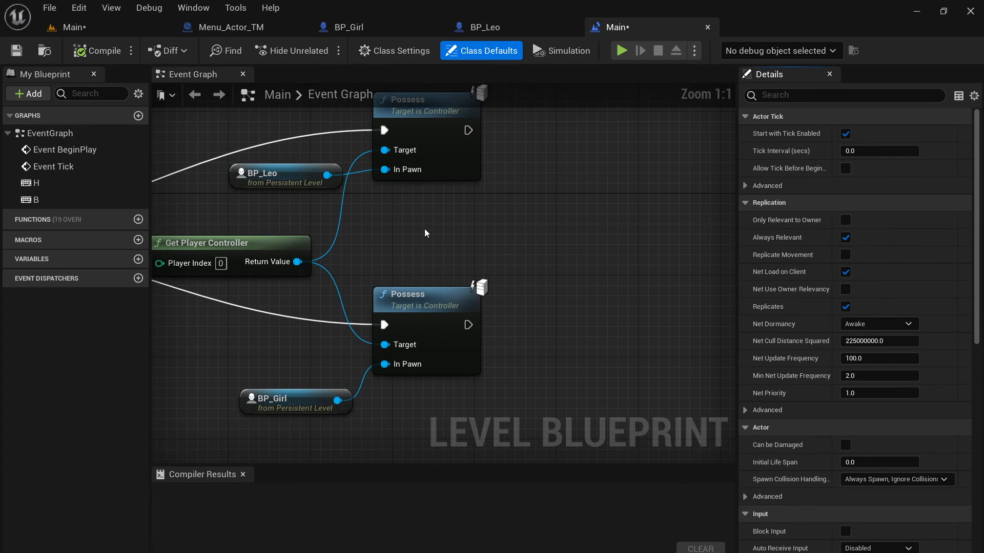
{"action": "scroll", "scroll_direction": "down", "scroll_amount": 3}
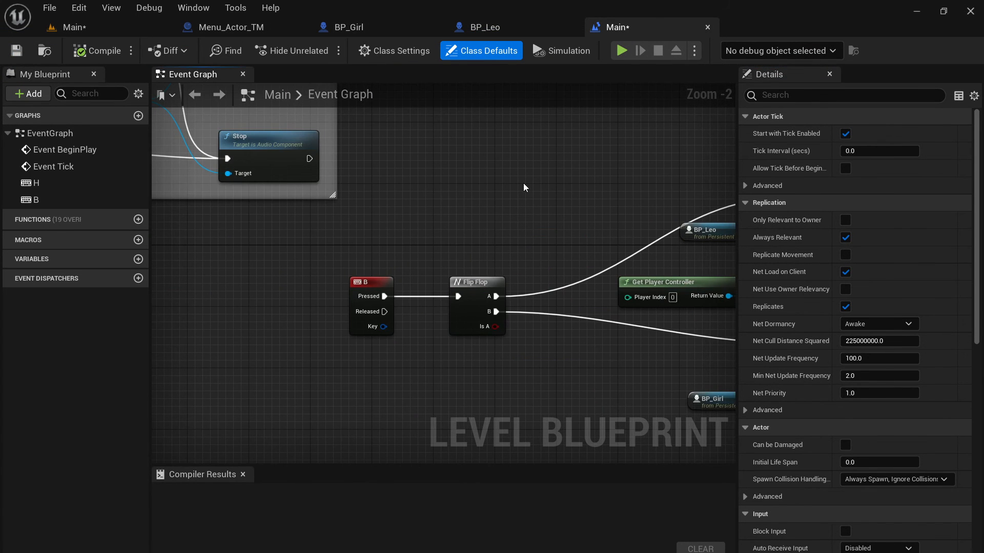
{"action": "scroll", "scroll_direction": "down", "scroll_amount": 3}
{"action": "type", "text": "swap avatar"}
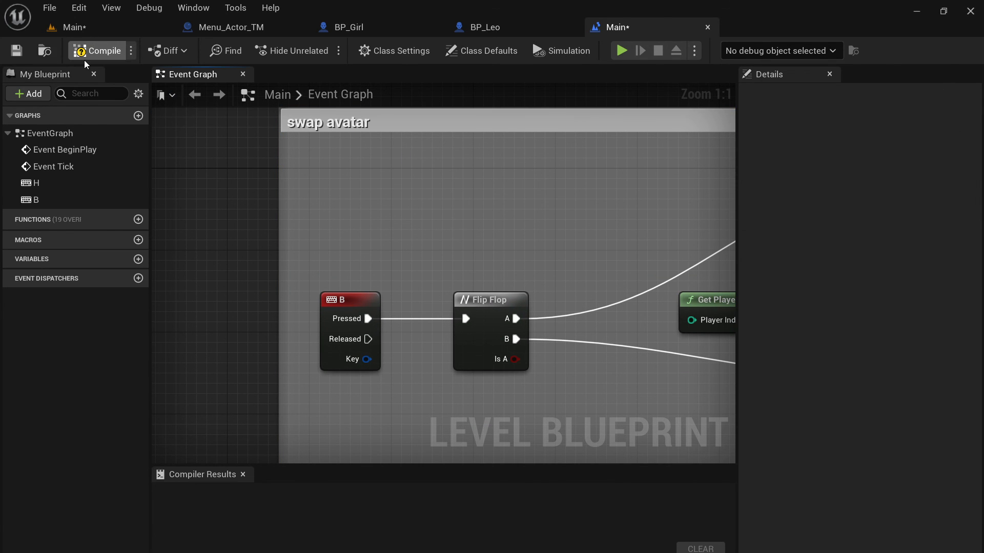
{"action": "left_click", "coordinate": [101, 50]}
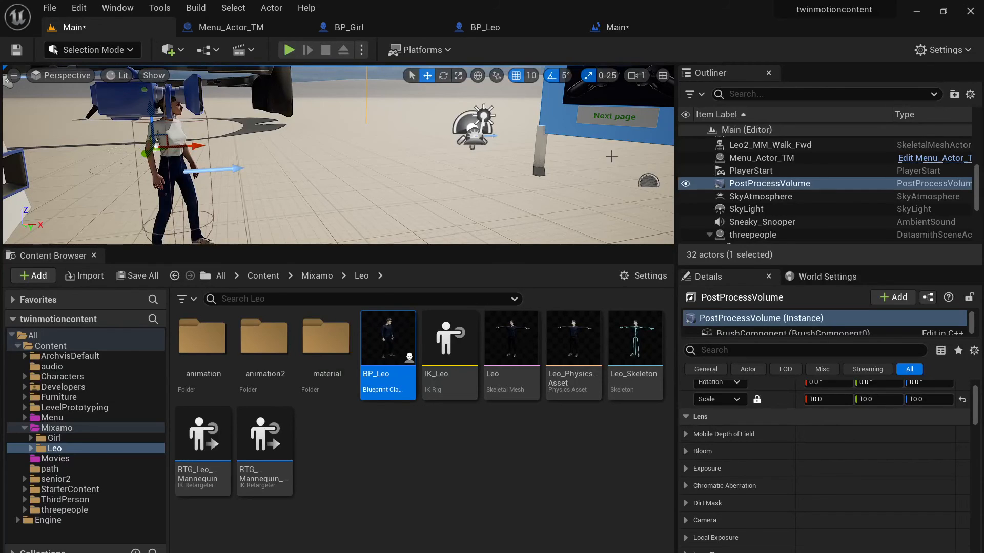
Step: Play-test the level, pressing the board's Back button, then stop Play In Editor
{"action": "left_click", "coordinate": [288, 49]}
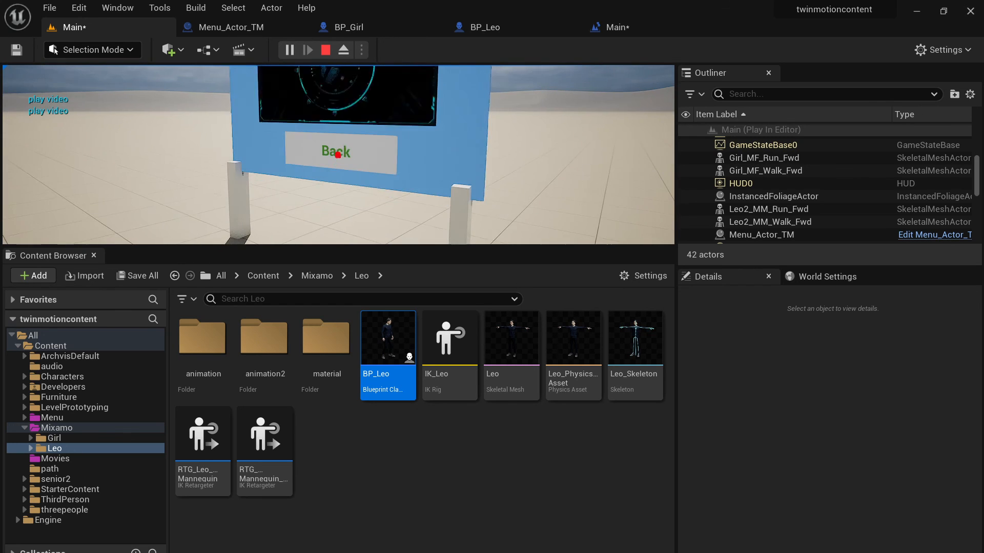
{"action": "left_click", "coordinate": [335, 152]}
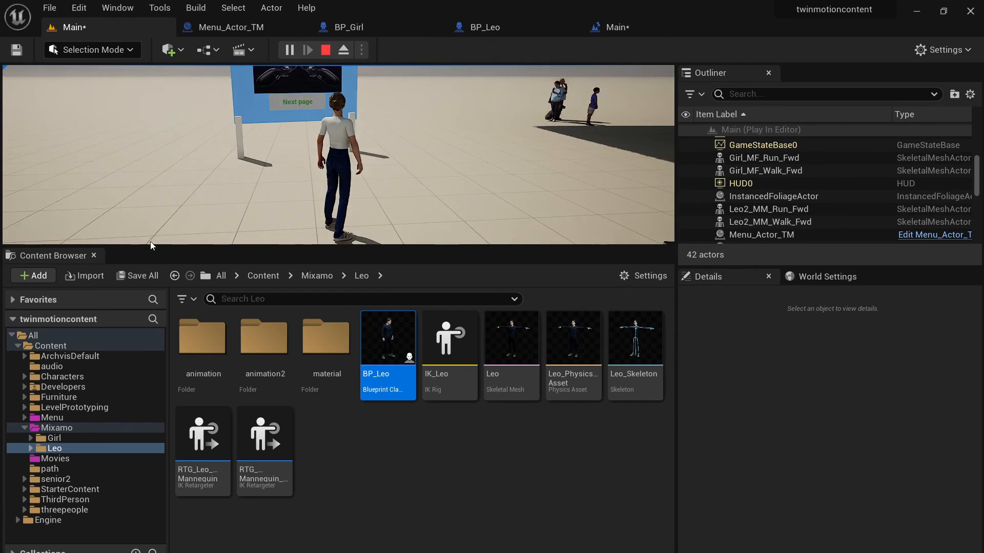
{"action": "left_click", "coordinate": [325, 50]}
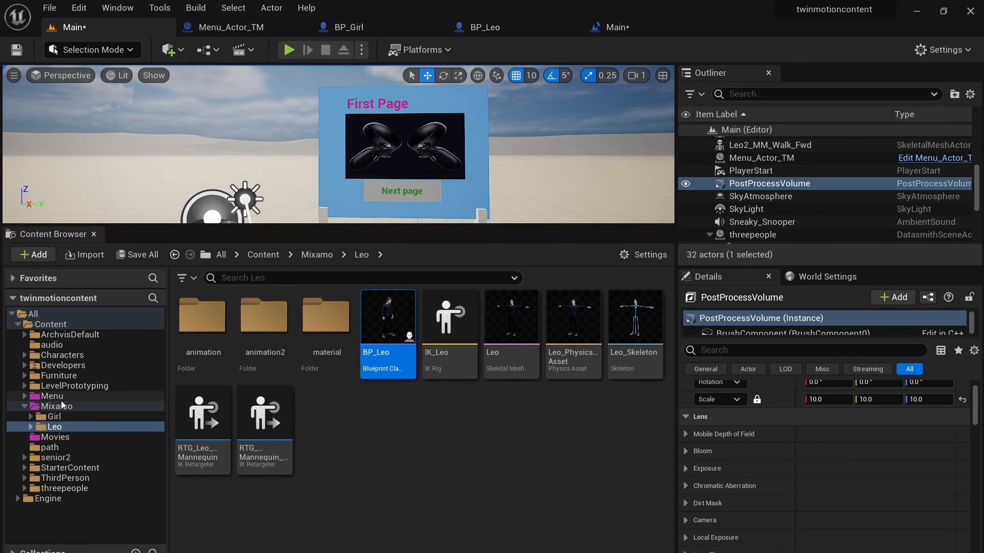
Step: Browse the Menu and Mixamo folders, then return to the top-level Content folder
{"action": "left_click", "coordinate": [53, 395]}
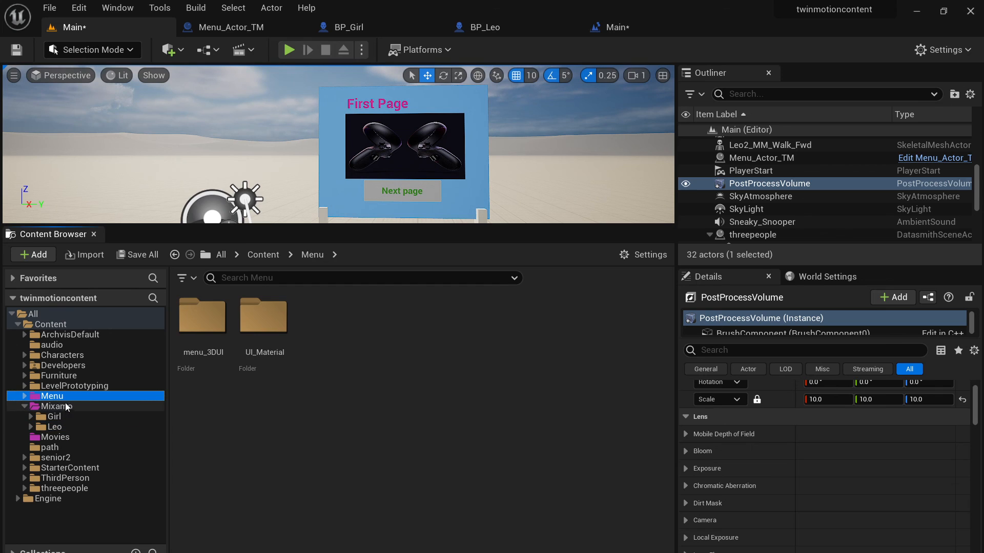
{"action": "left_click", "coordinate": [57, 405]}
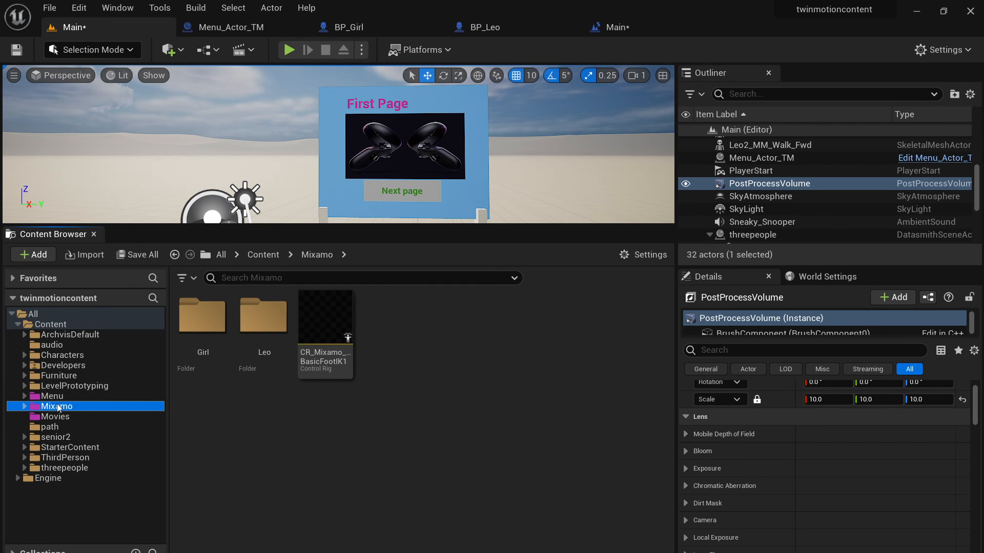
{"action": "mouse_move", "coordinate": [95, 397]}
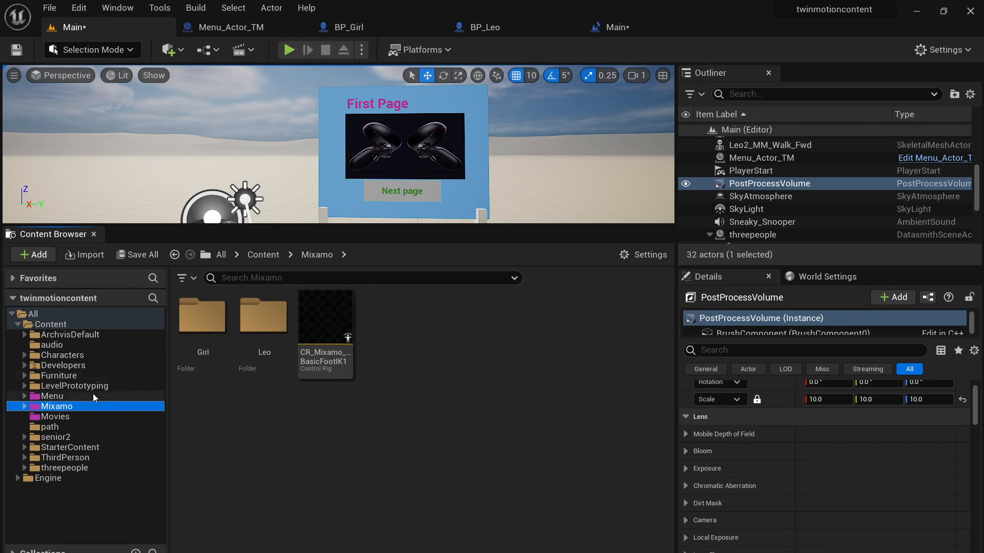
{"action": "mouse_move", "coordinate": [69, 348]}
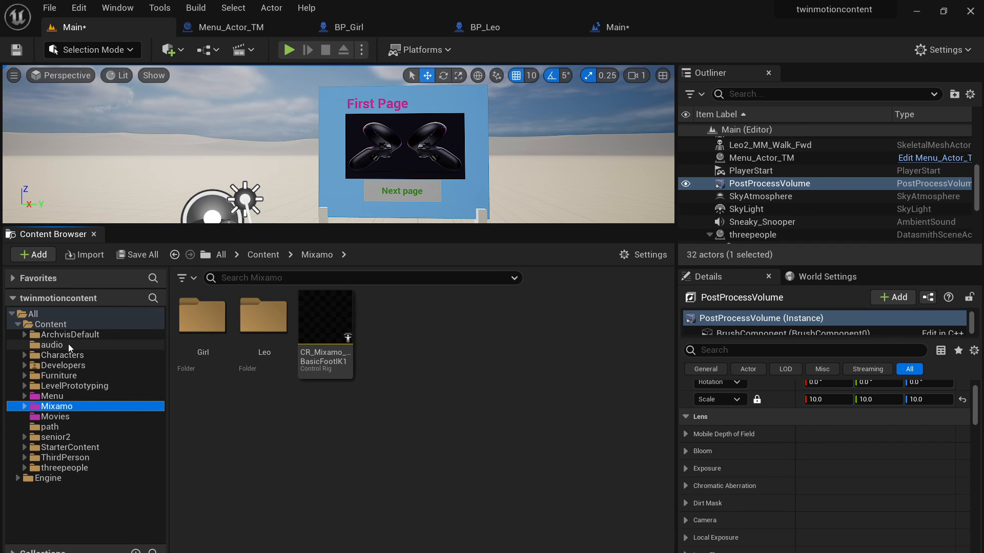
{"action": "left_click", "coordinate": [51, 395]}
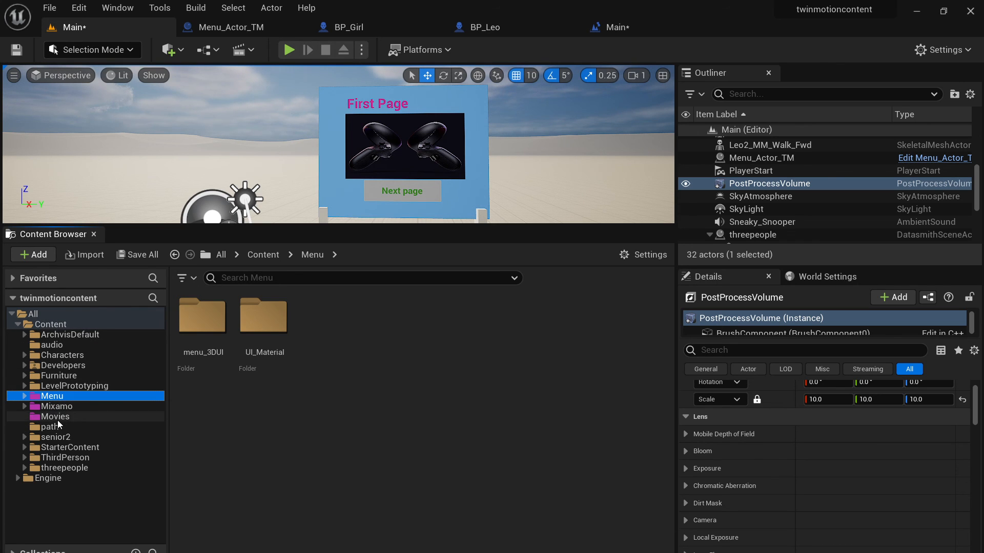
{"action": "mouse_move", "coordinate": [121, 396]}
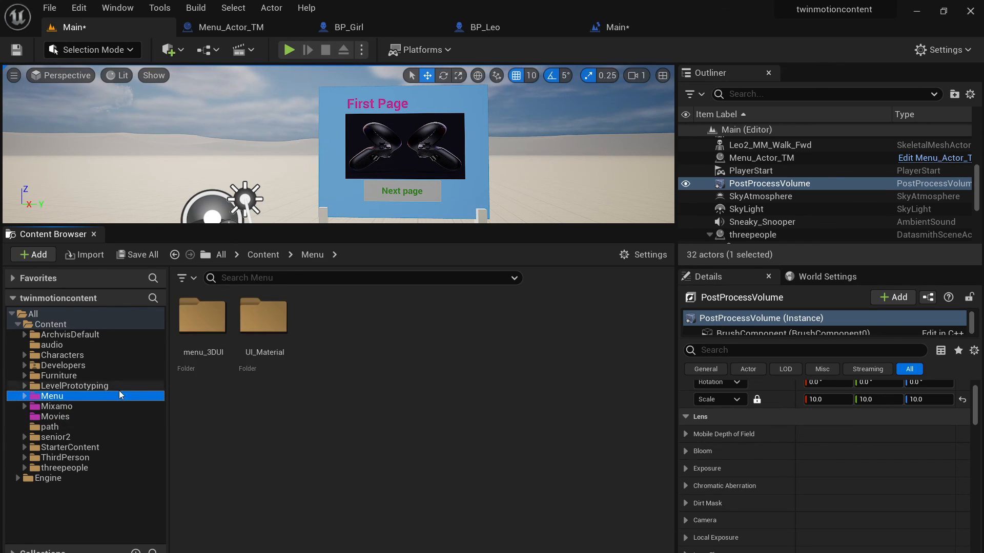
{"action": "left_click", "coordinate": [50, 325]}
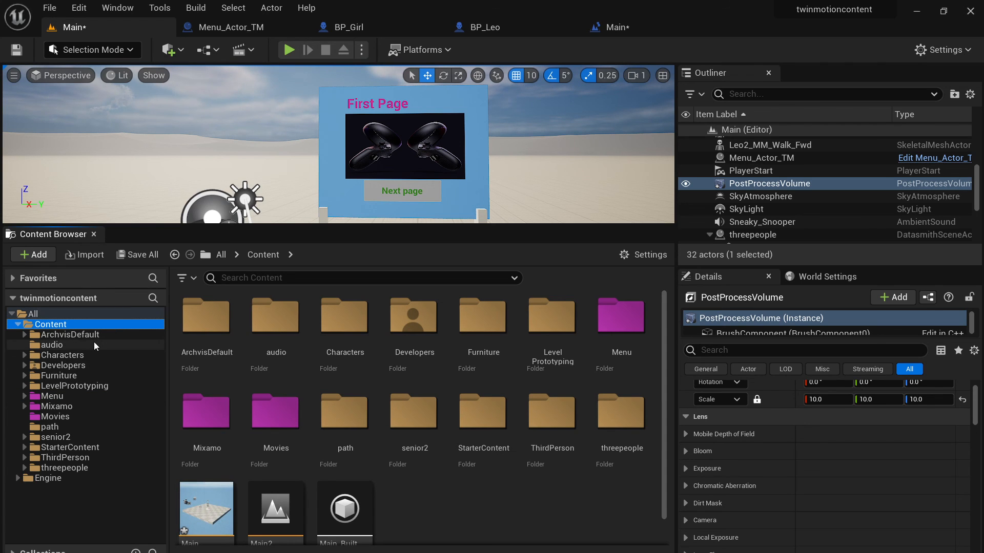
{"action": "mouse_move", "coordinate": [475, 261]}
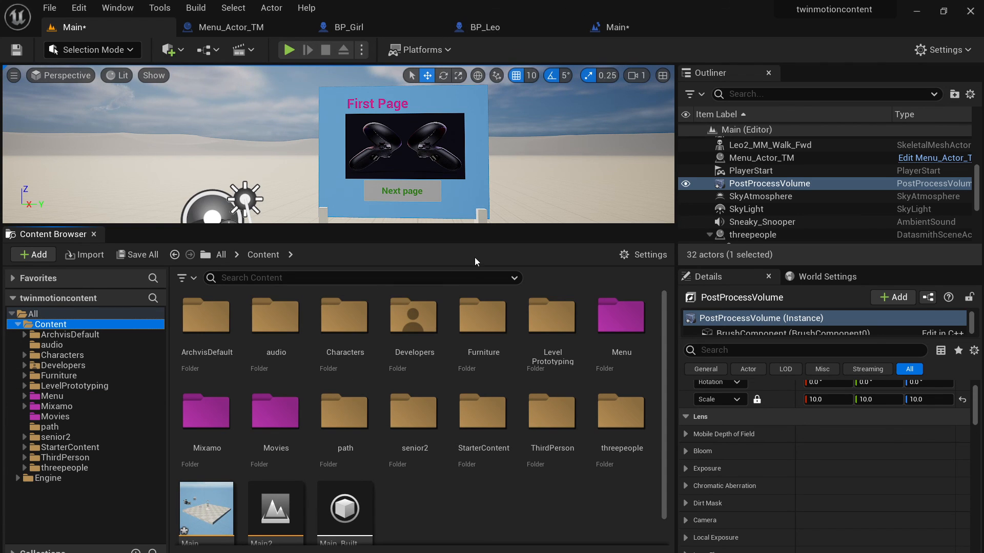